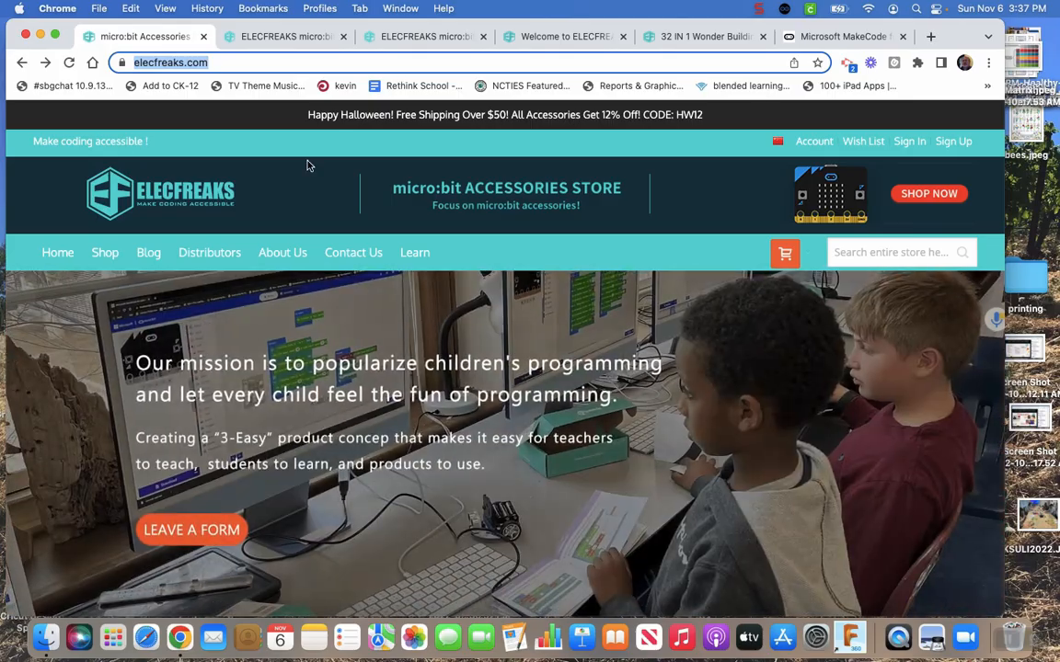
mouse_move(282, 252)
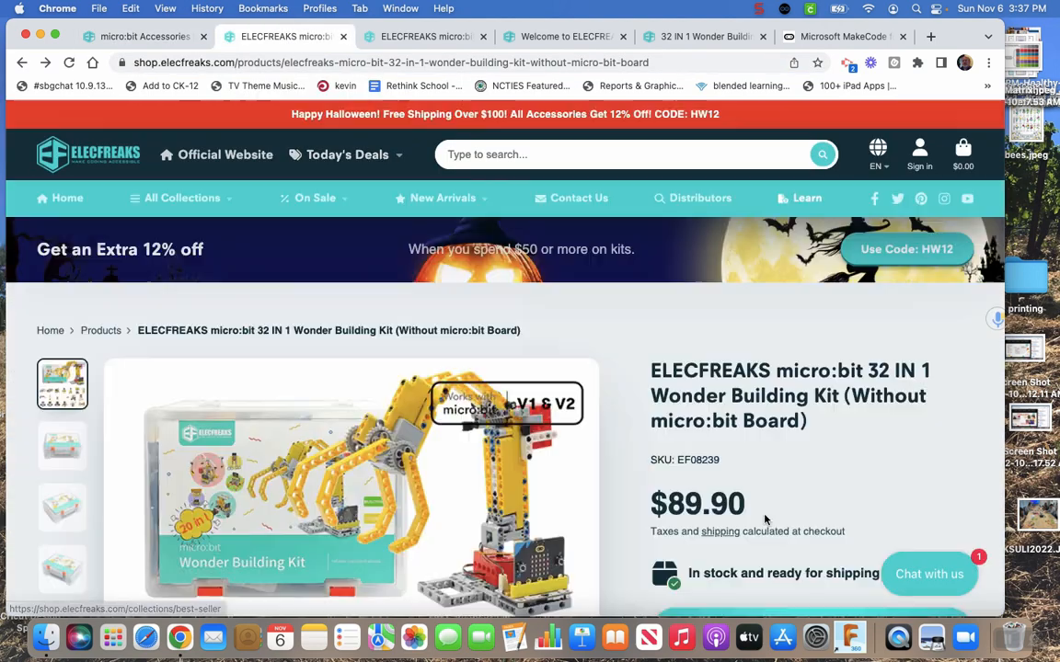
Scroll through the Wonder Building Kit's project examples and sensor sections.
scroll(down, 3)
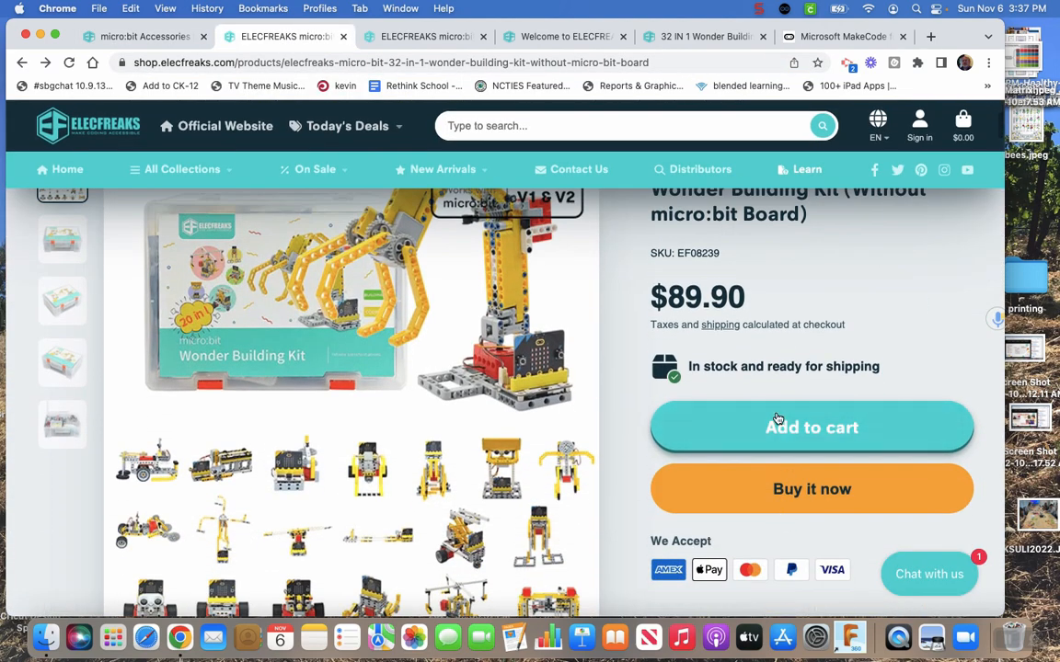
scroll(up, 3)
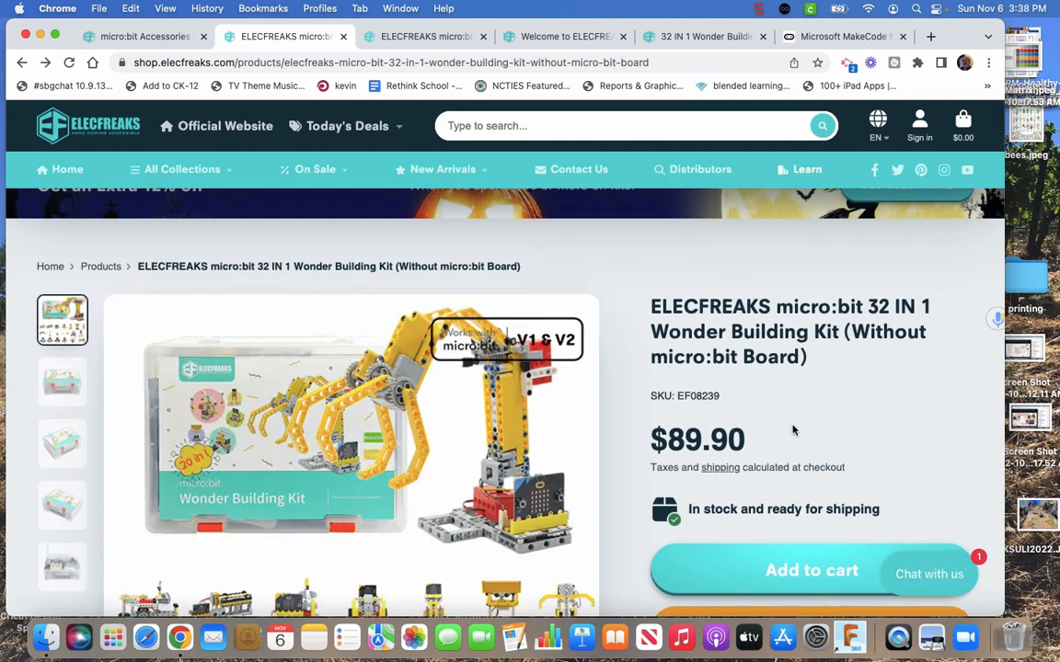
scroll(down, 3)
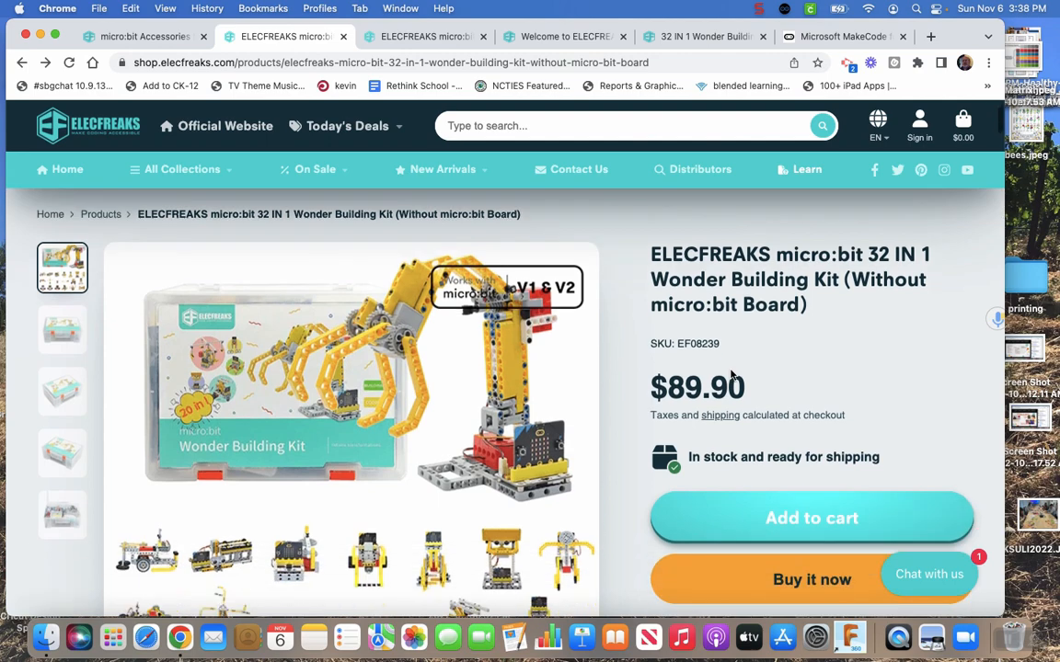
scroll(down, 3)
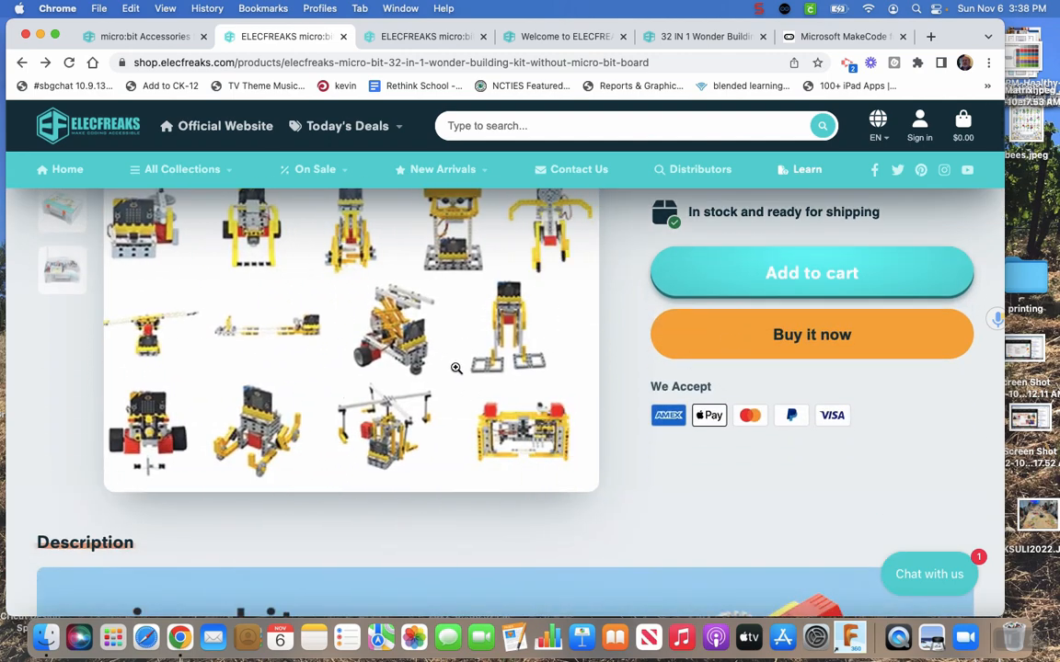
scroll(down, 3)
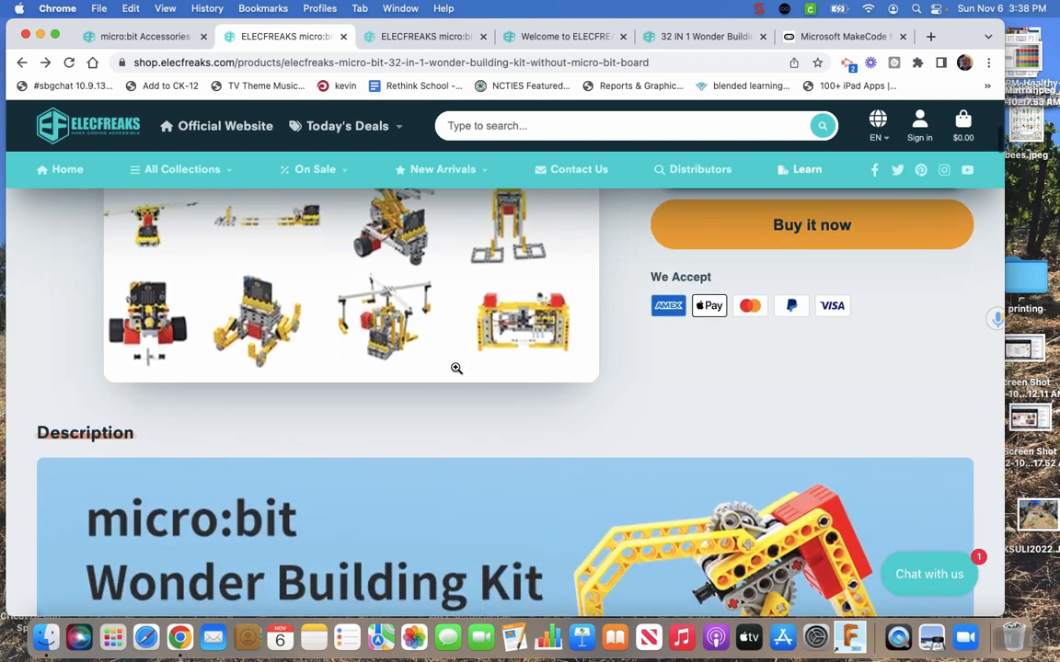
scroll(down, 3)
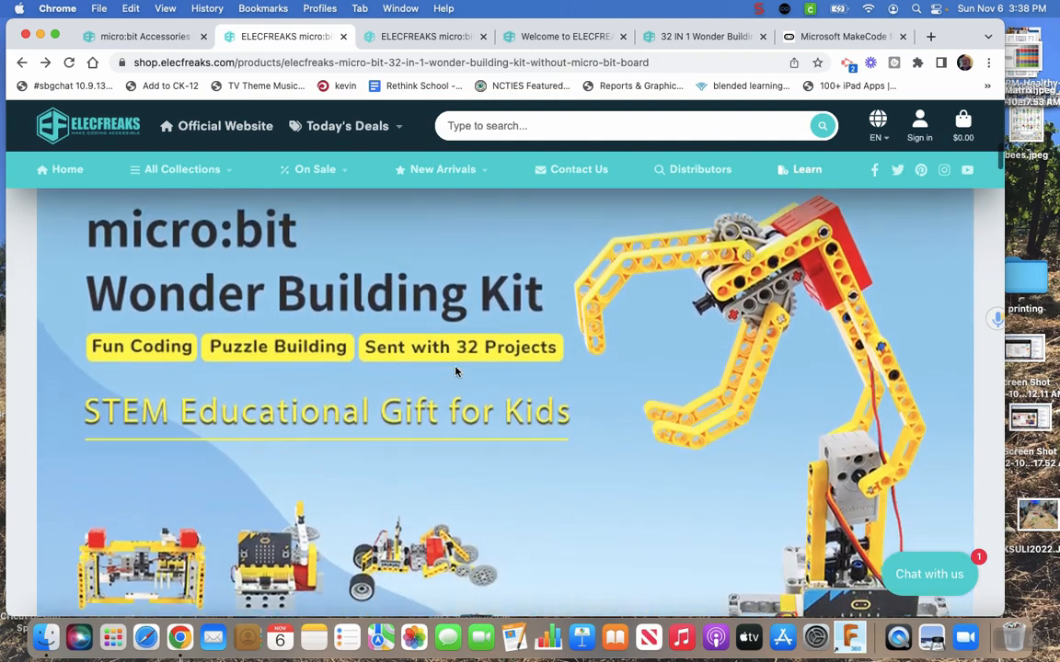
scroll(down, 3)
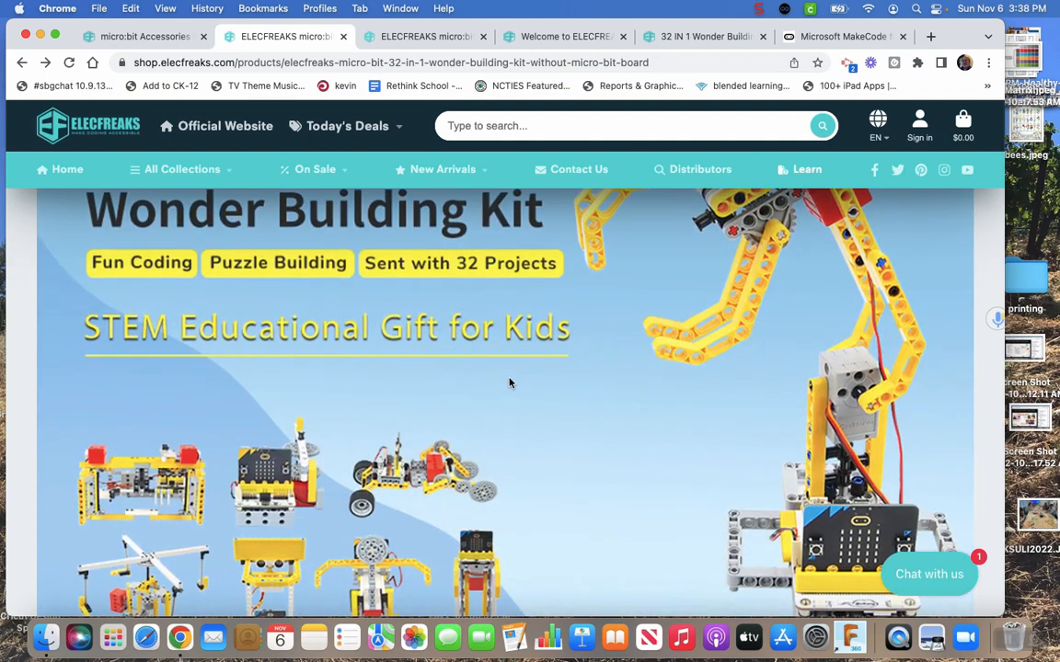
scroll(down, 3)
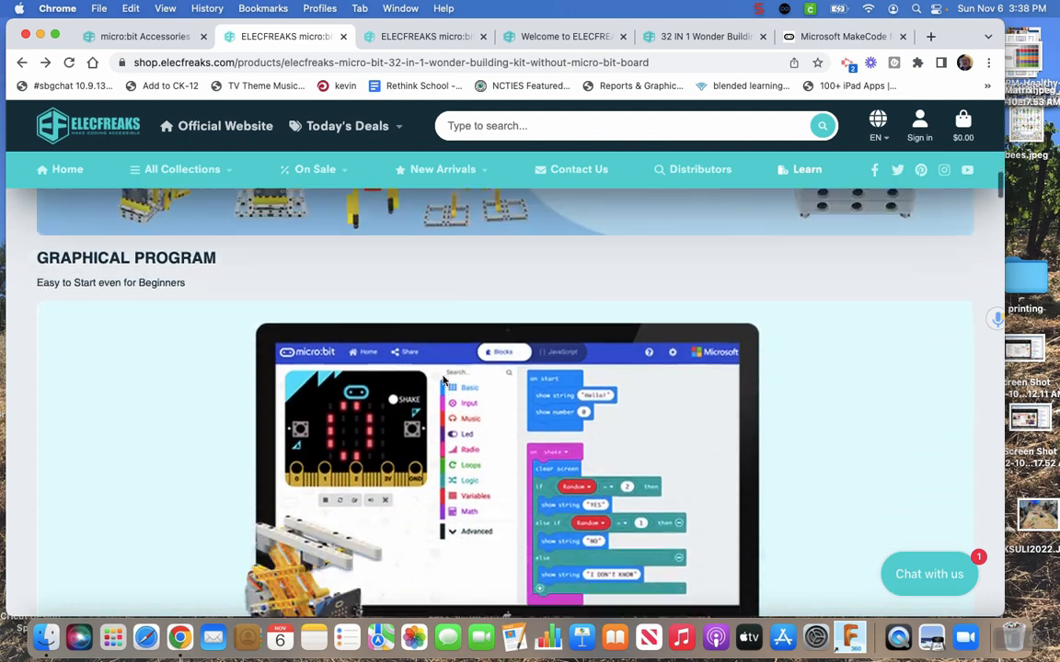
scroll(down, 3)
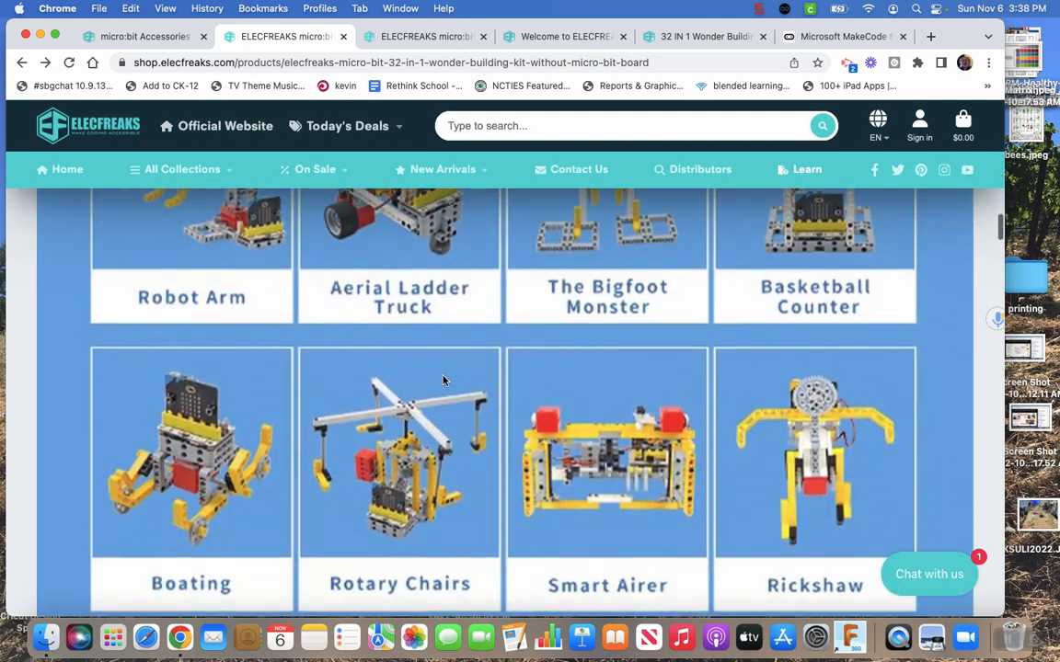
Continue down to the Wukong board's parameter table and dimension drawing.
scroll(down, 3)
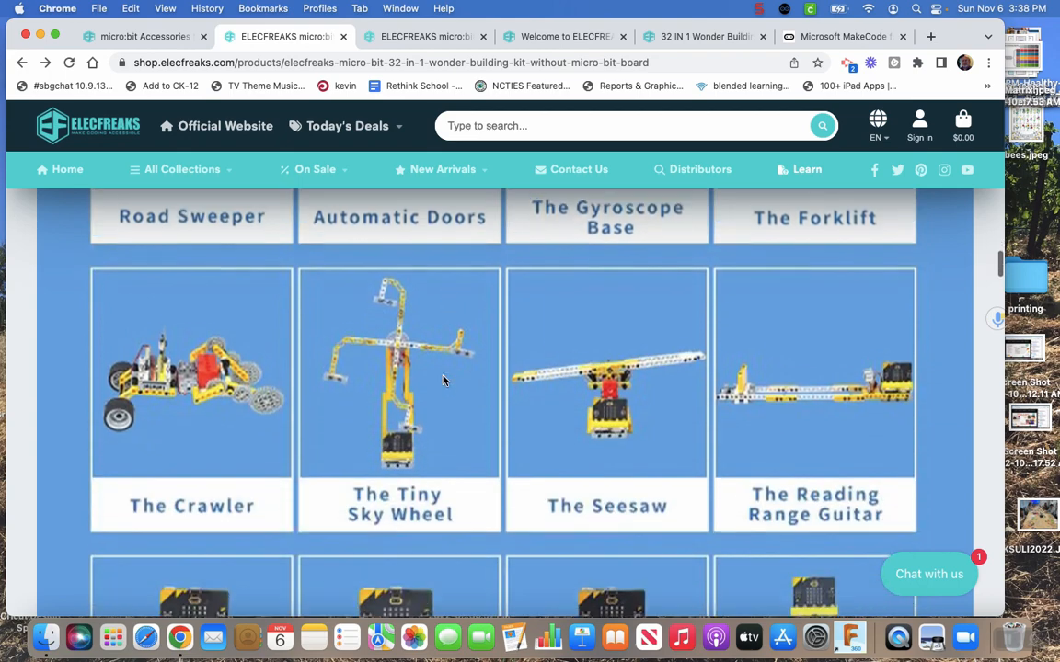
scroll(down, 3)
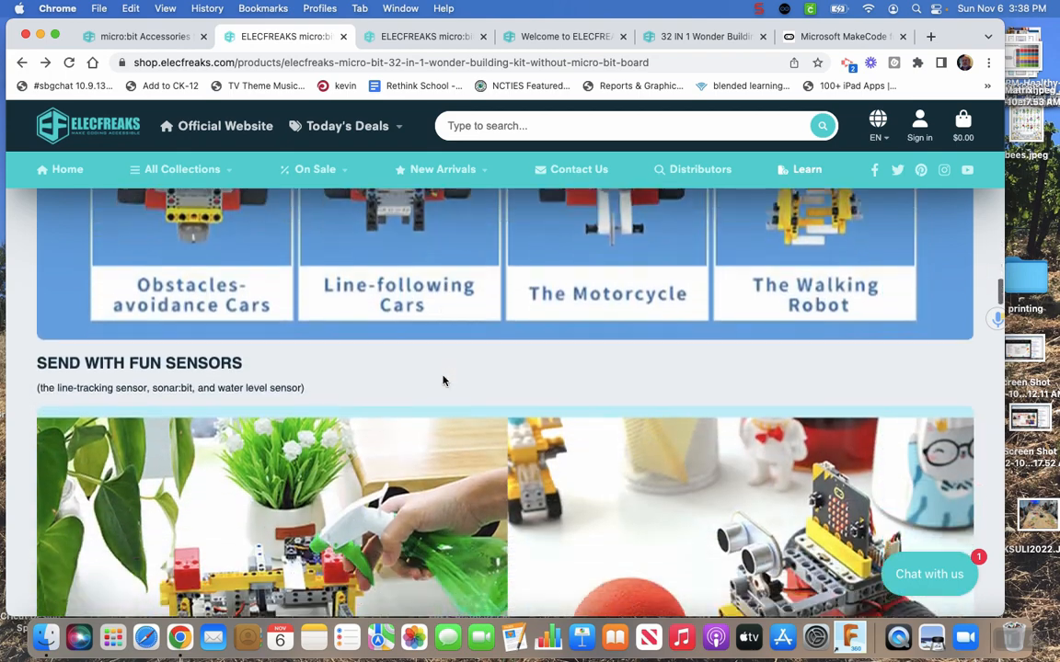
scroll(down, 3)
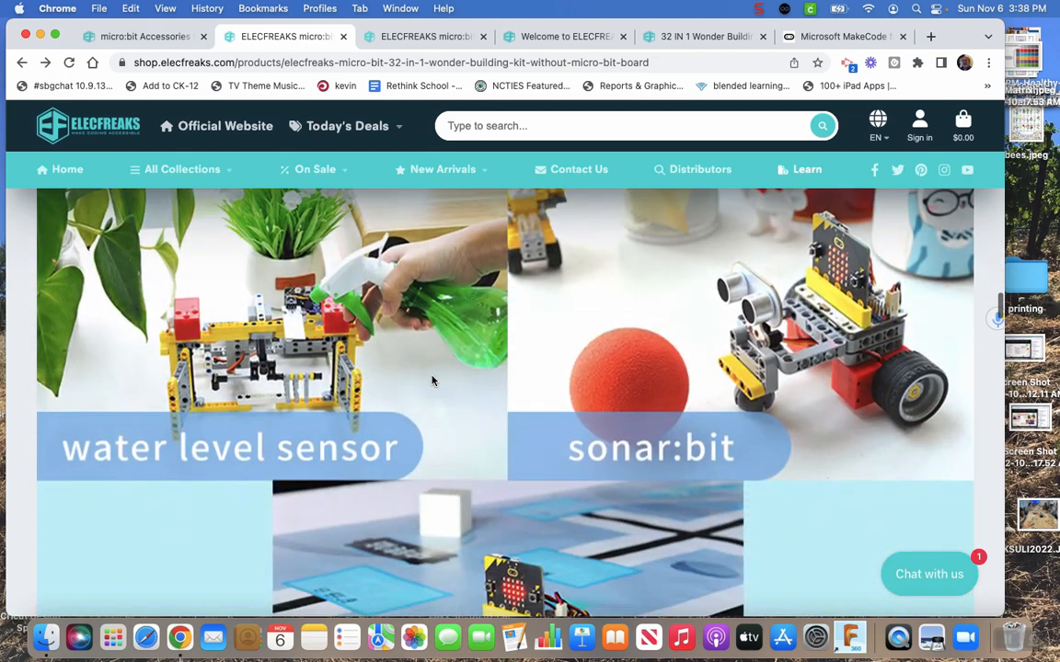
scroll(down, 3)
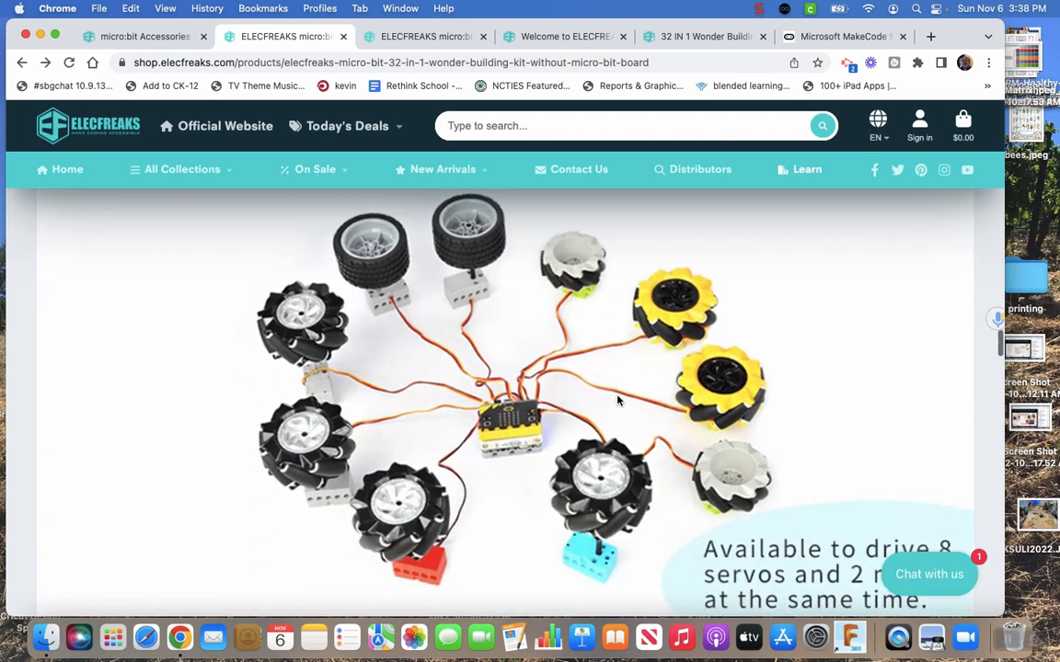
scroll(down, 3)
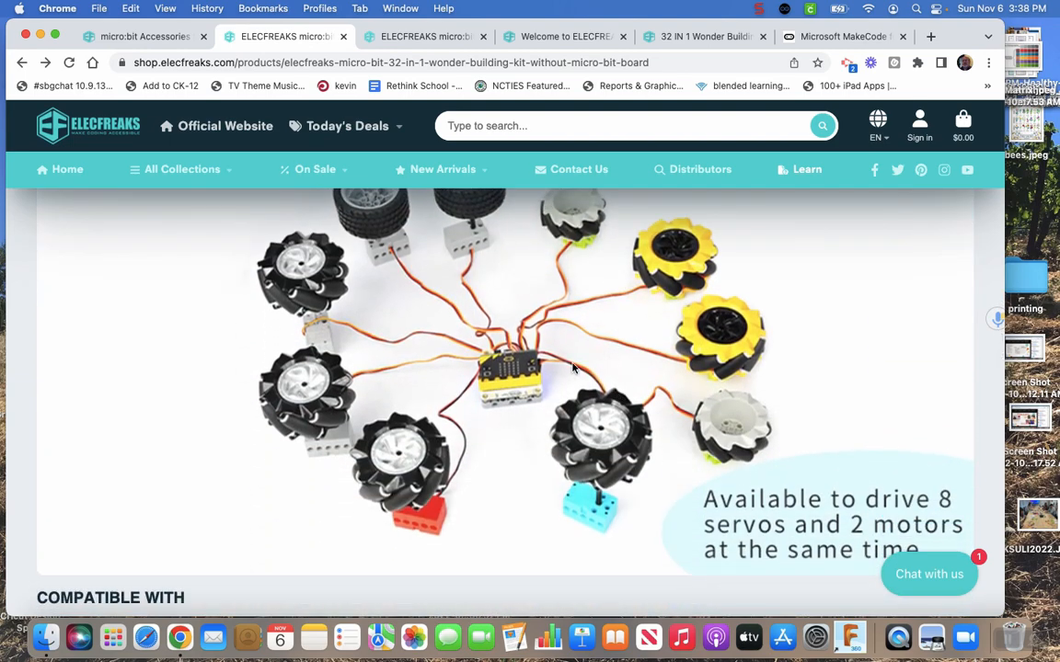
scroll(down, 3)
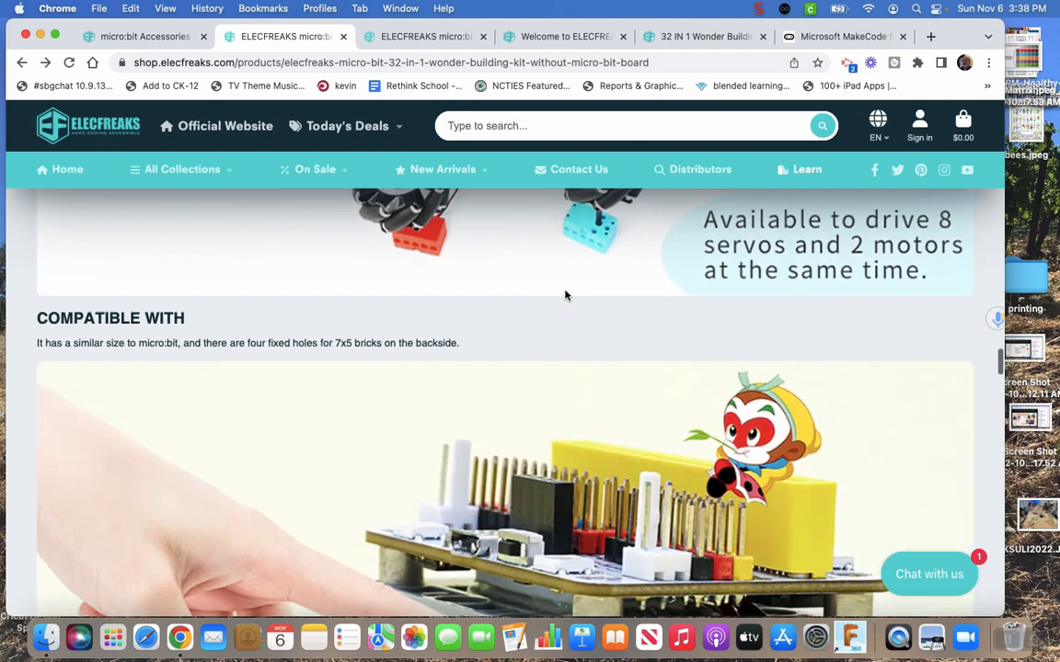
scroll(down, 3)
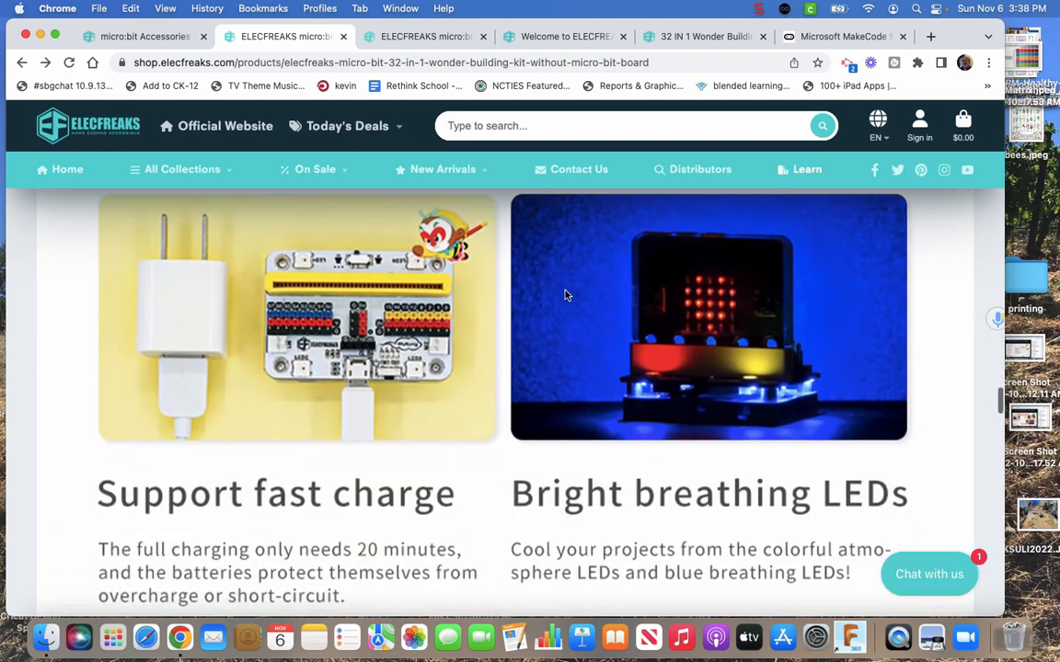
scroll(down, 3)
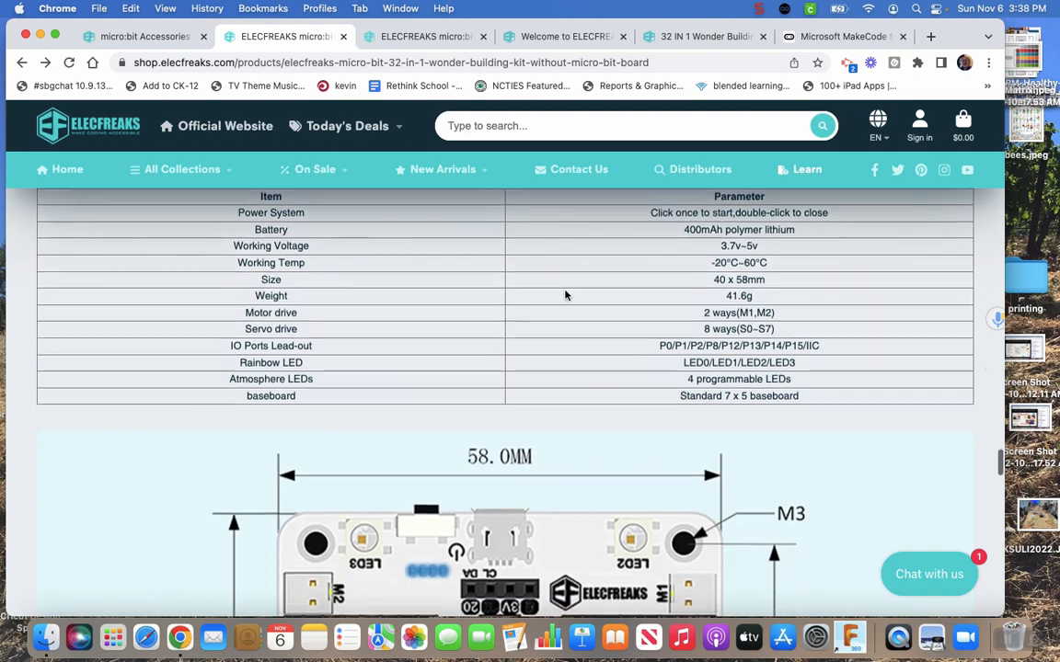
scroll(down, 3)
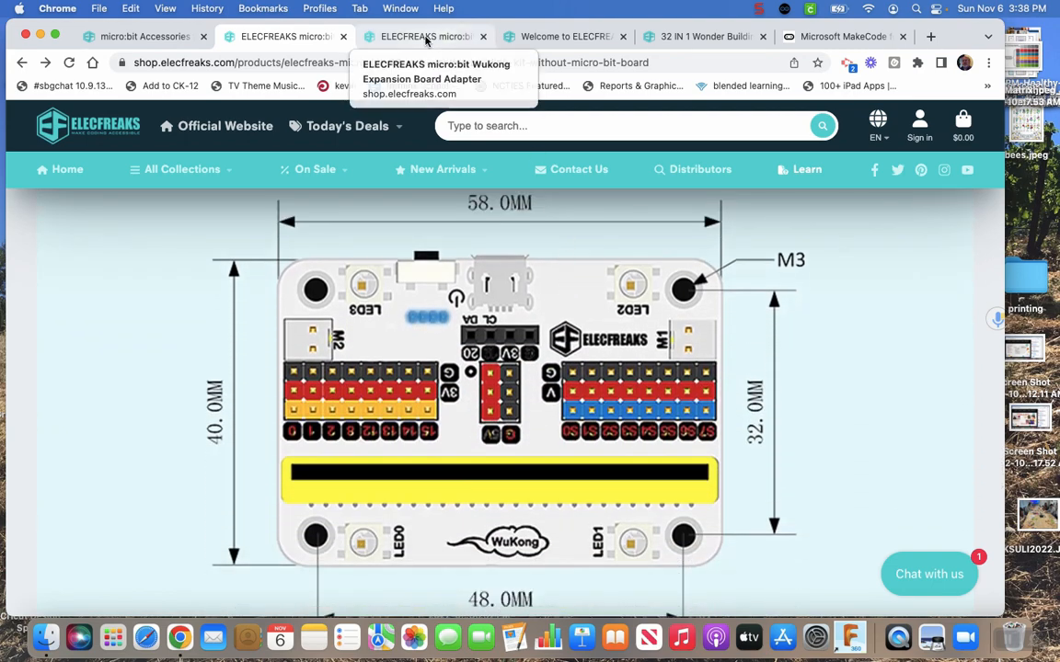
View the $26.90 Wukong adapter page down to its switch-mode and expansion interface sections.
click(425, 36)
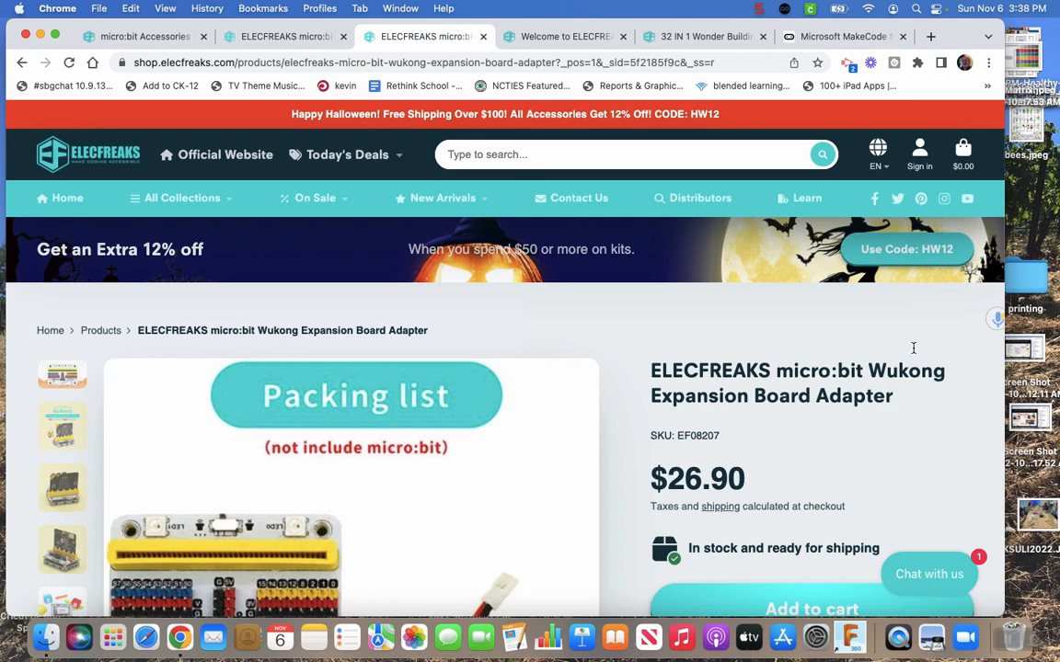
mouse_move(824, 386)
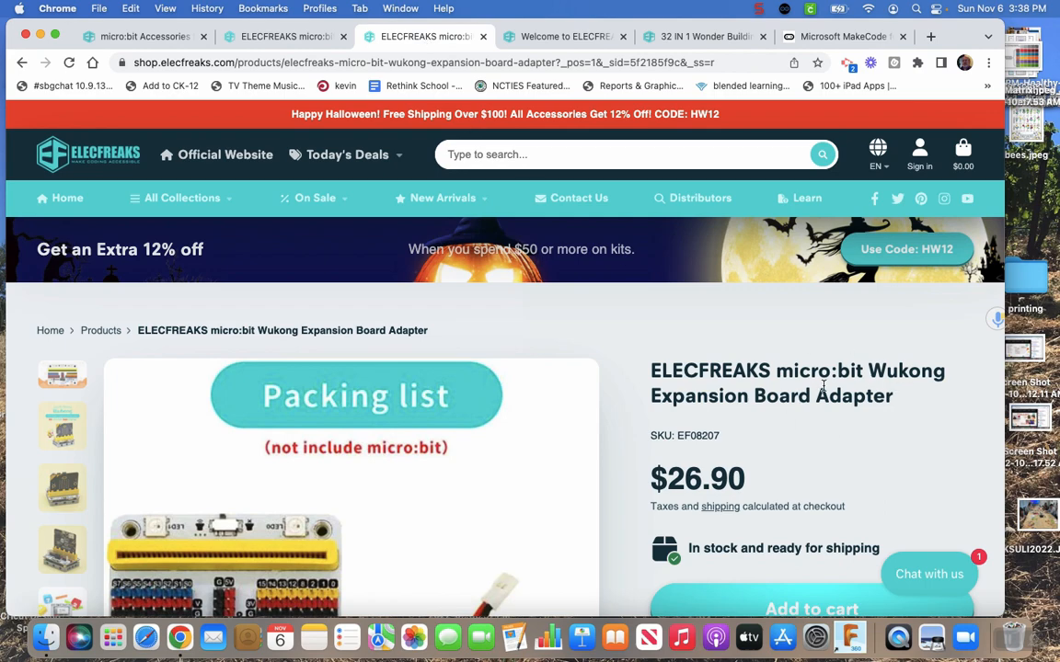
scroll(down, 3)
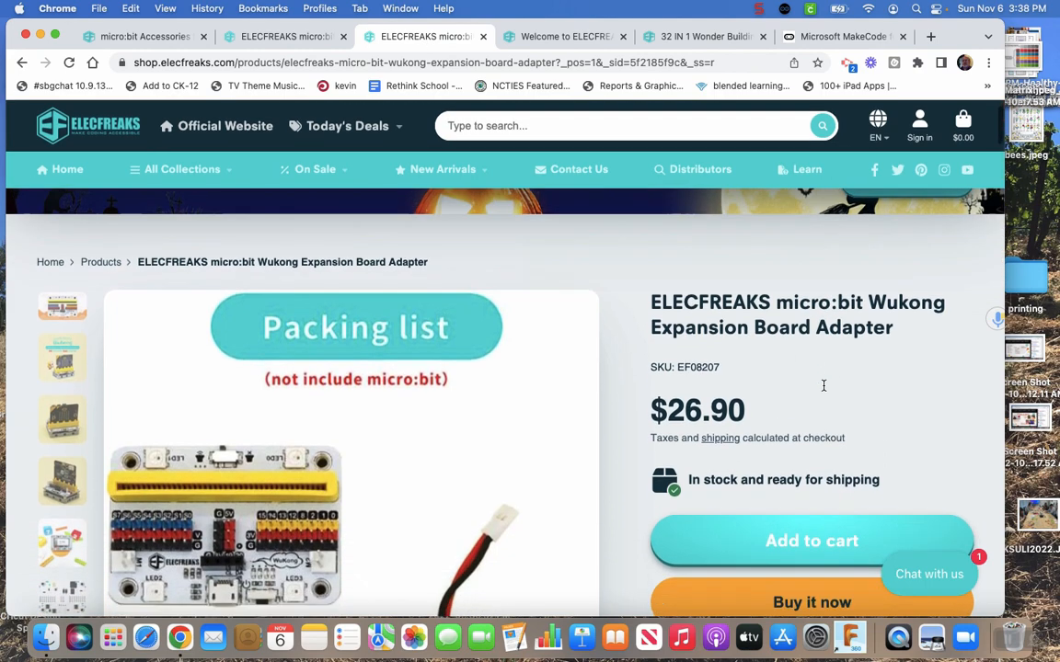
scroll(down, 3)
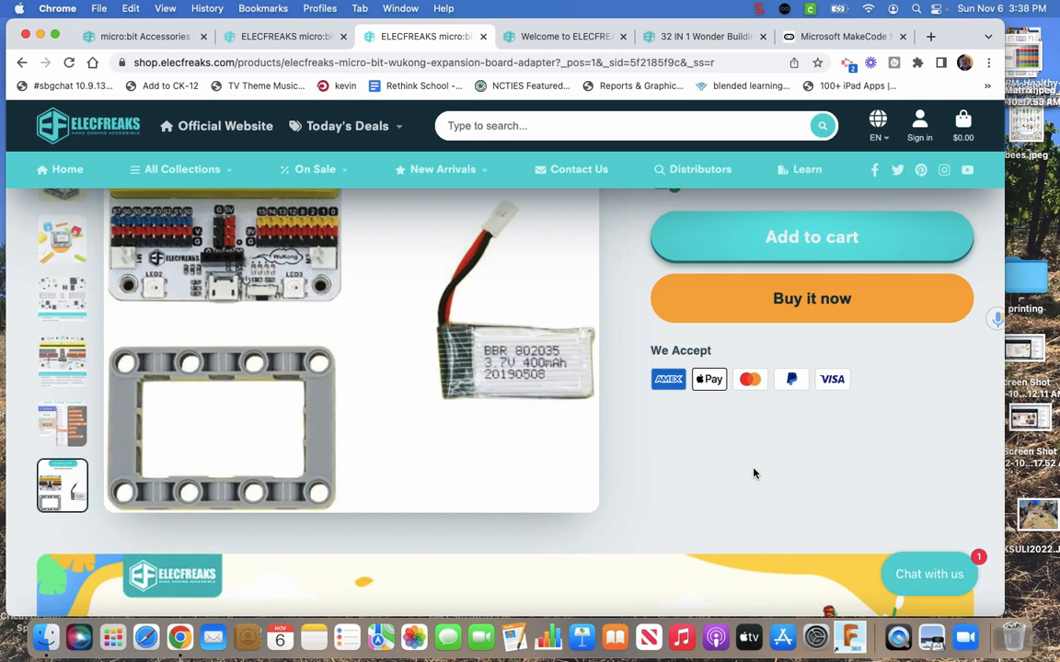
scroll(down, 3)
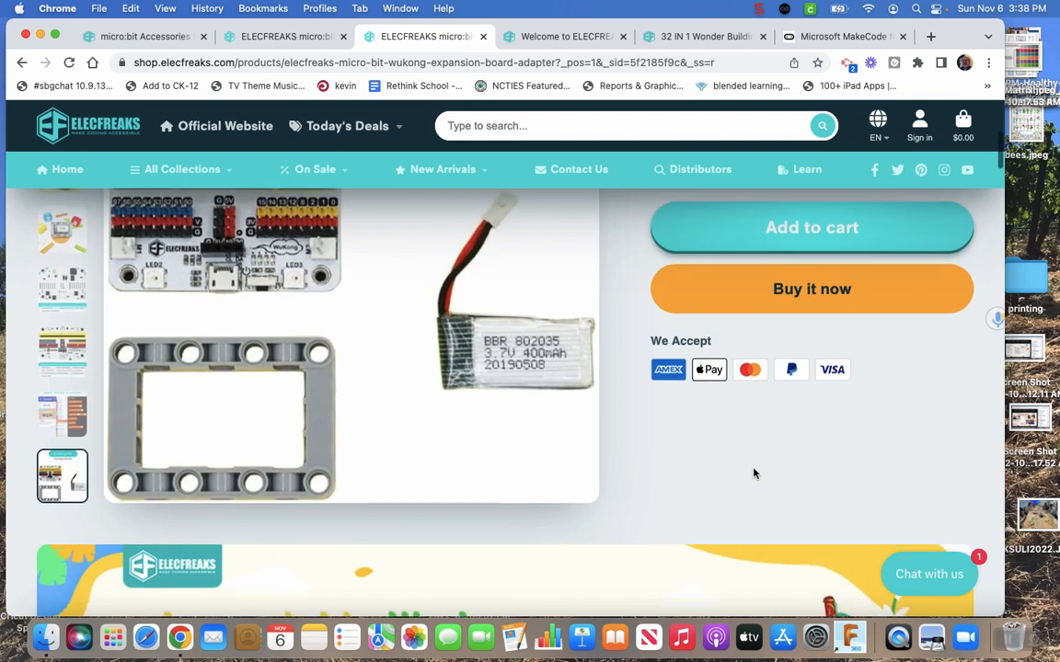
scroll(down, 3)
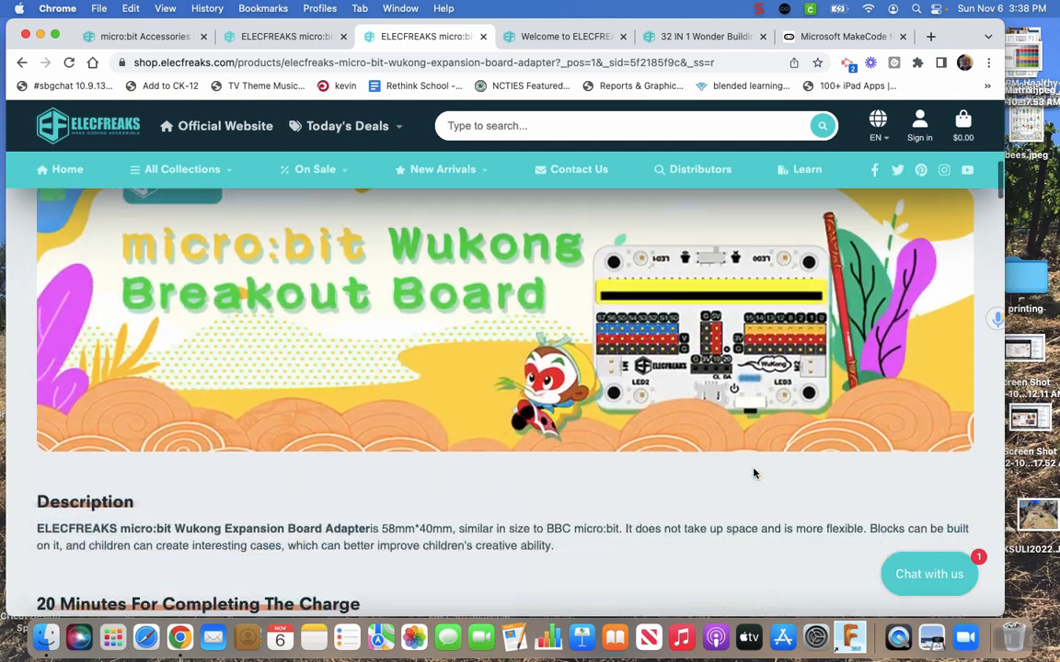
scroll(down, 3)
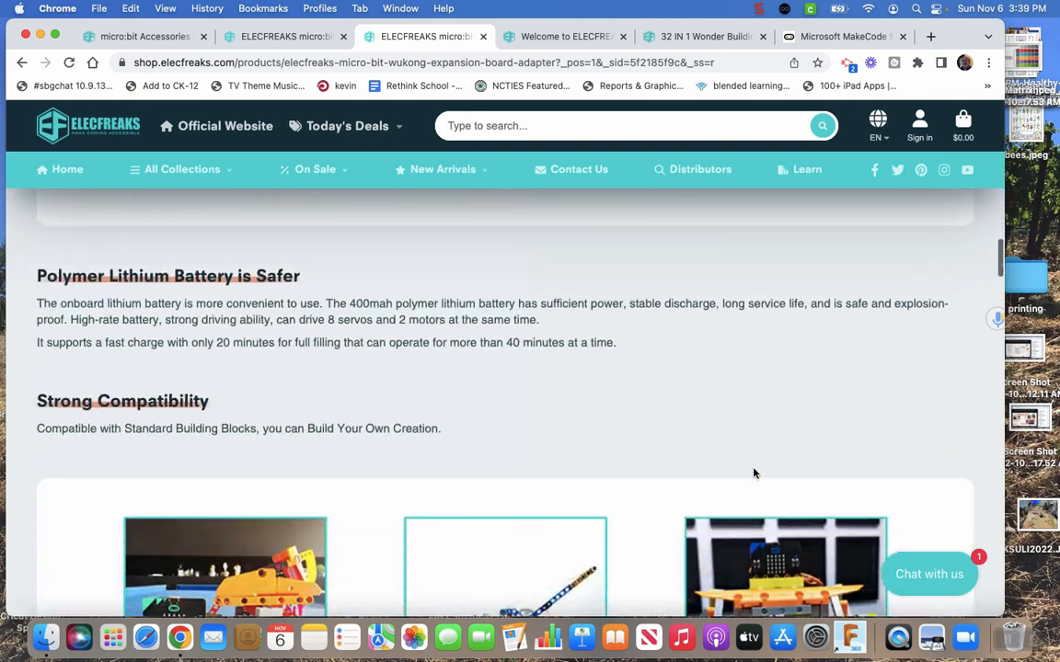
scroll(down, 3)
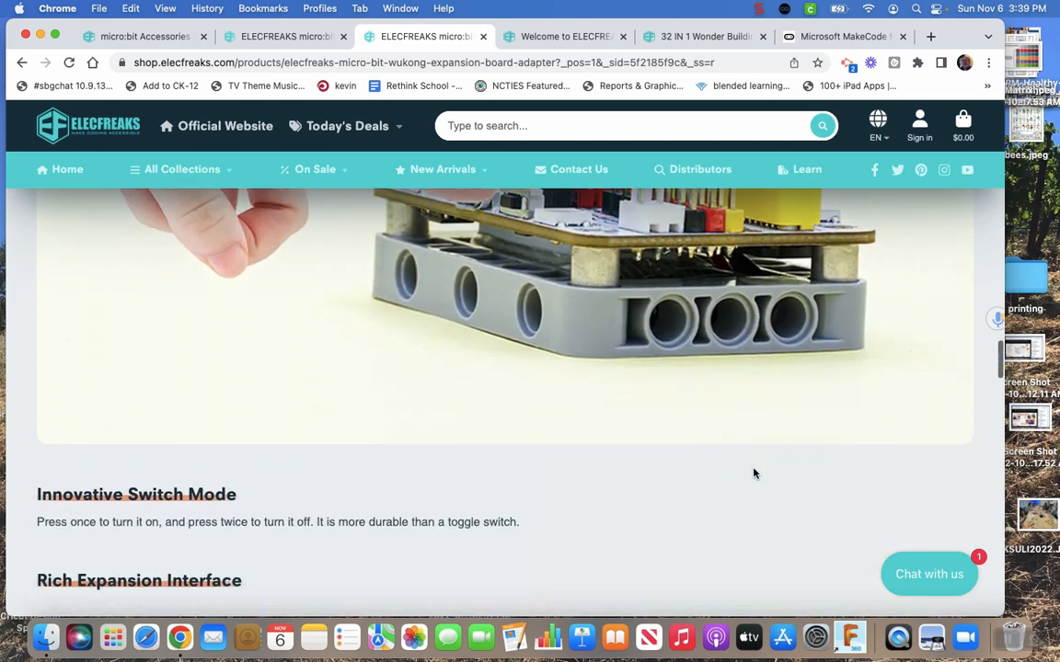
Read past the Multiple Function and Ambient Light sections to reach Specification.
scroll(up, 3)
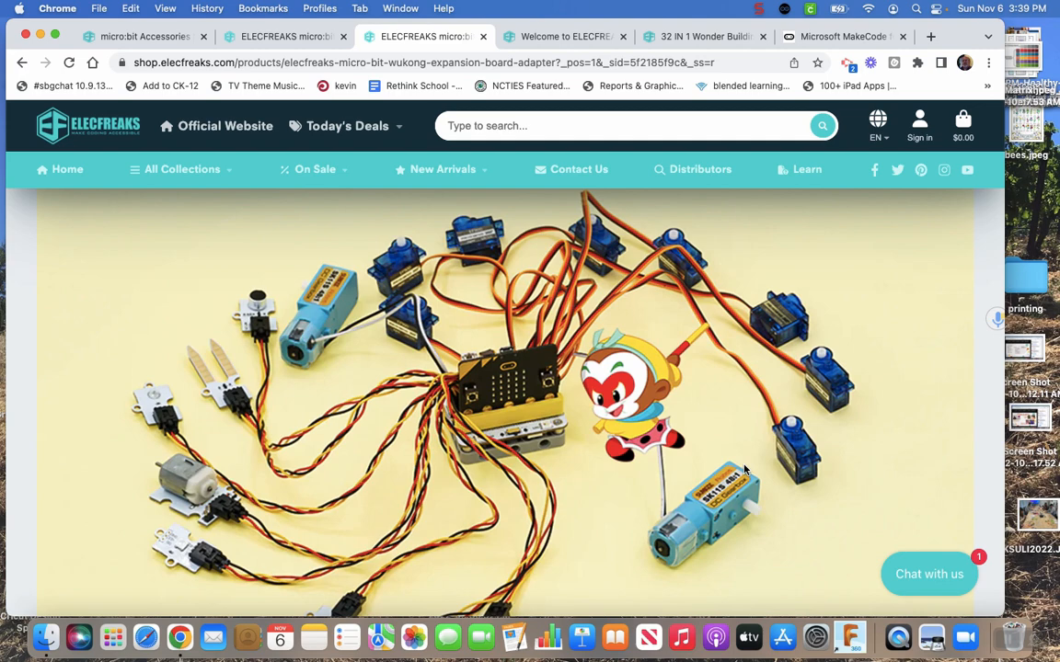
mouse_move(724, 473)
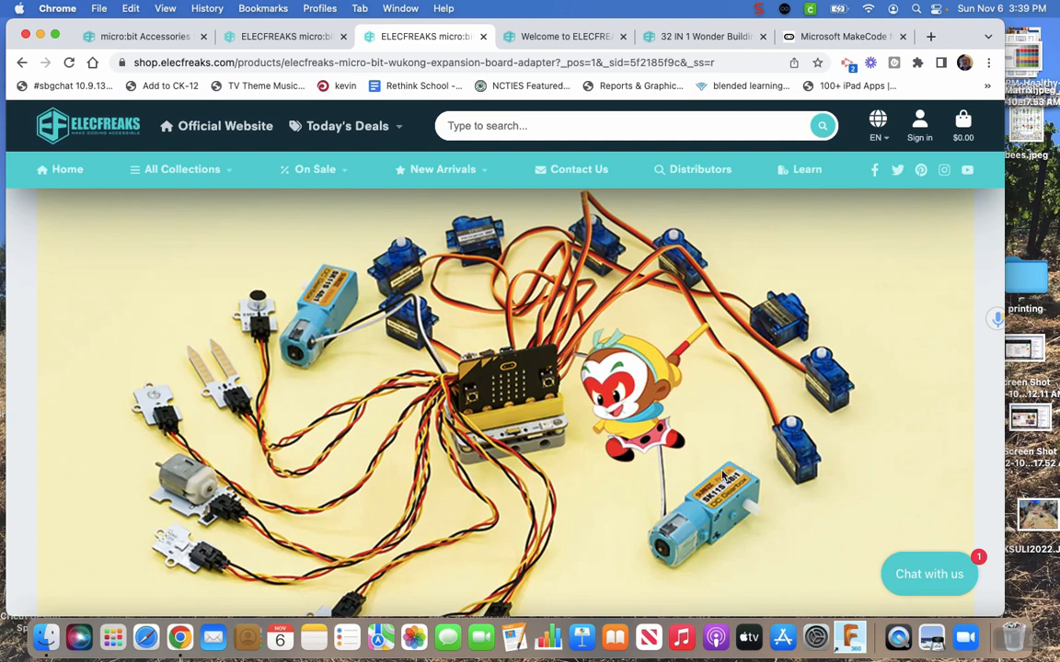
scroll(down, 3)
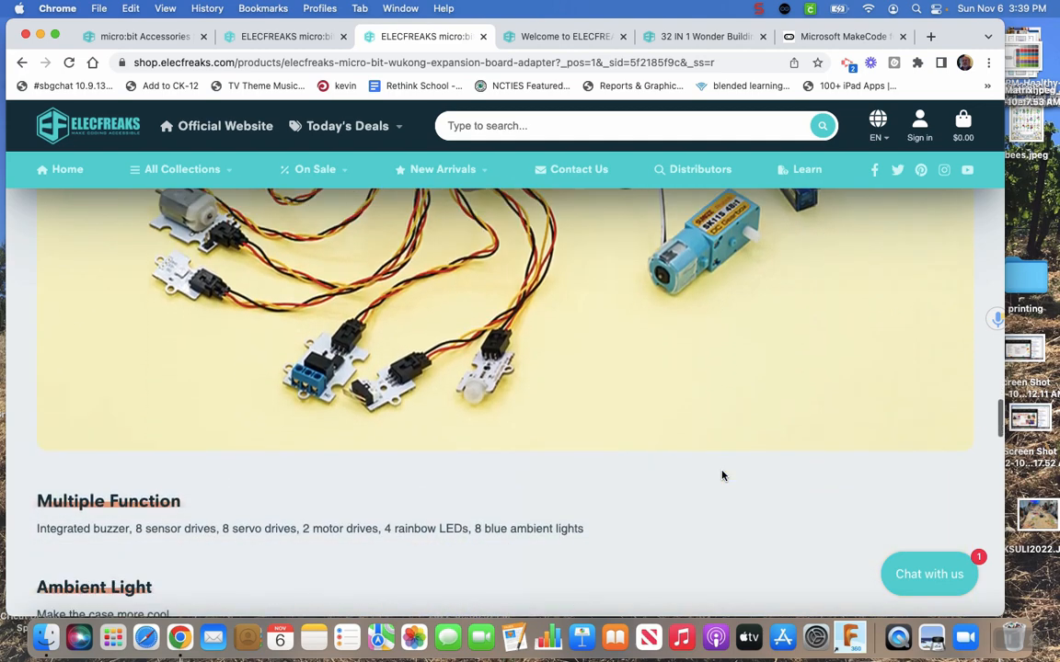
scroll(down, 3)
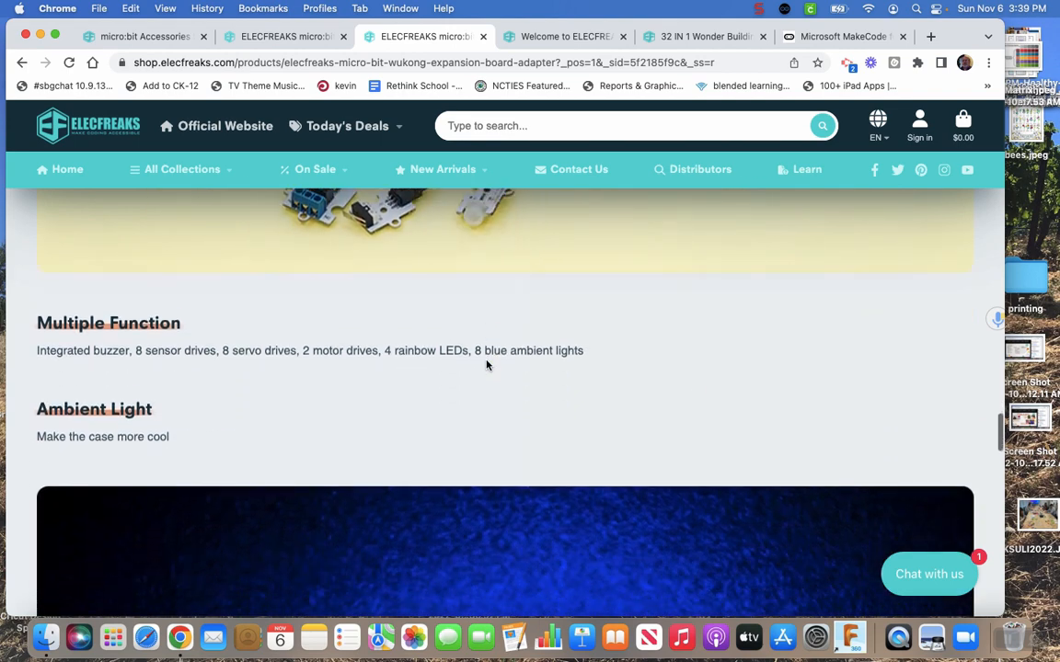
scroll(down, 3)
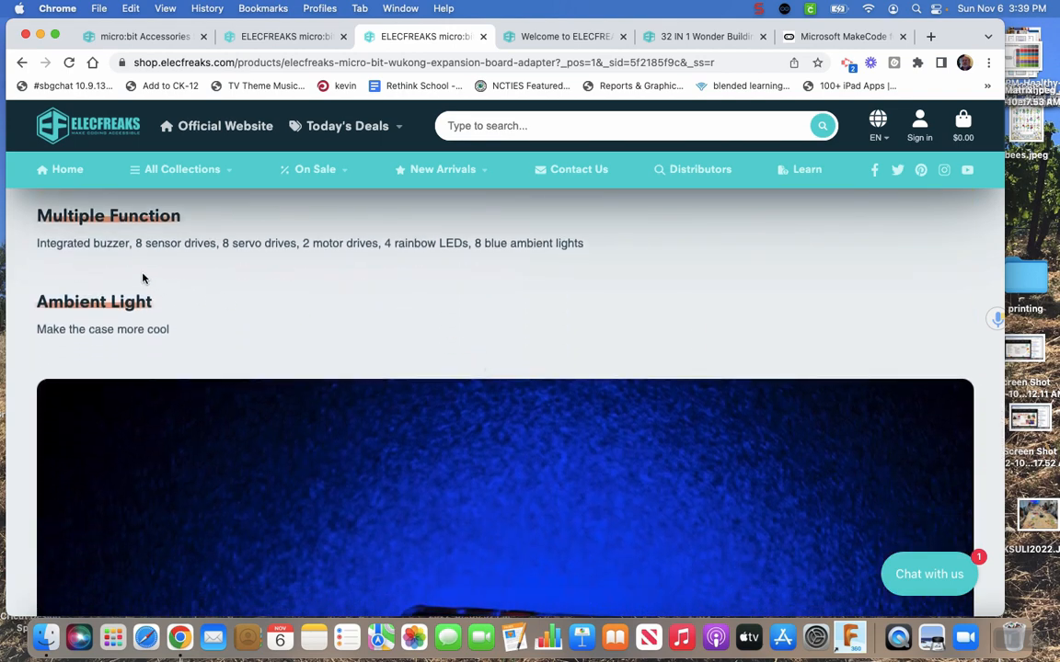
mouse_move(425, 311)
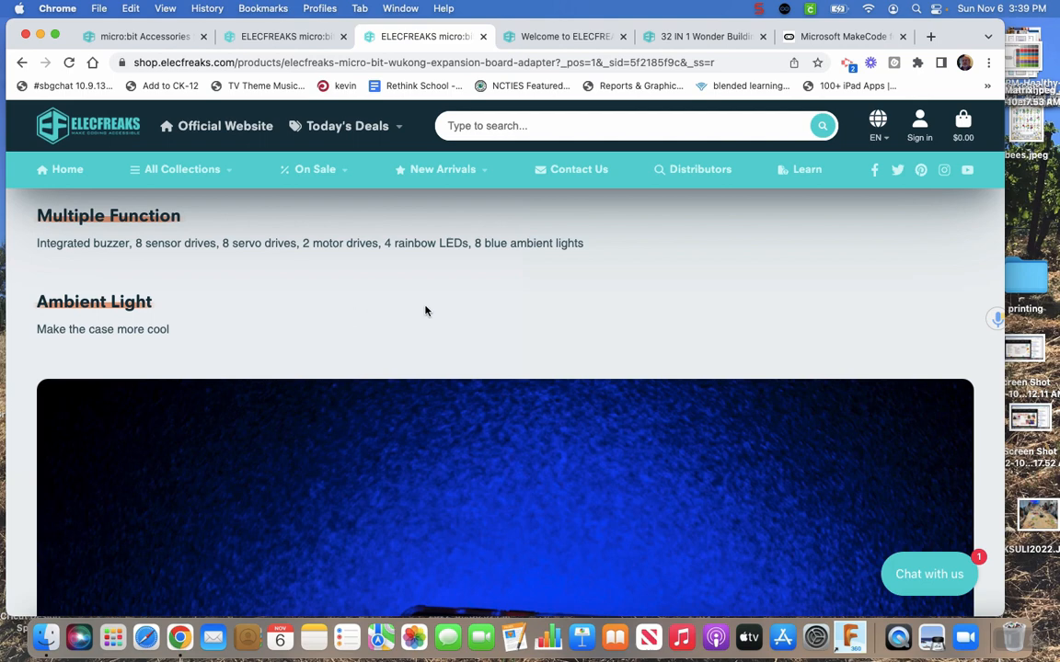
mouse_move(344, 303)
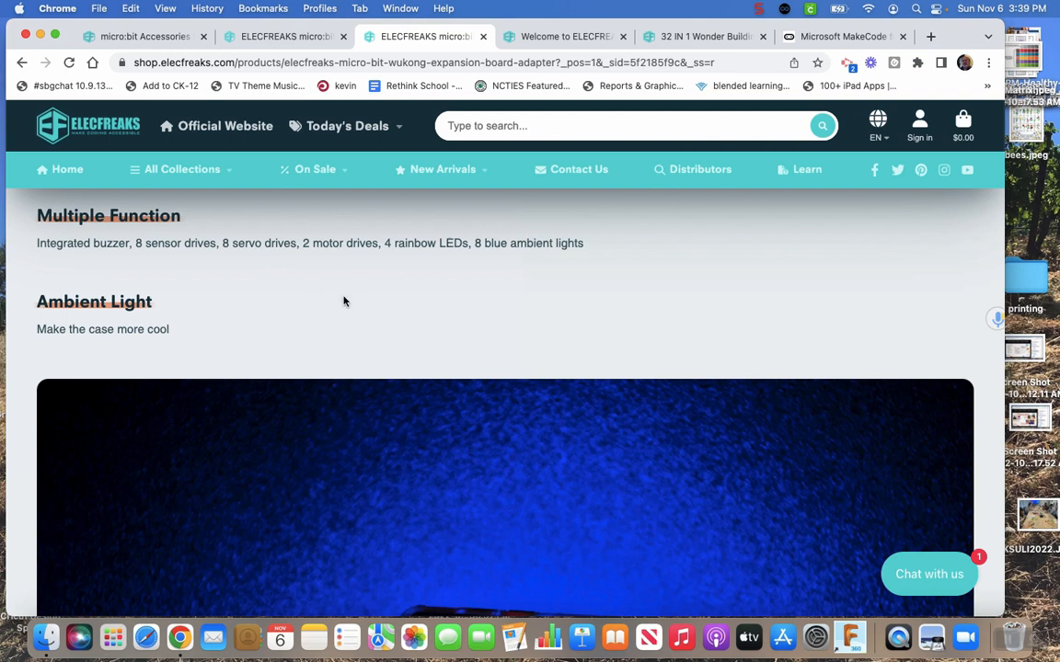
mouse_move(431, 318)
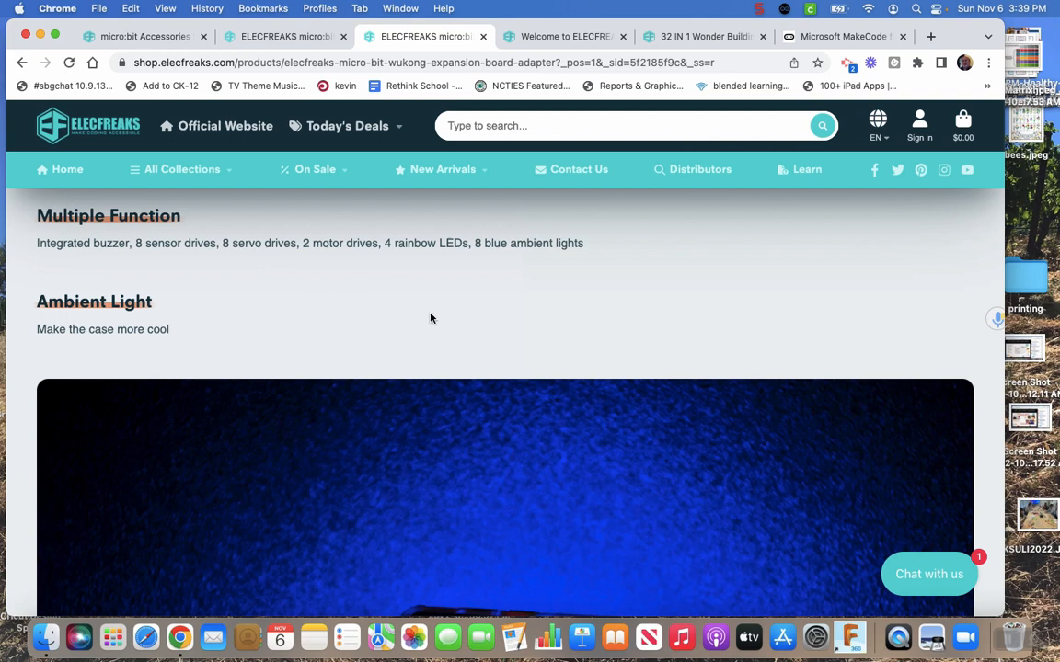
scroll(down, 3)
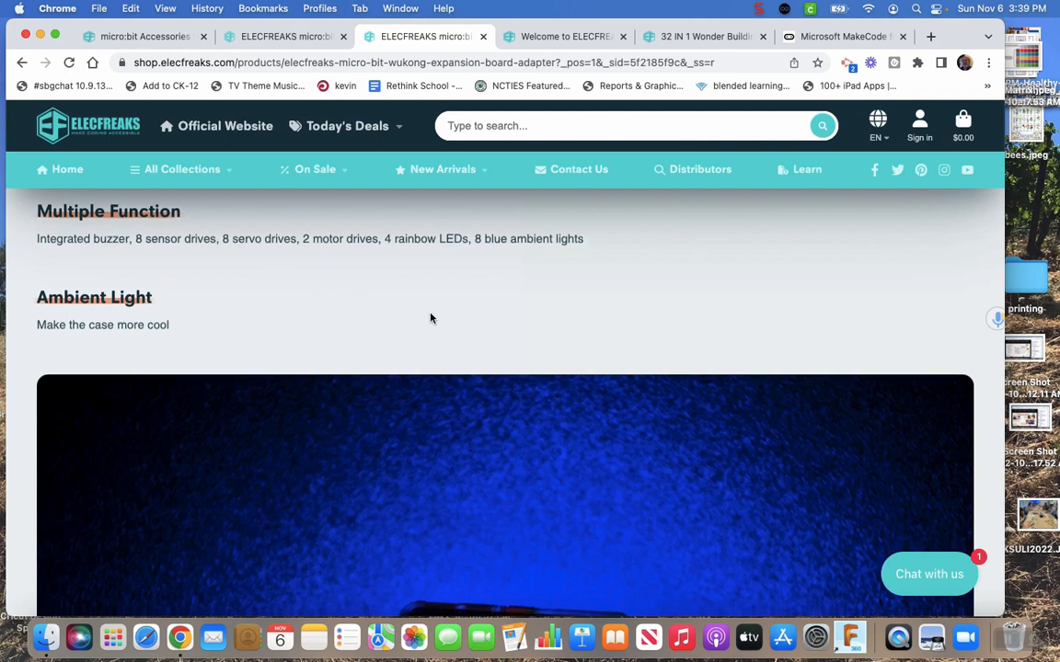
scroll(down, 3)
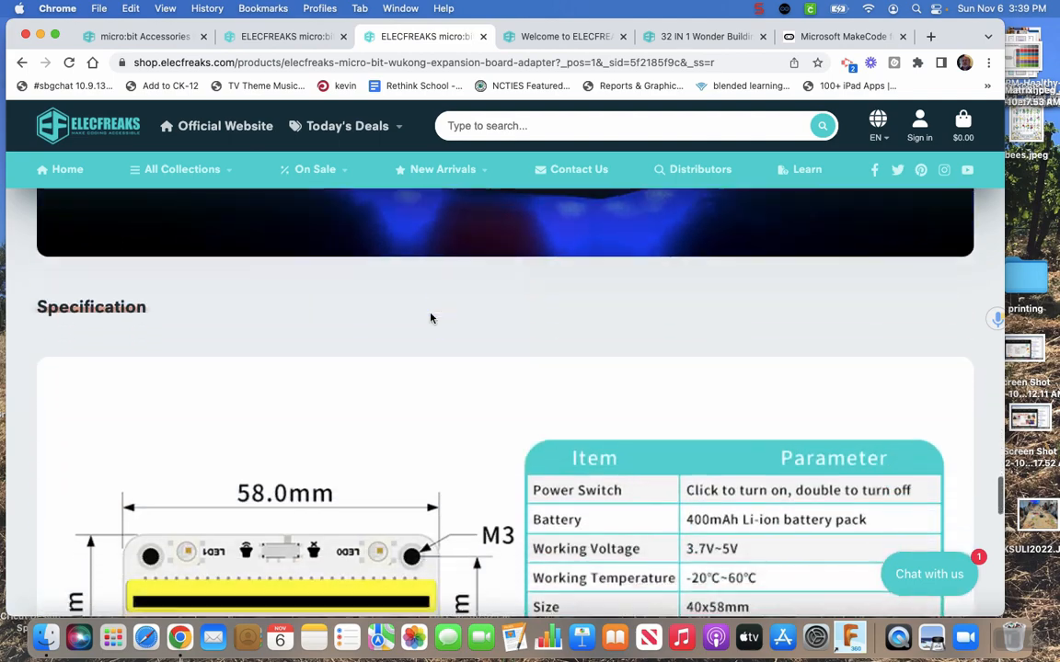
Bring the full Specification table and dimension diagram into view.
scroll(down, 3)
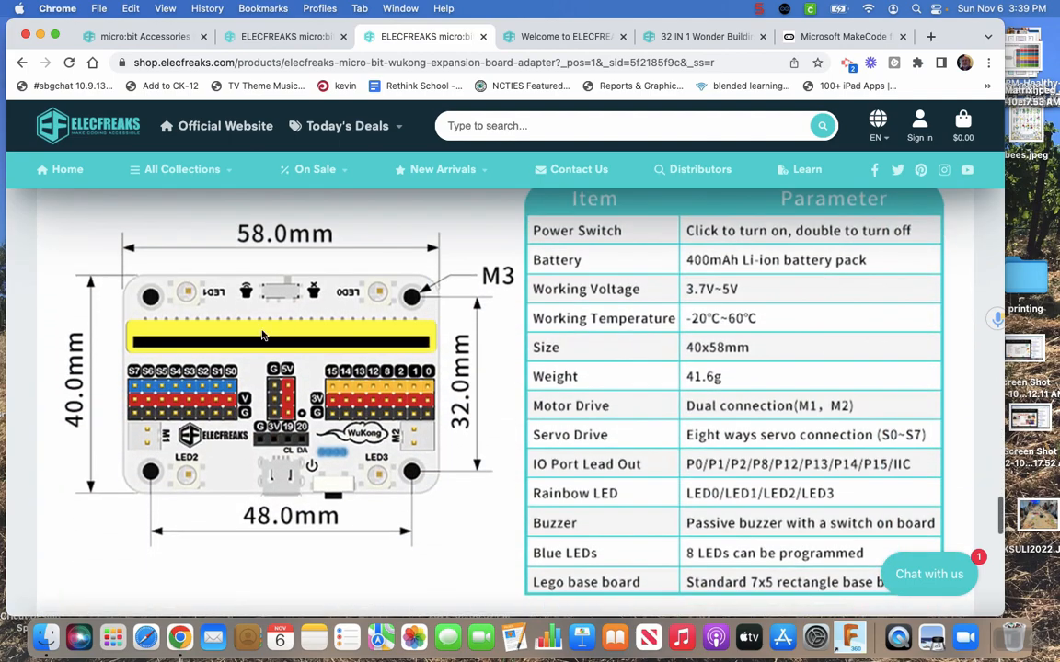
mouse_move(319, 492)
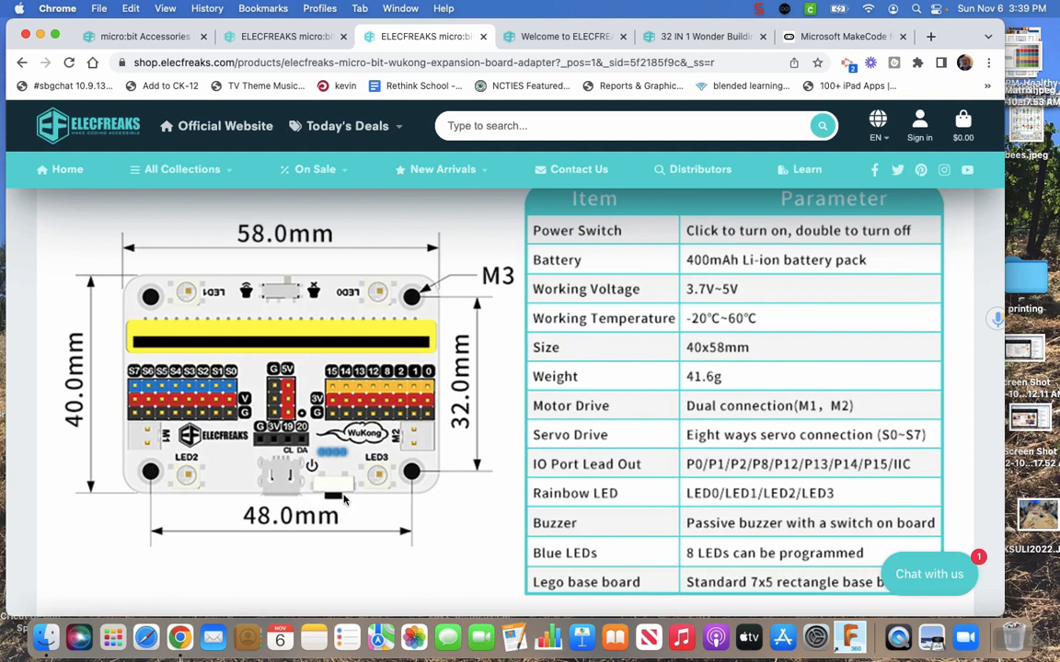
mouse_move(276, 476)
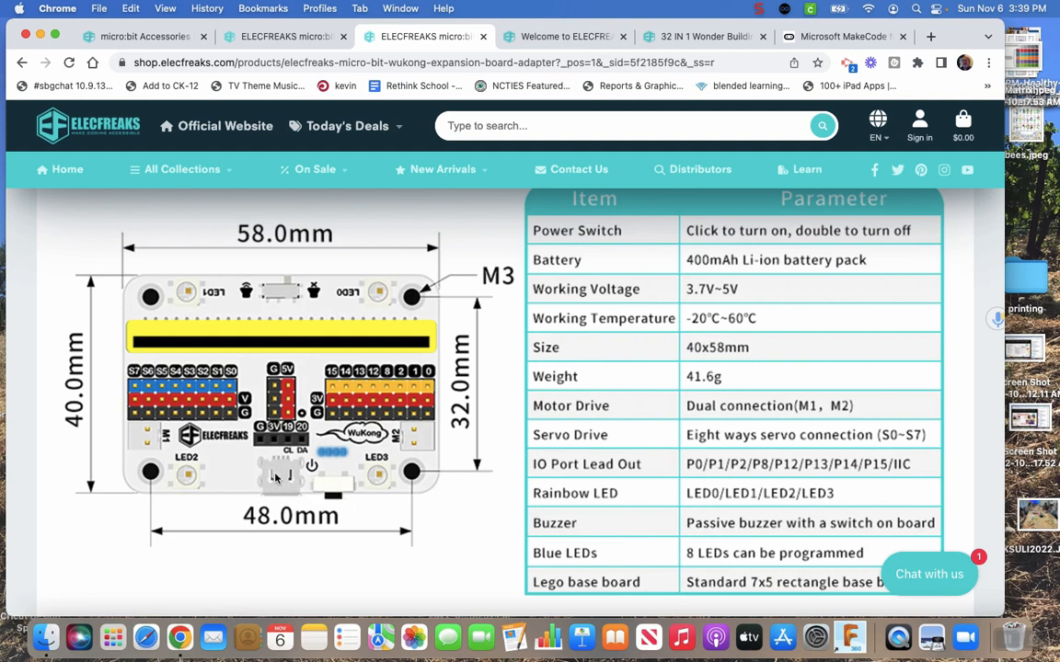
mouse_move(412, 477)
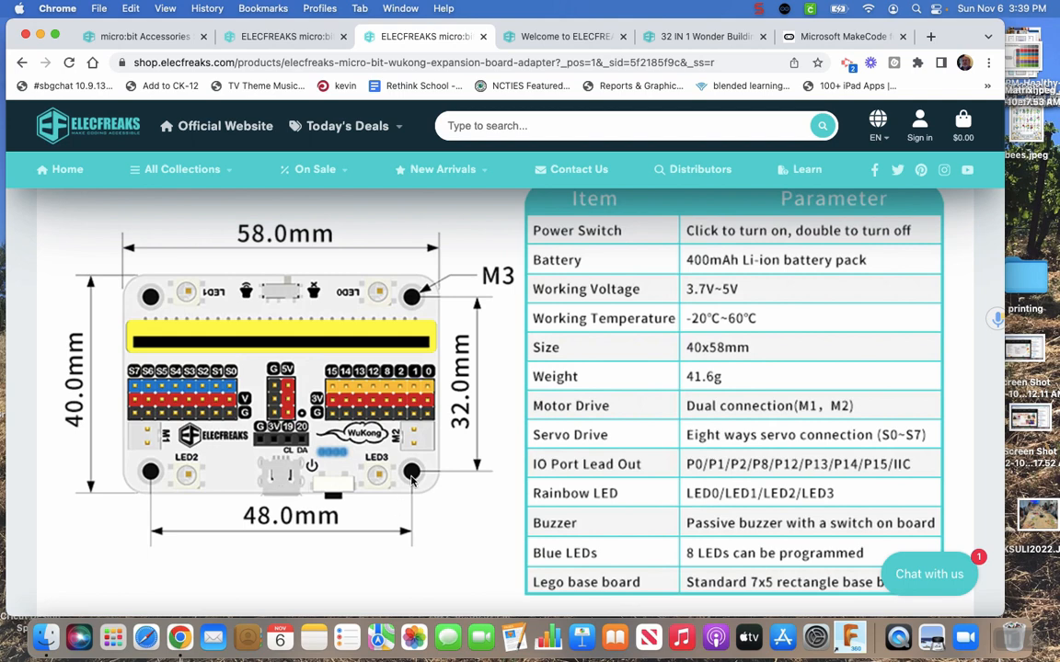
mouse_move(320, 288)
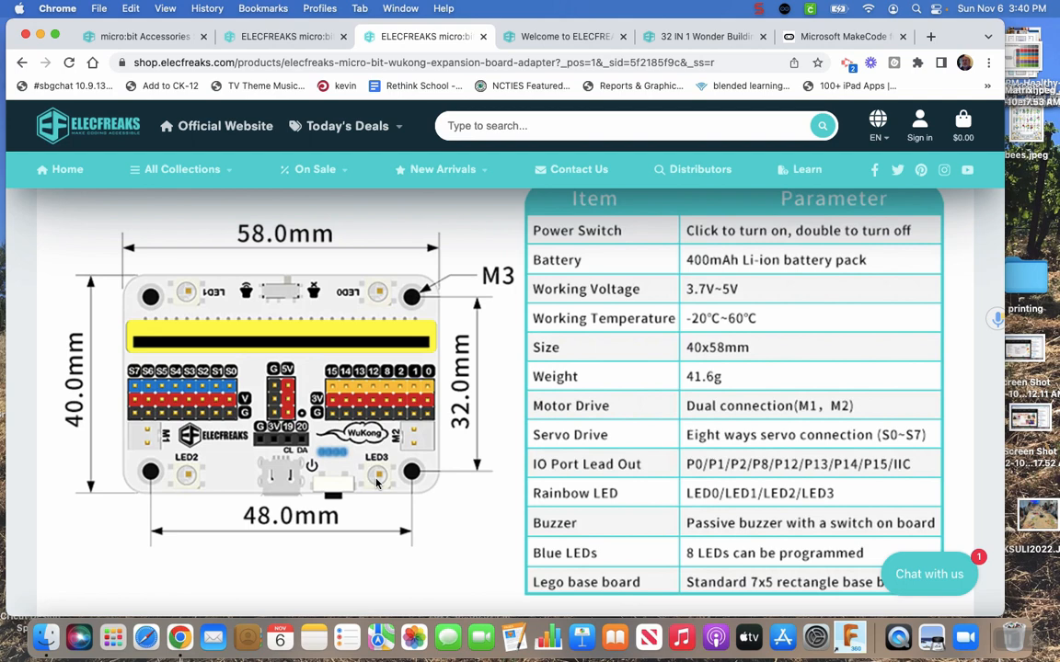
mouse_move(133, 416)
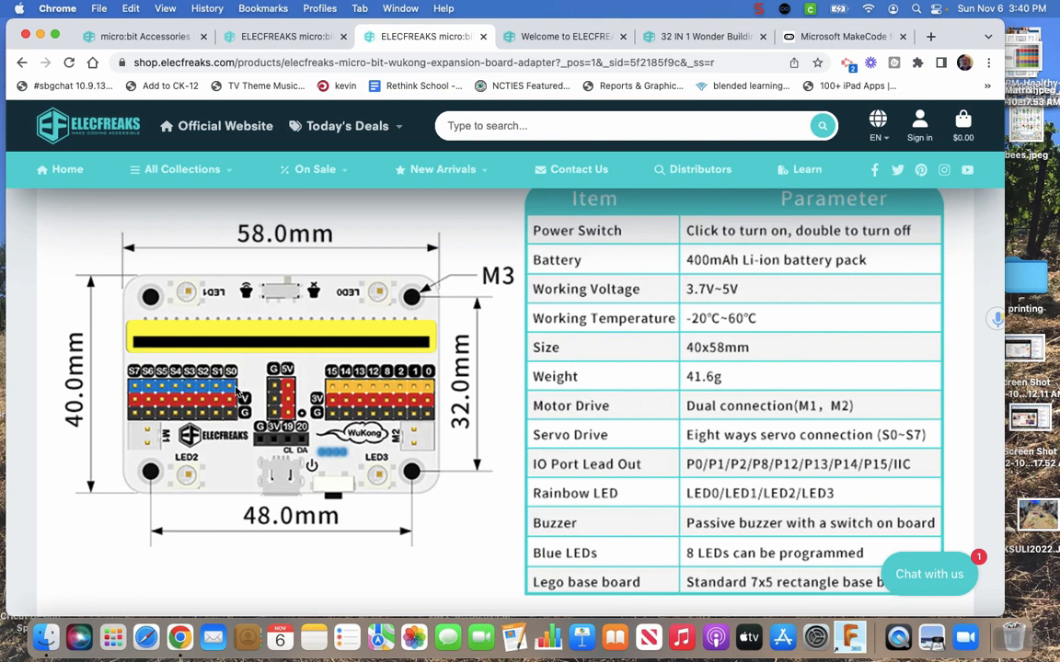
mouse_move(152, 389)
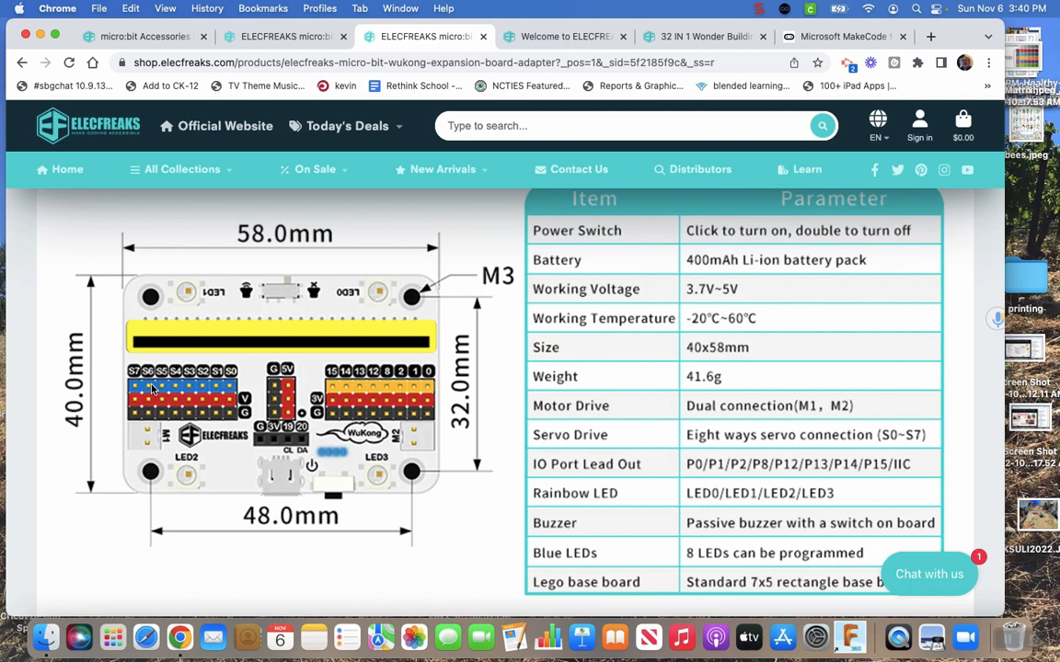
mouse_move(228, 386)
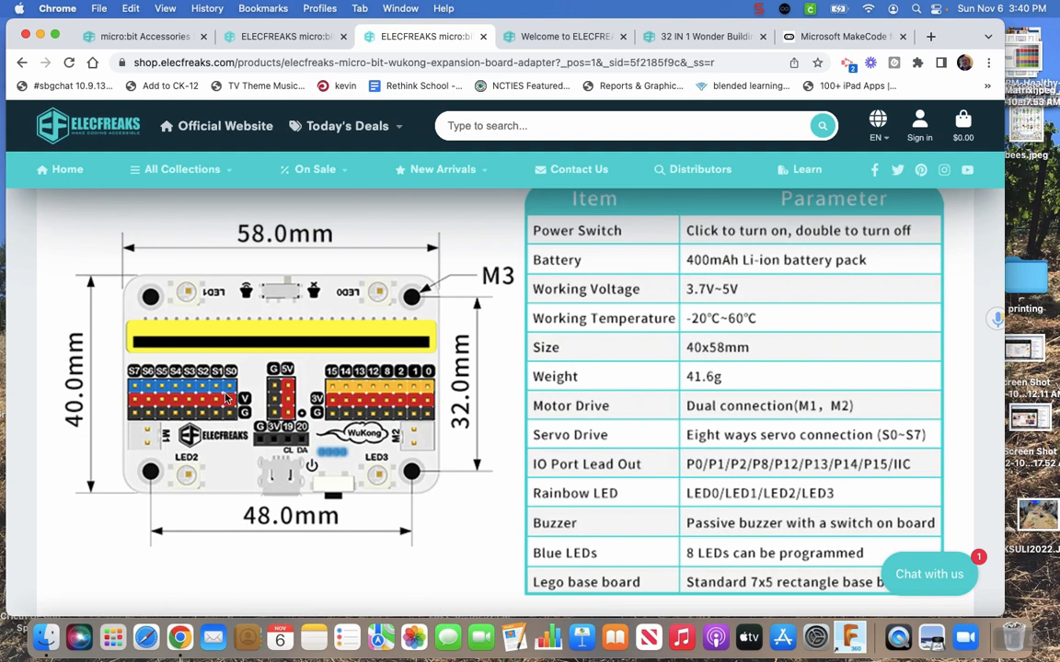
mouse_move(297, 391)
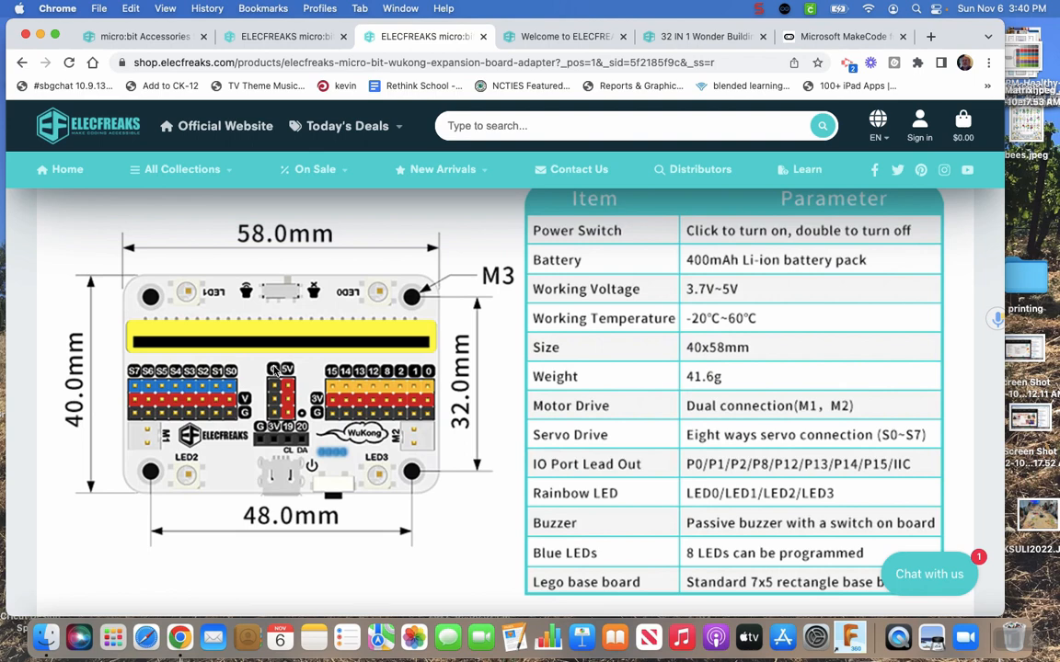
mouse_move(302, 399)
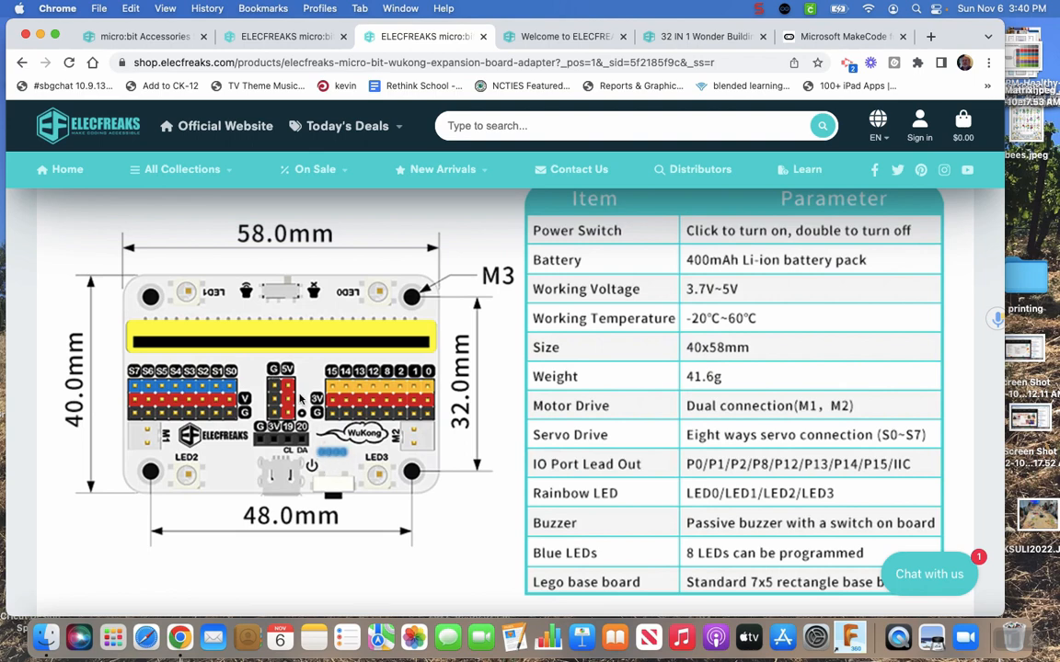
mouse_move(395, 380)
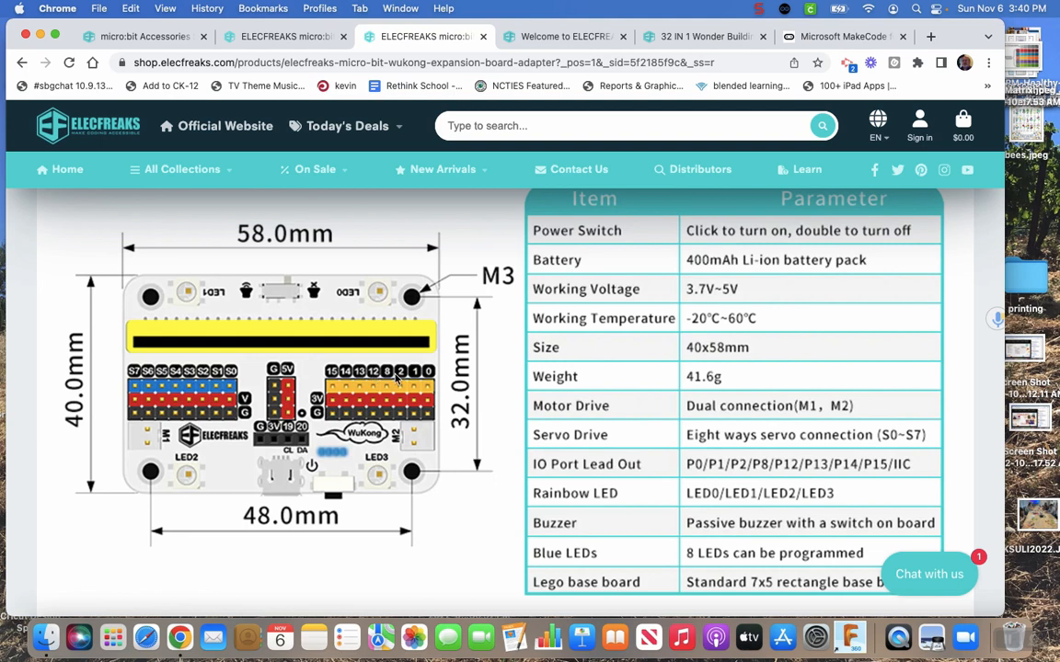
mouse_move(395, 380)
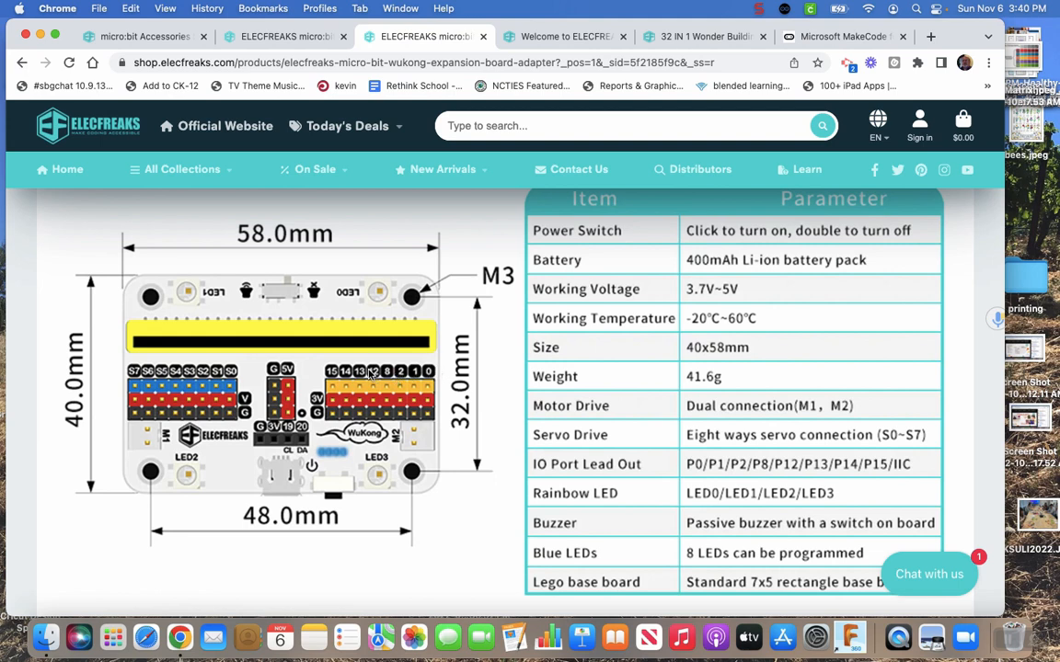
mouse_move(376, 421)
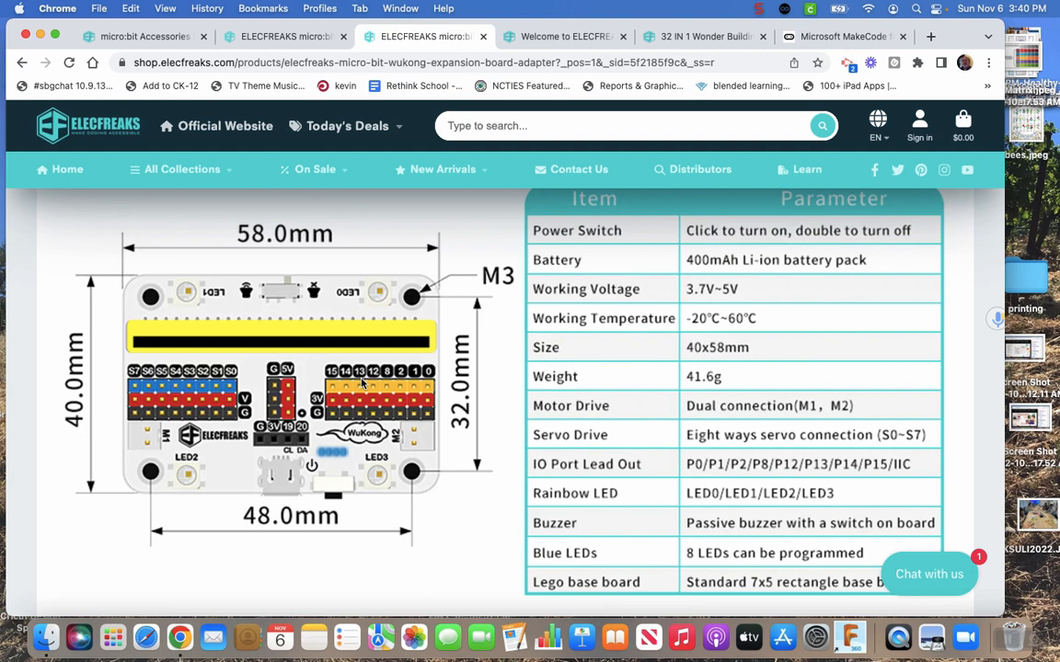
mouse_move(144, 438)
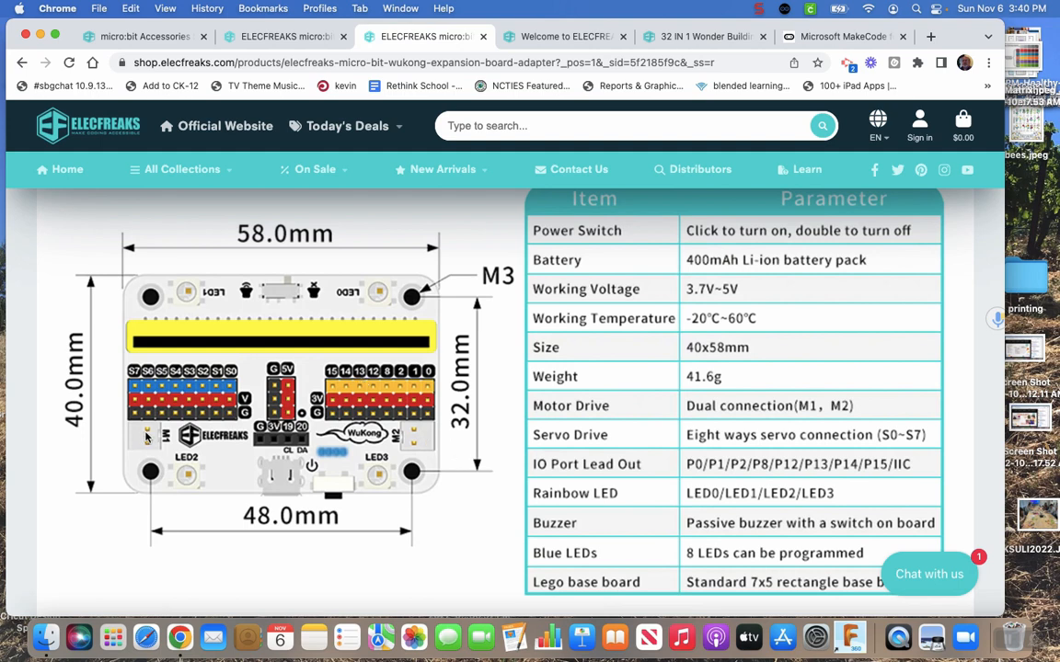
mouse_move(273, 484)
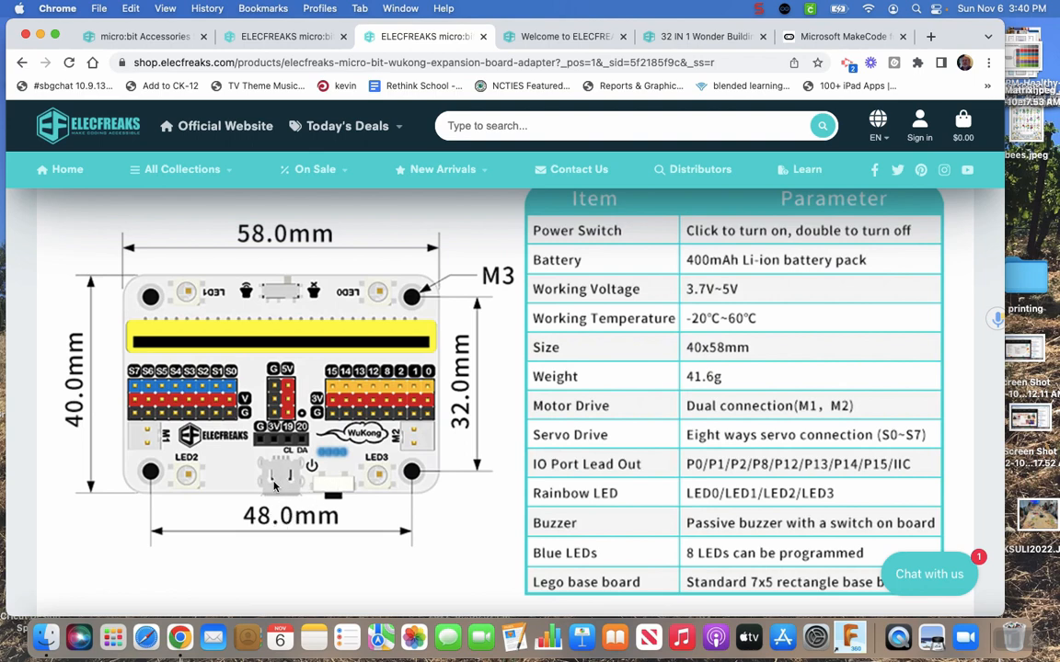
mouse_move(338, 329)
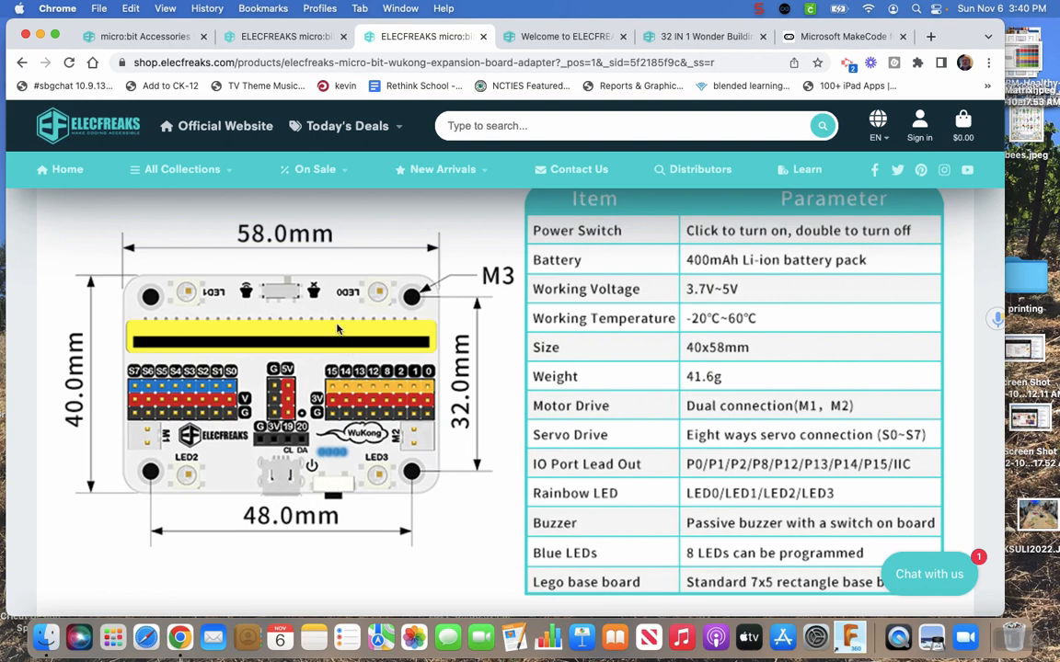
mouse_move(286, 287)
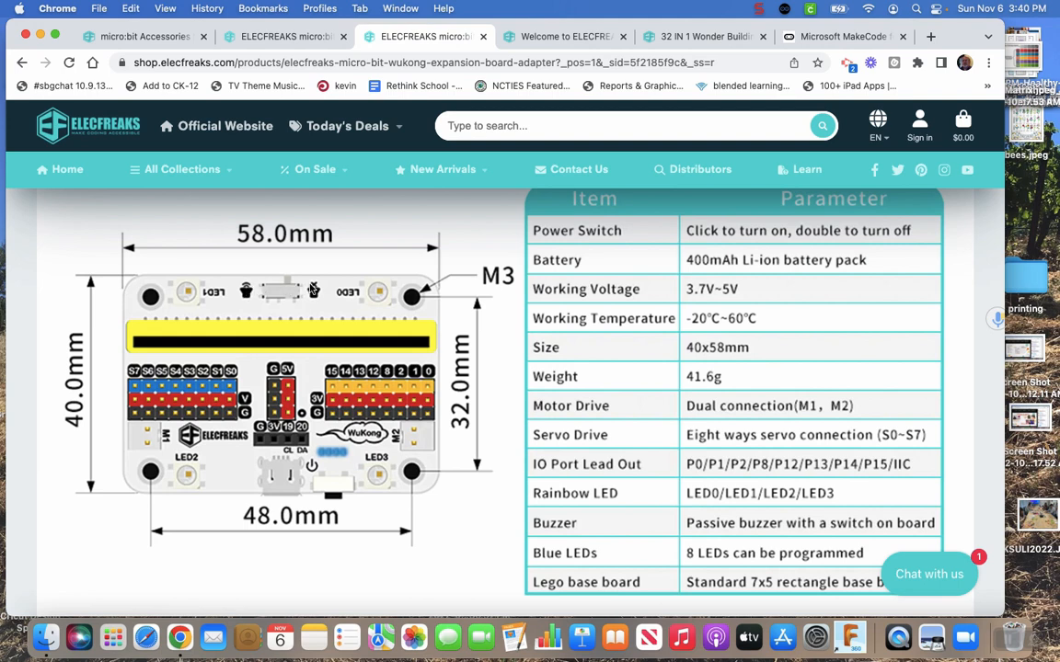
mouse_move(307, 425)
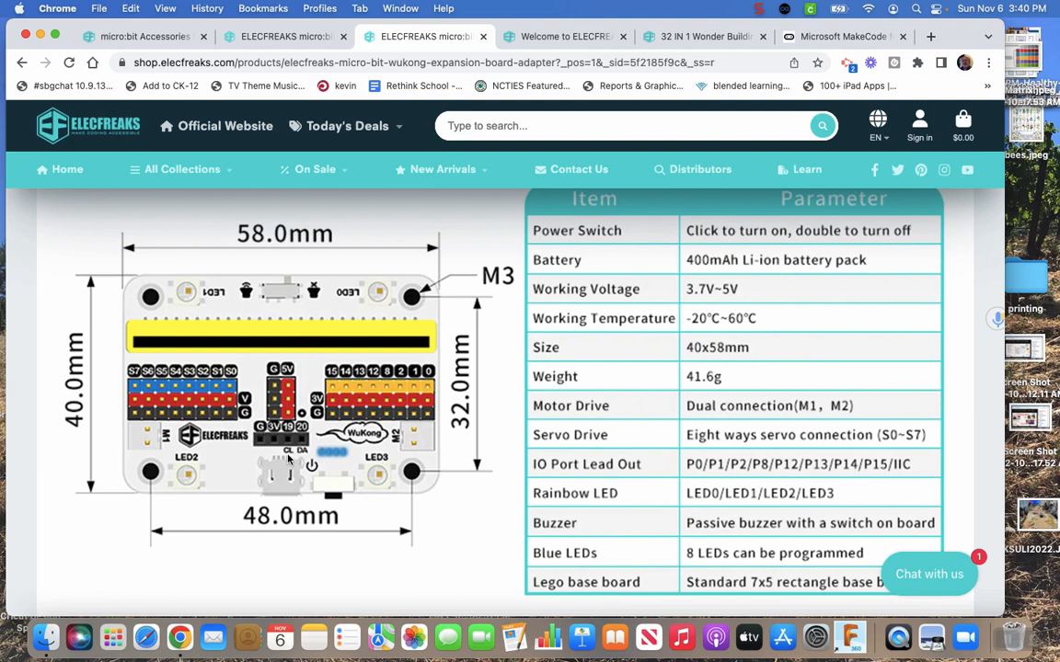
mouse_move(304, 441)
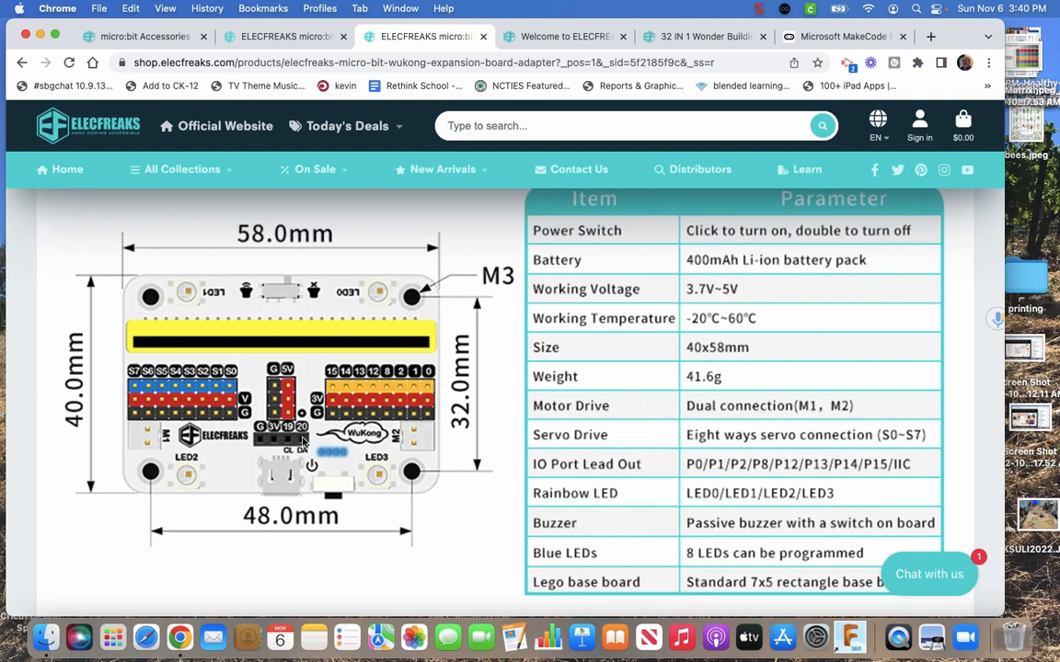
mouse_move(281, 434)
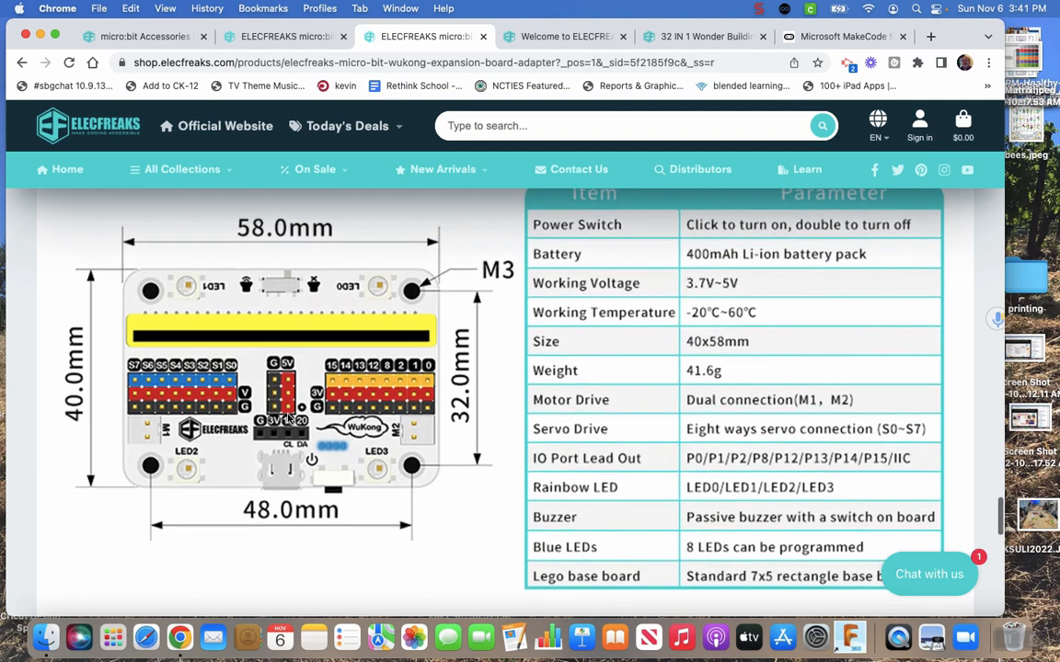
mouse_move(365, 425)
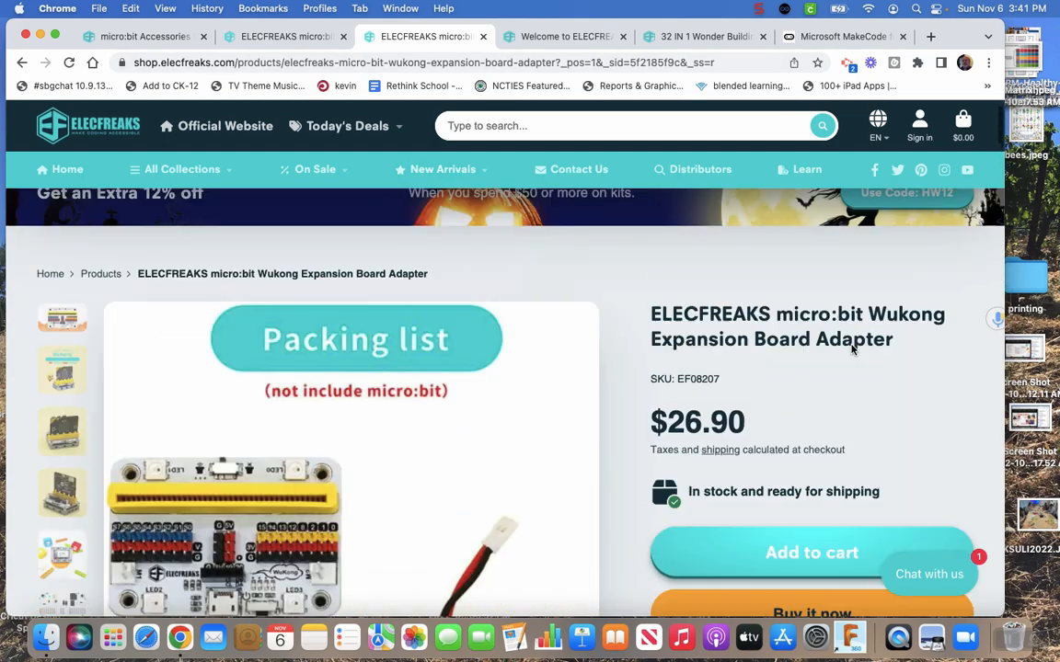
scroll(up, 3)
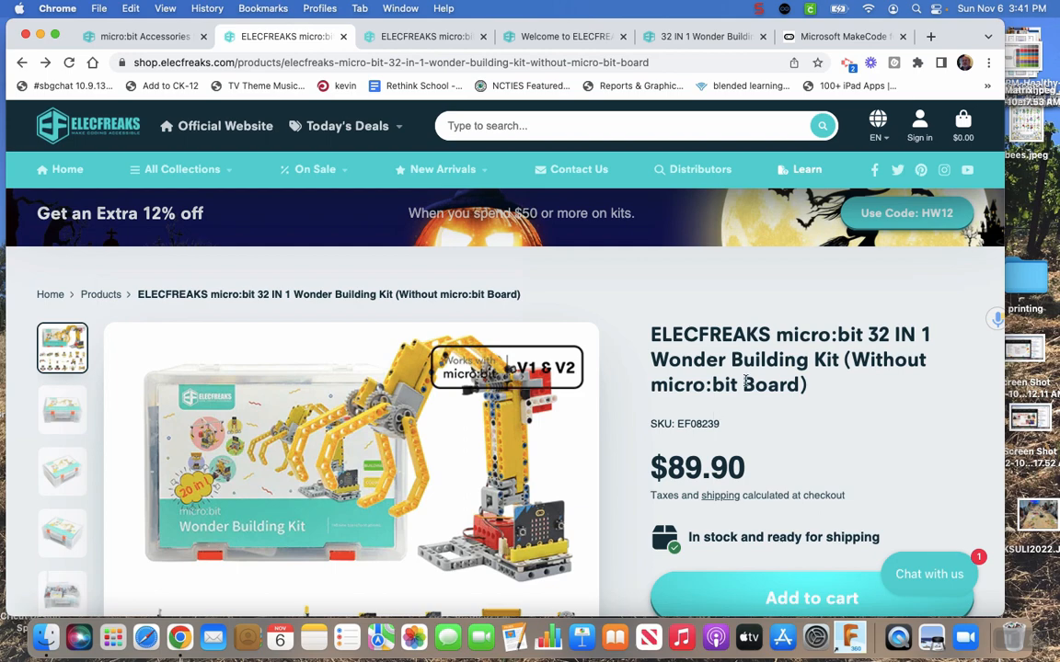
click(423, 35)
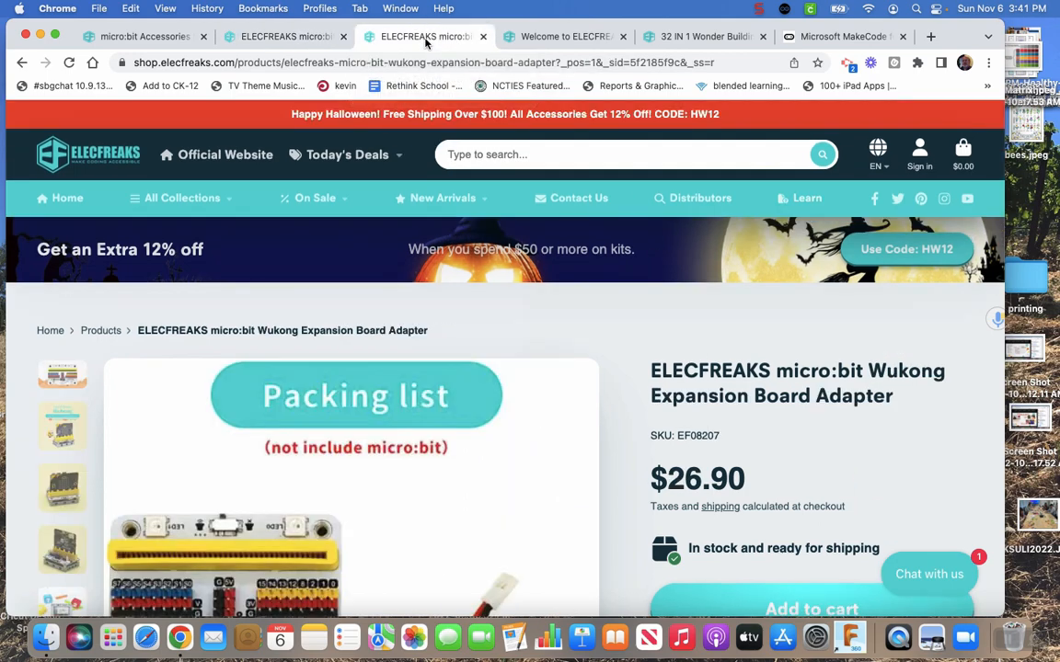
Show the 32 IN 1 Wonder Building Kit (EF08239) wiki page and scroll its case contents.
click(564, 37)
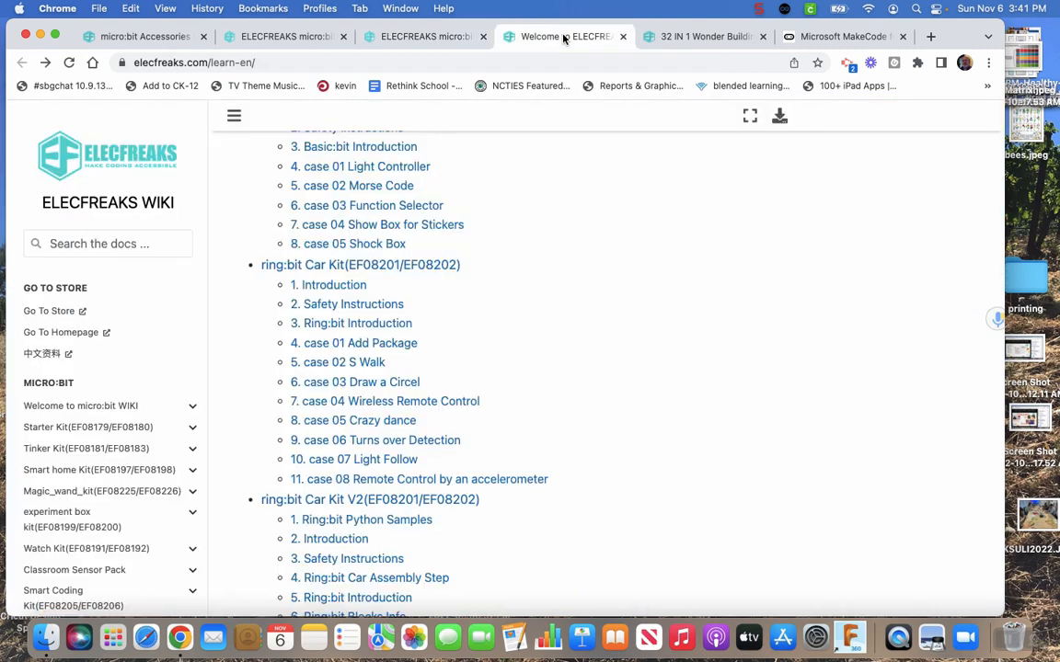
mouse_move(489, 329)
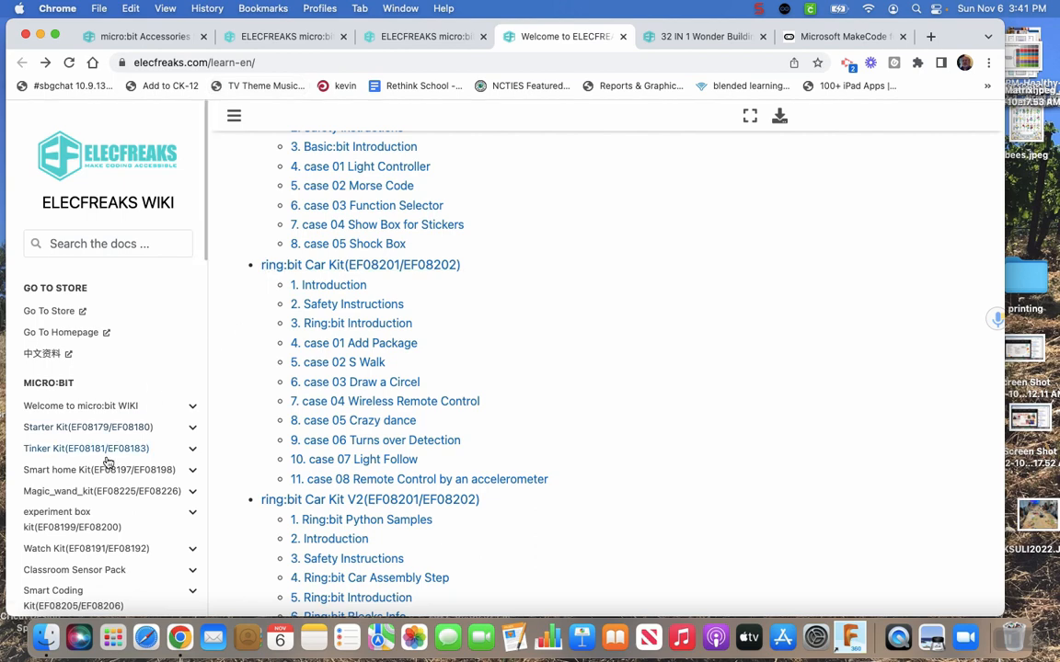
scroll(down, 3)
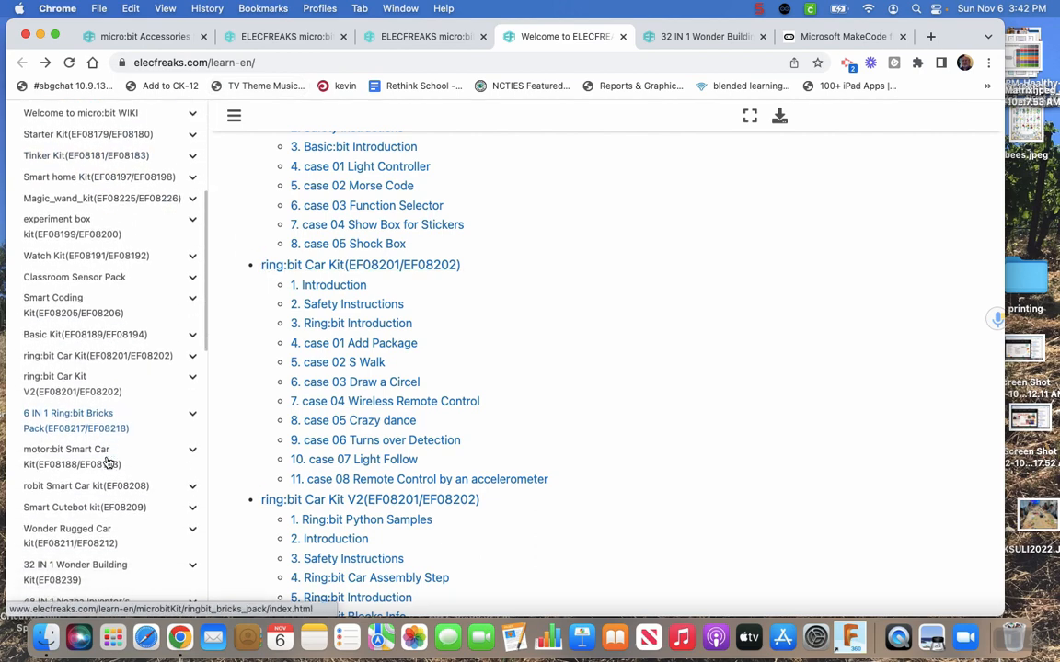
scroll(down, 3)
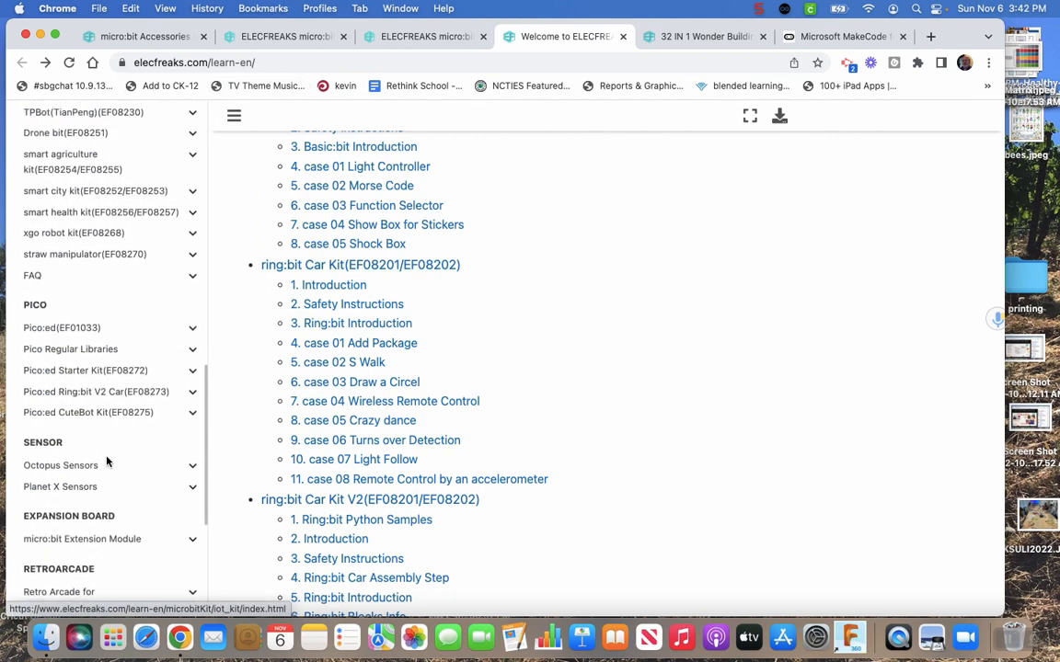
scroll(up, 3)
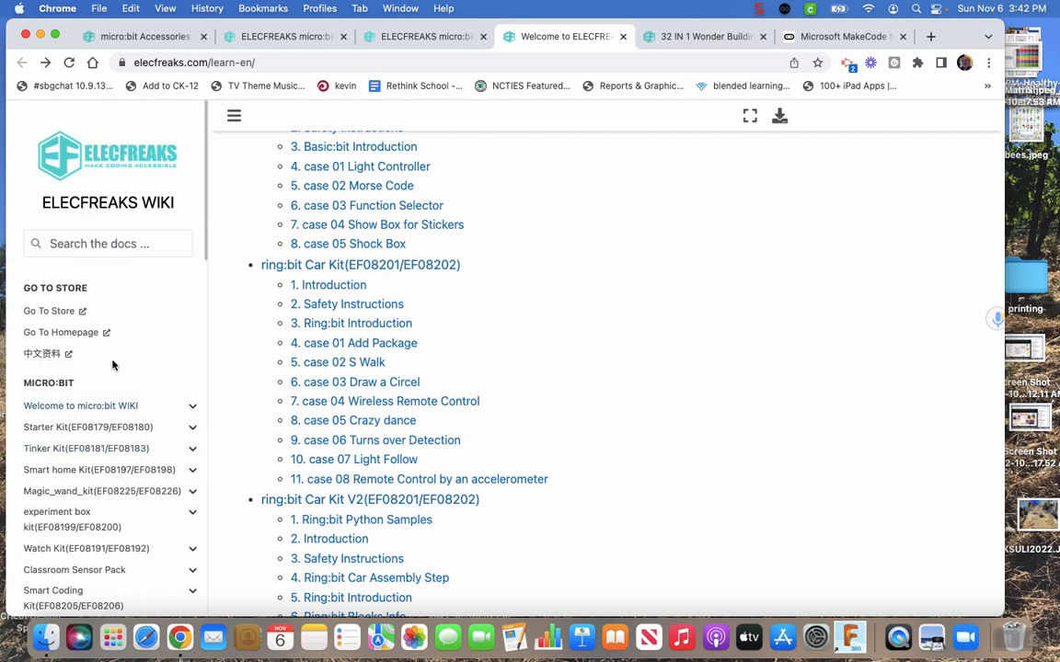
scroll(down, 3)
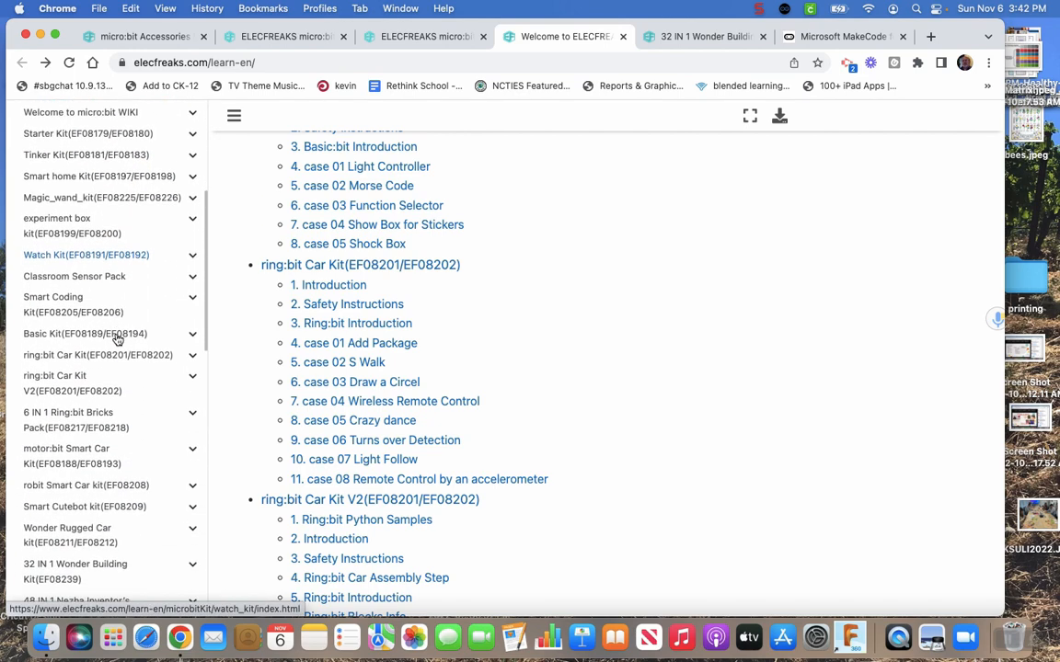
scroll(down, 3)
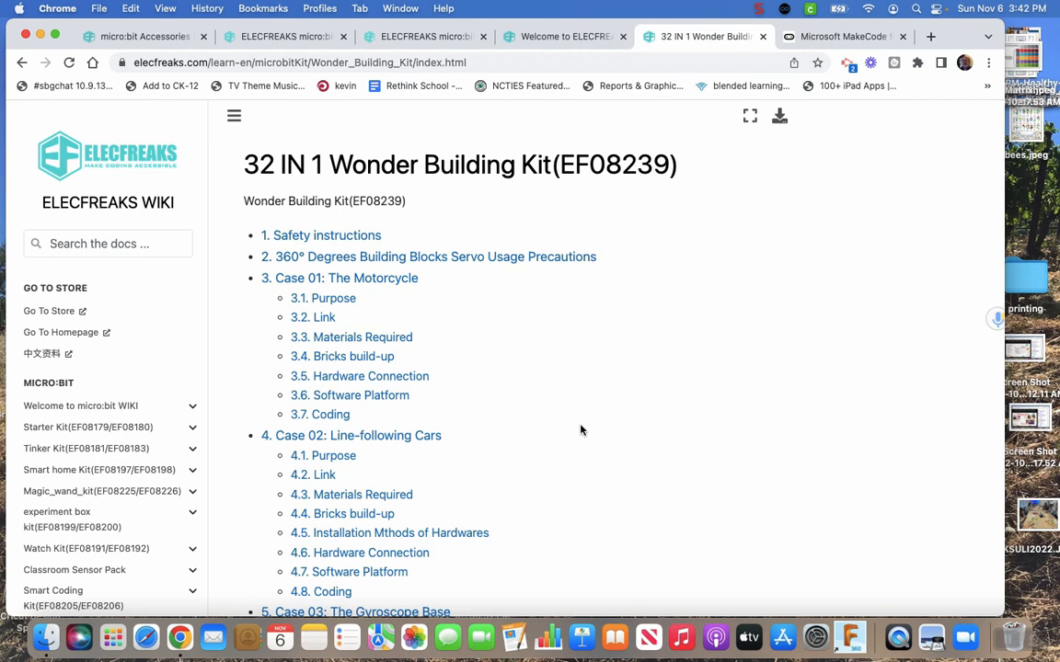
mouse_move(595, 429)
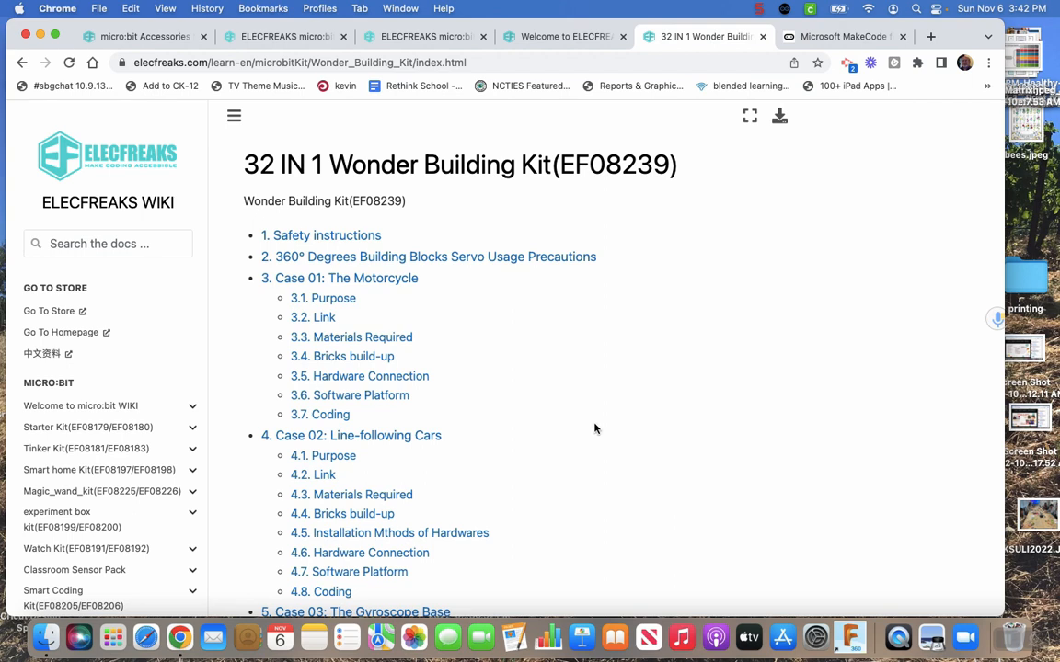
scroll(down, 3)
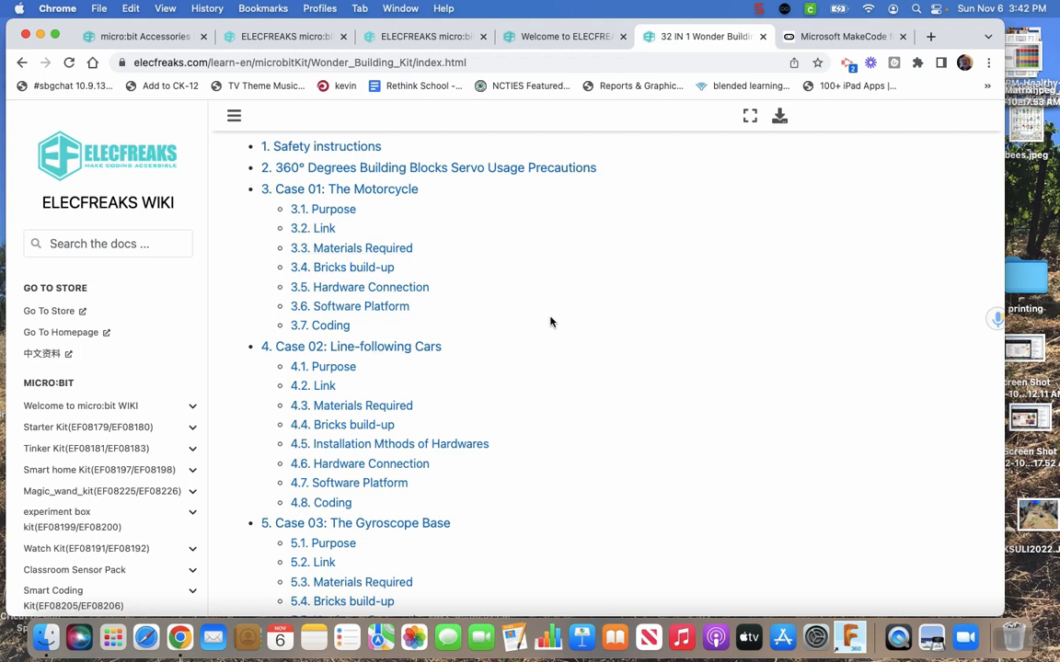
mouse_move(499, 286)
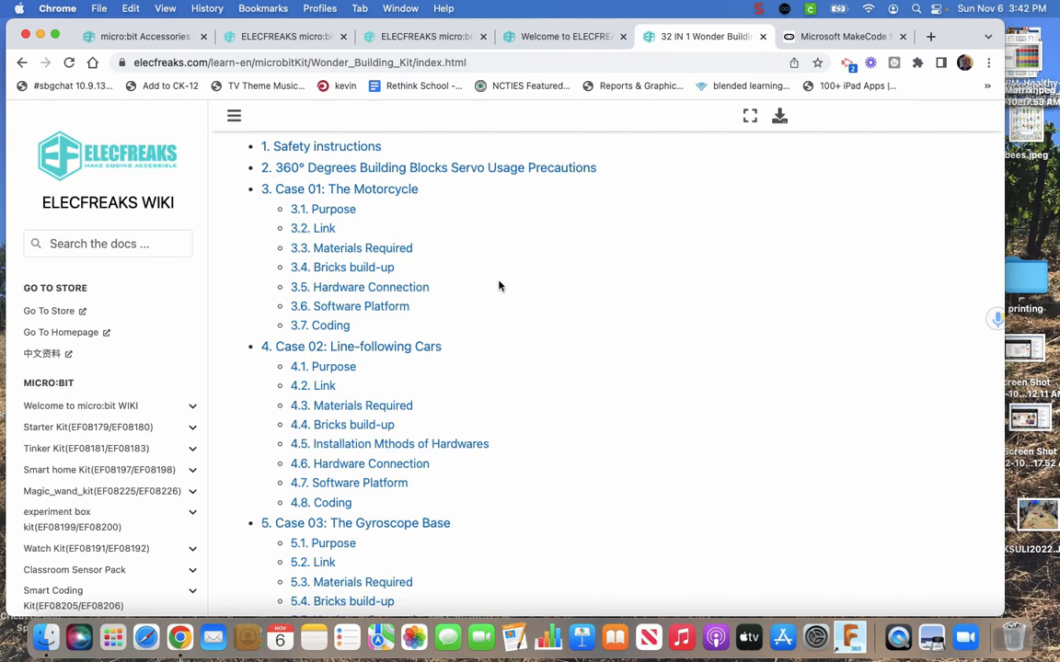
Open Case 01: The Motorcycle, read to Materials Required, and launch its YouTube video.
click(347, 189)
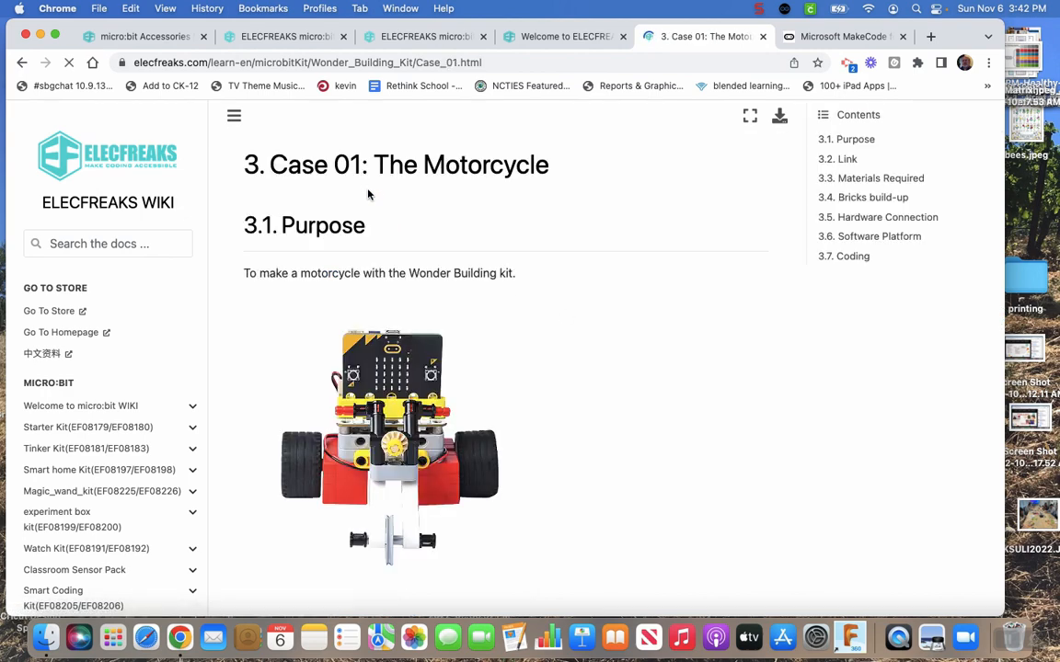
scroll(down, 3)
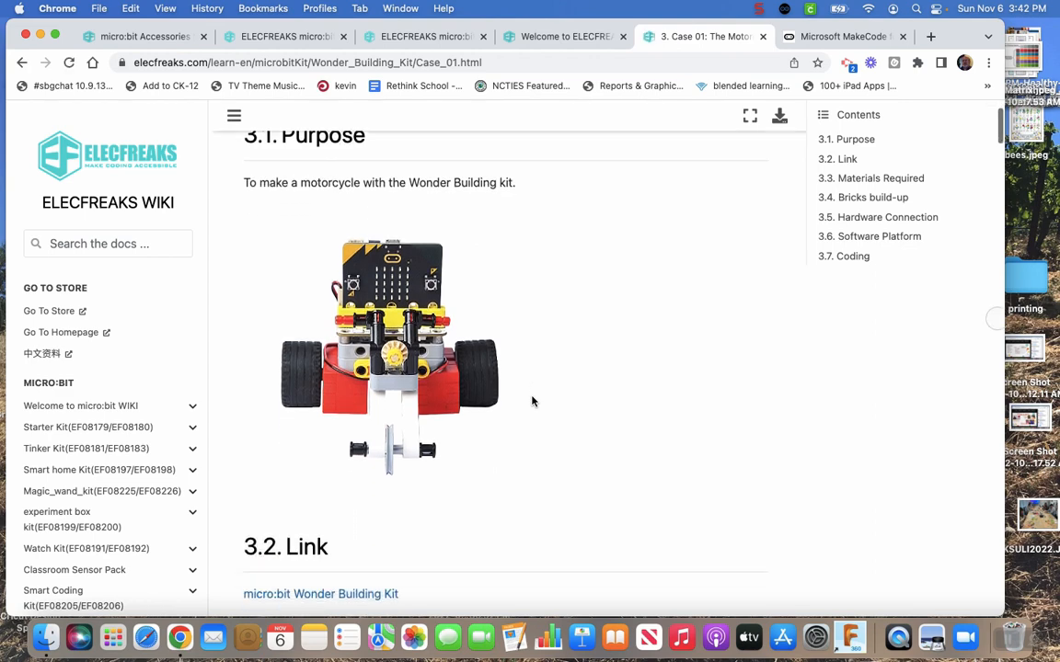
scroll(down, 3)
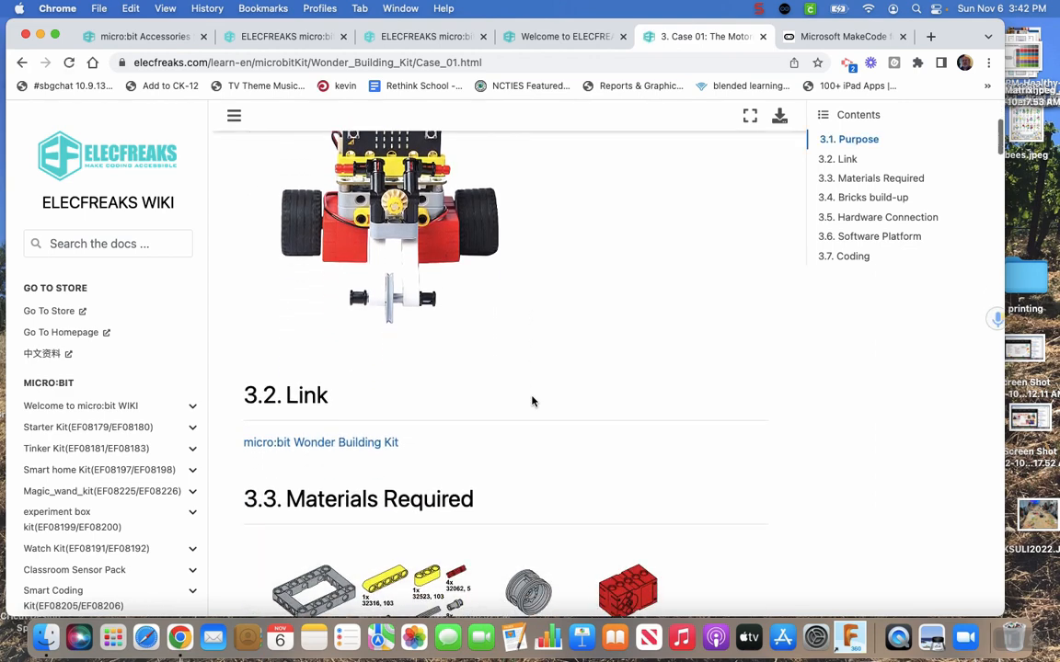
scroll(down, 3)
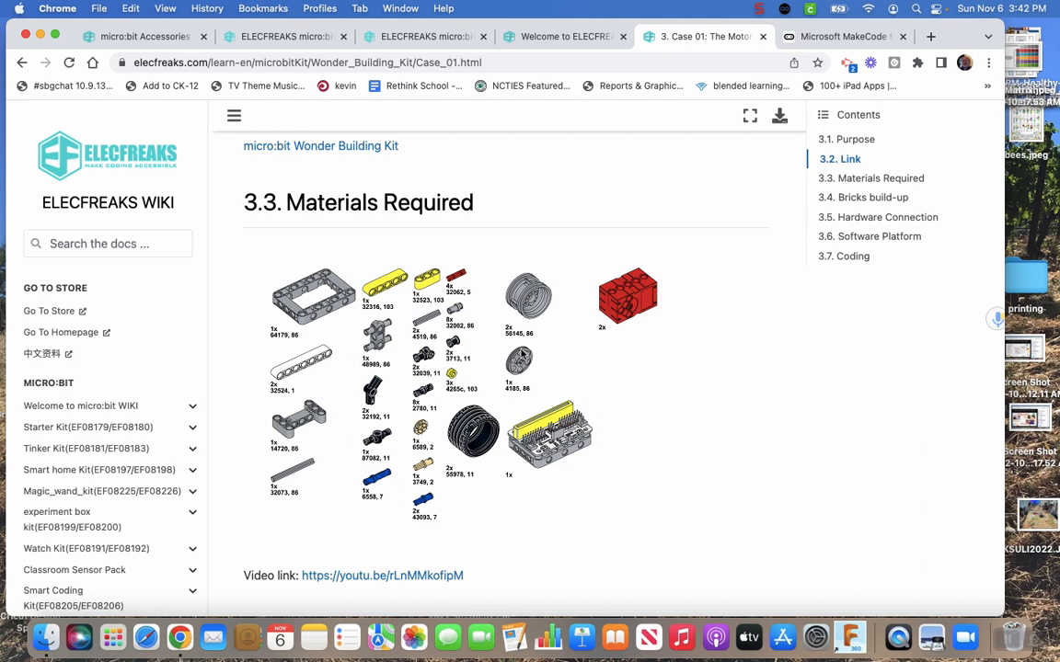
mouse_move(584, 350)
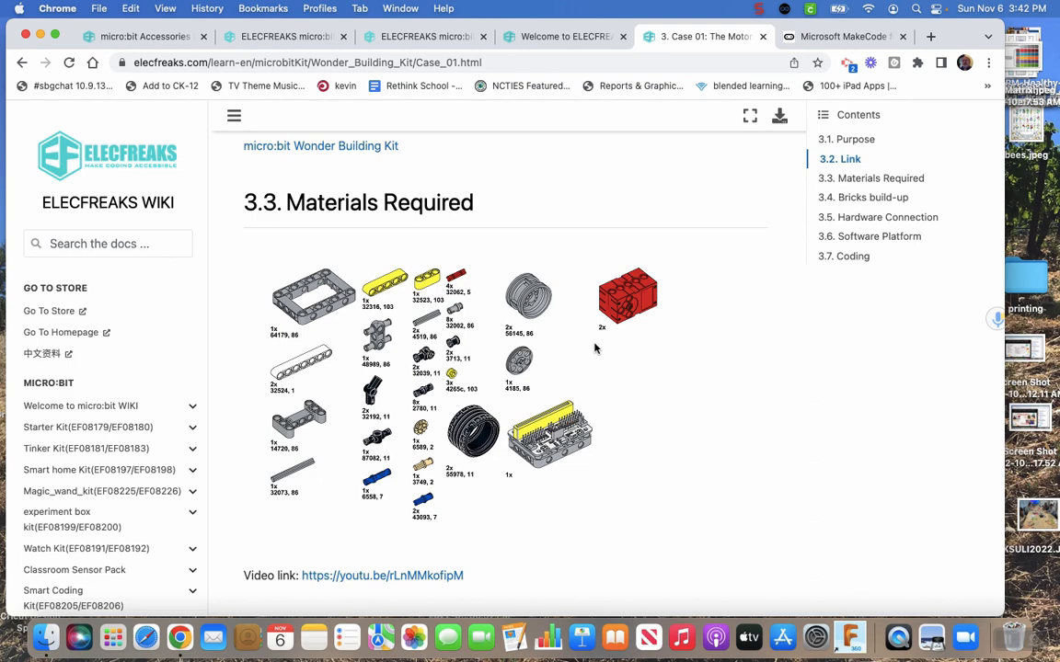
scroll(down, 3)
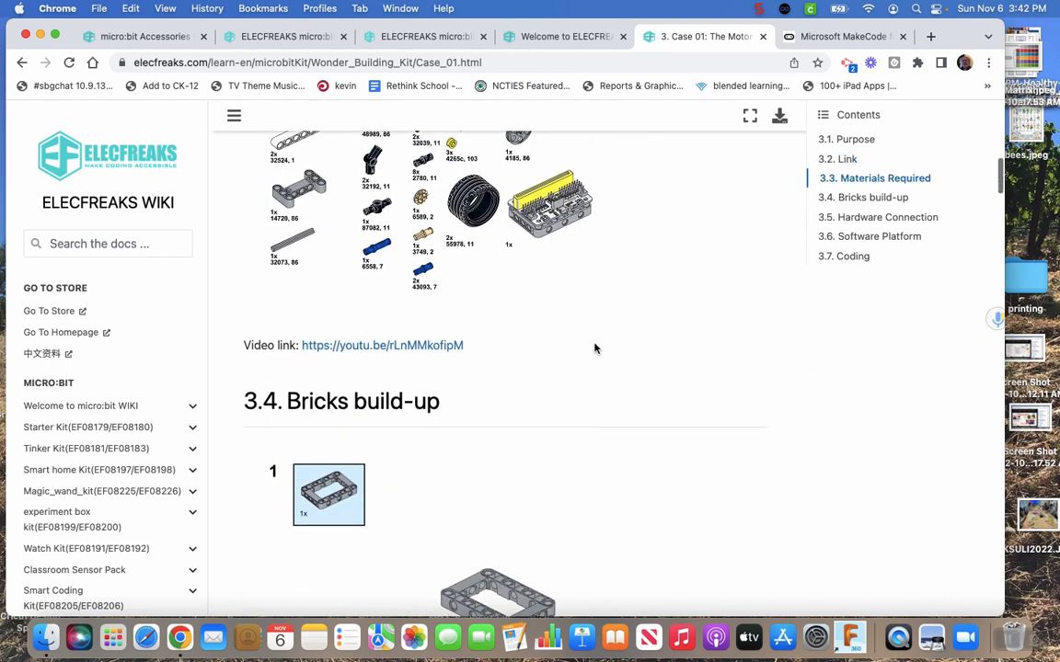
scroll(down, 3)
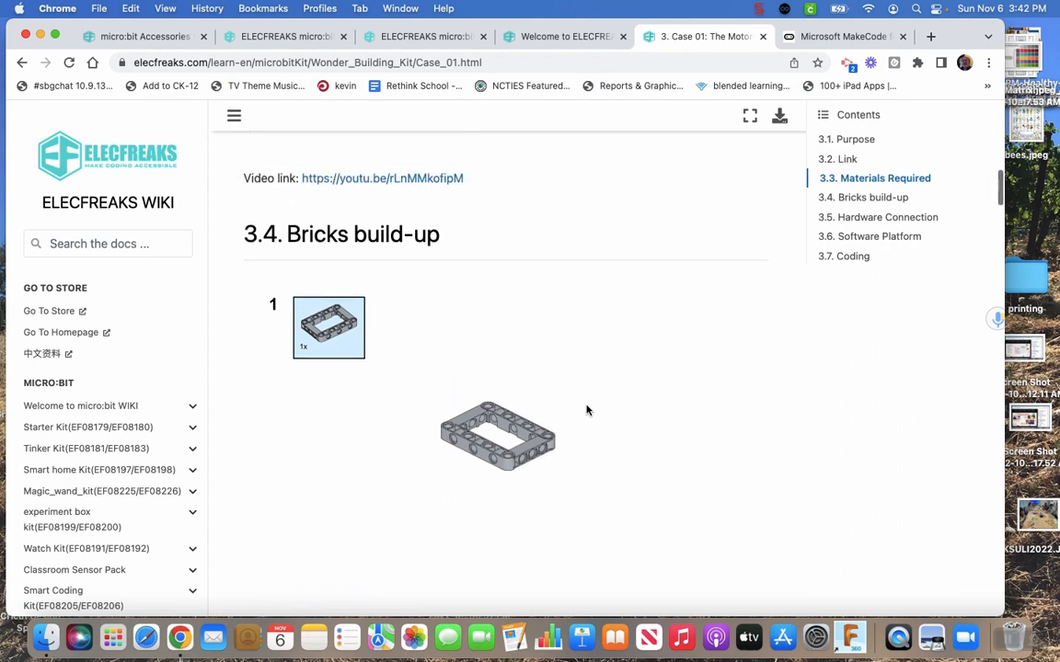
scroll(up, 3)
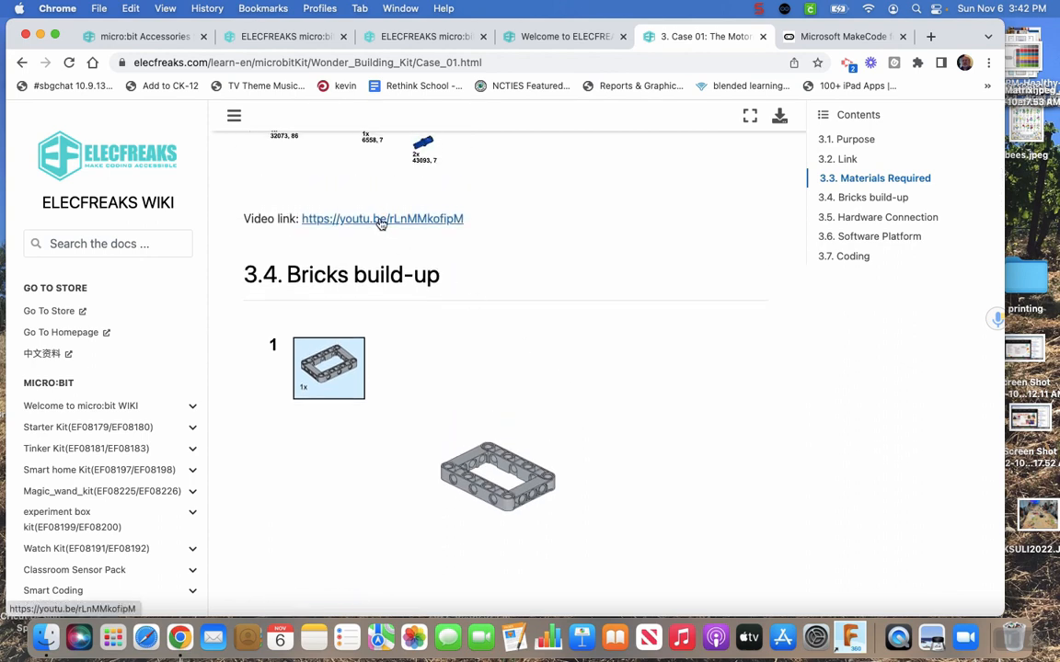
click(382, 218)
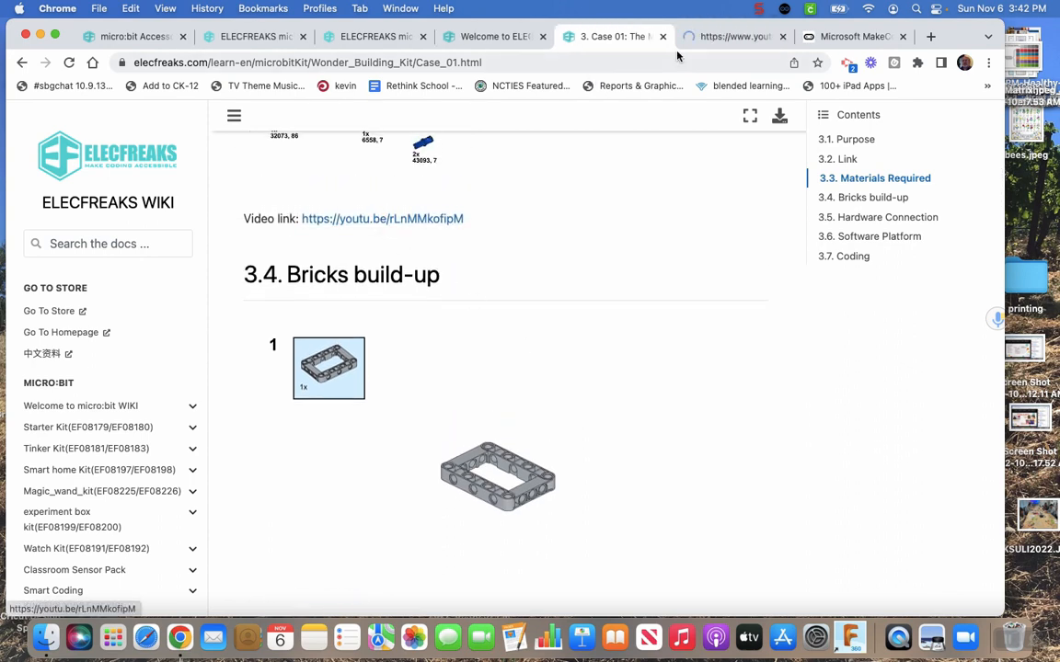
Switch to the YouTube tab and play the Case 01 Motorcycle build video.
click(381, 218)
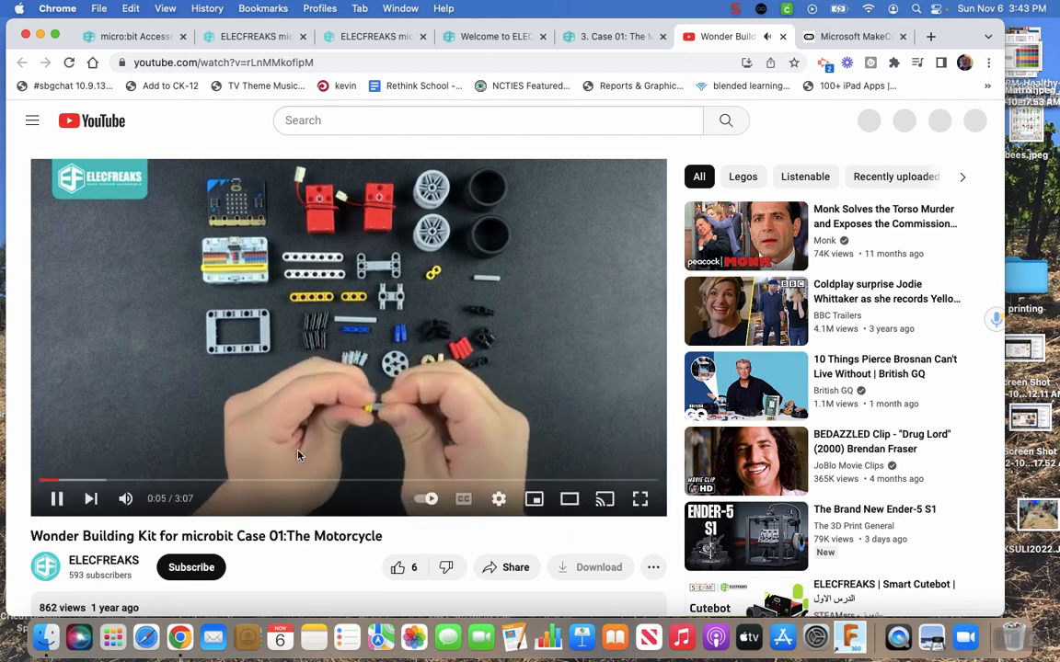
click(125, 499)
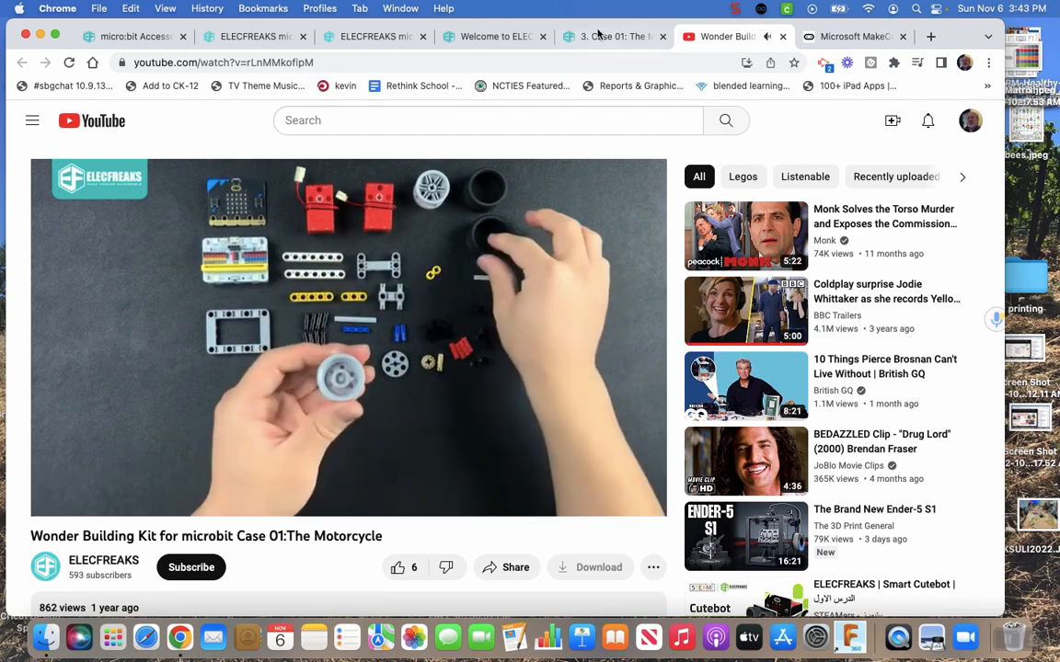
Back on the Case 01 wiki tab, scroll through Bricks build-up to Hardware Connection.
click(607, 36)
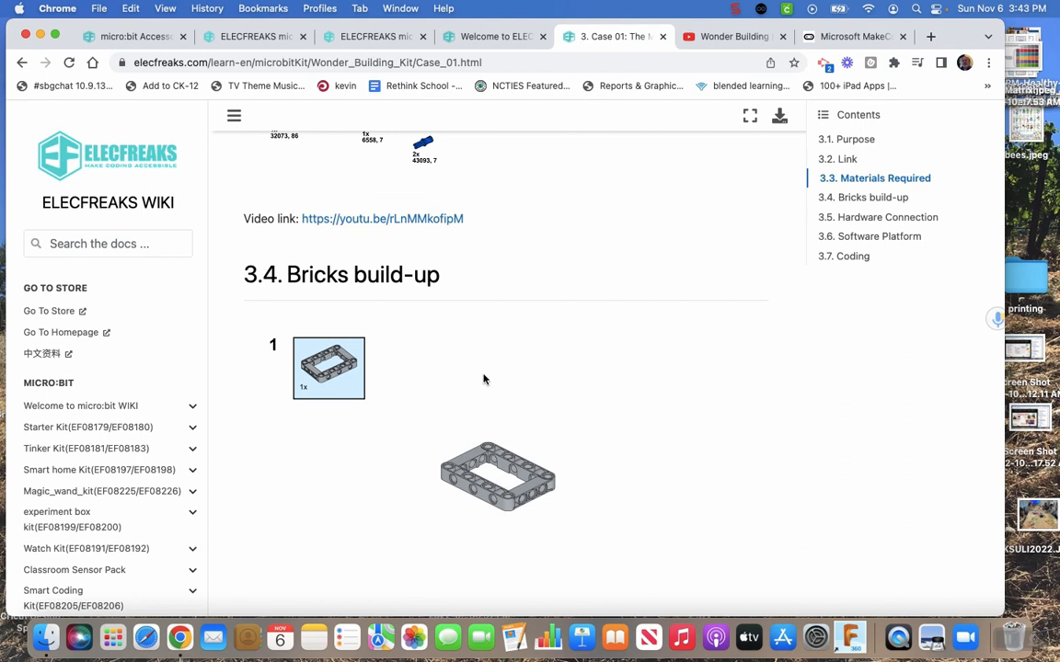
mouse_move(520, 394)
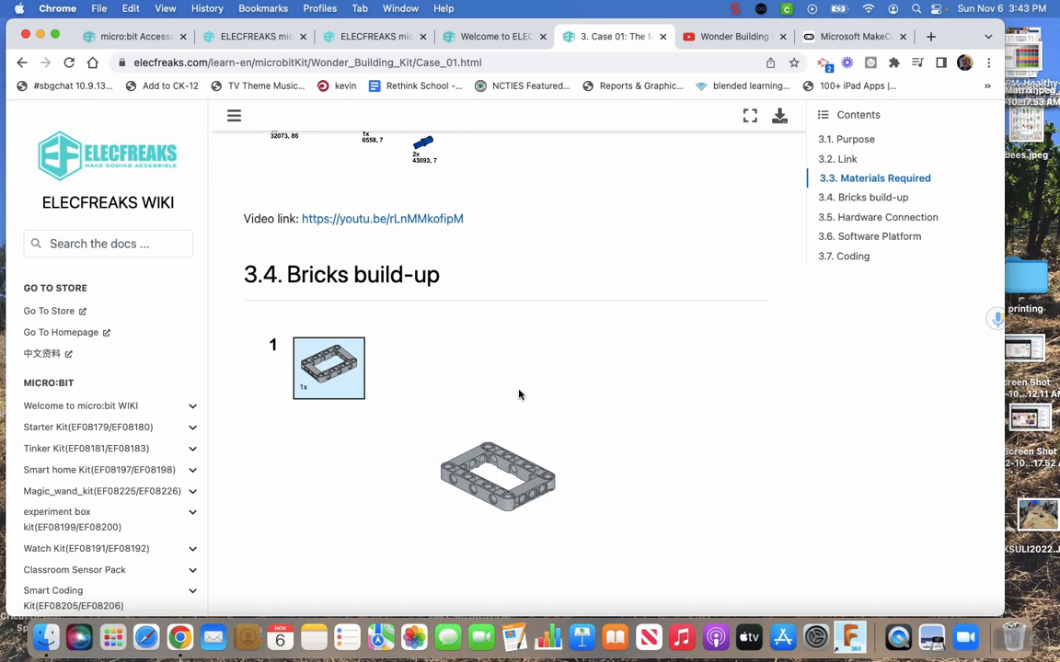
mouse_move(538, 412)
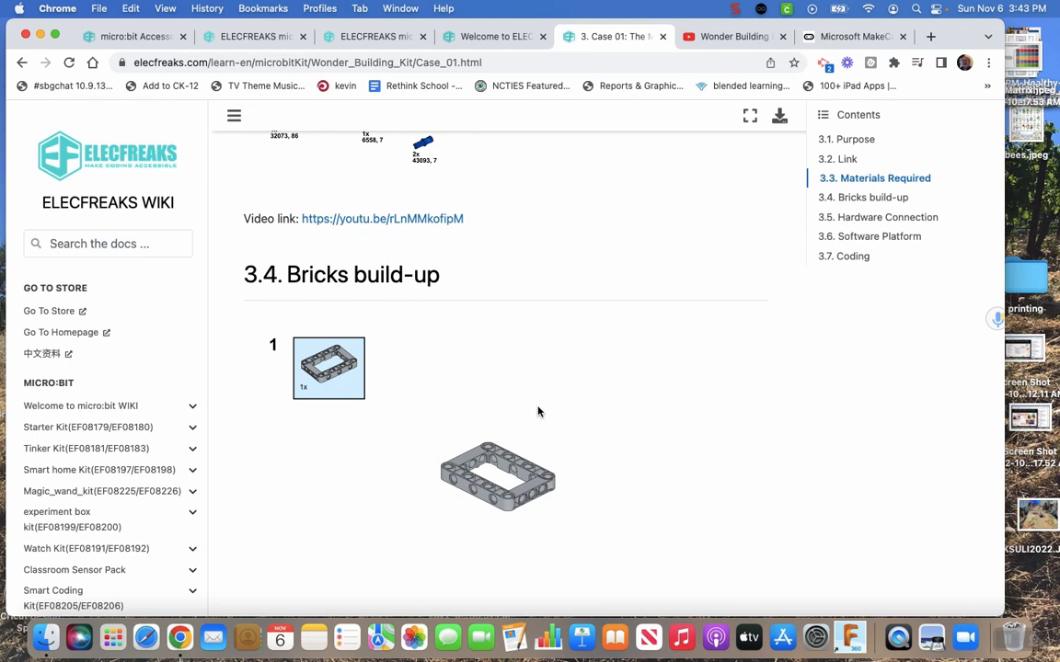
scroll(down, 3)
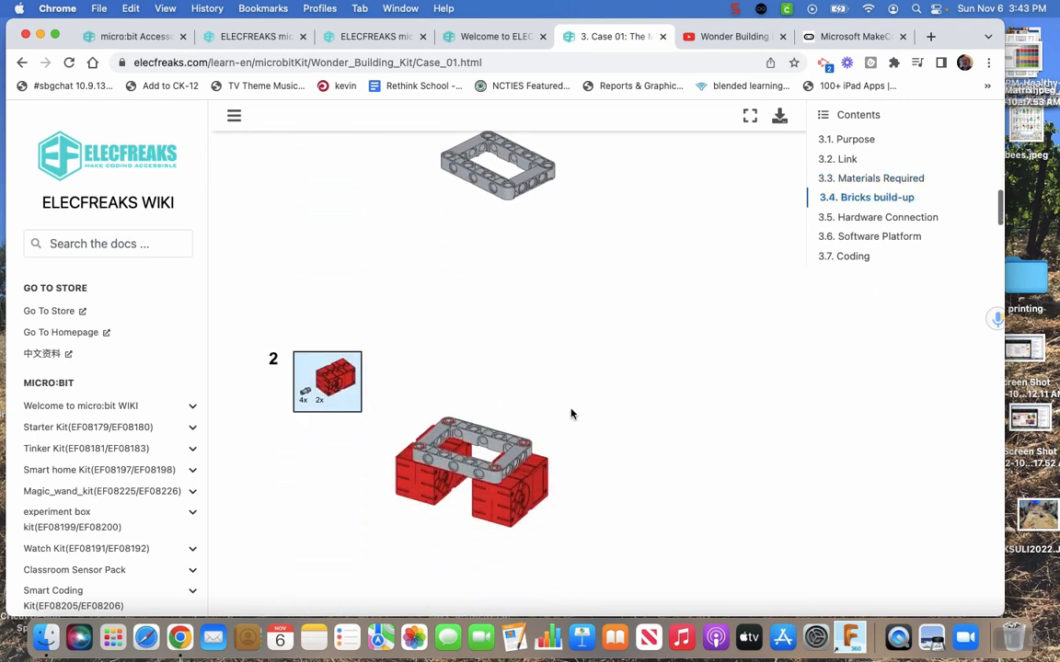
scroll(down, 3)
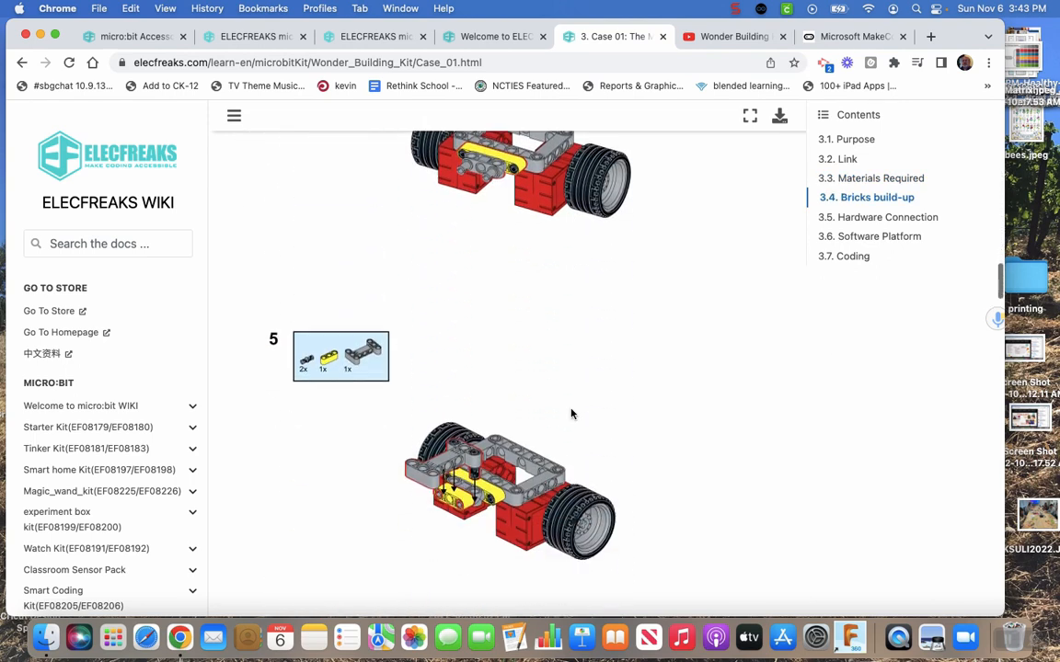
scroll(down, 3)
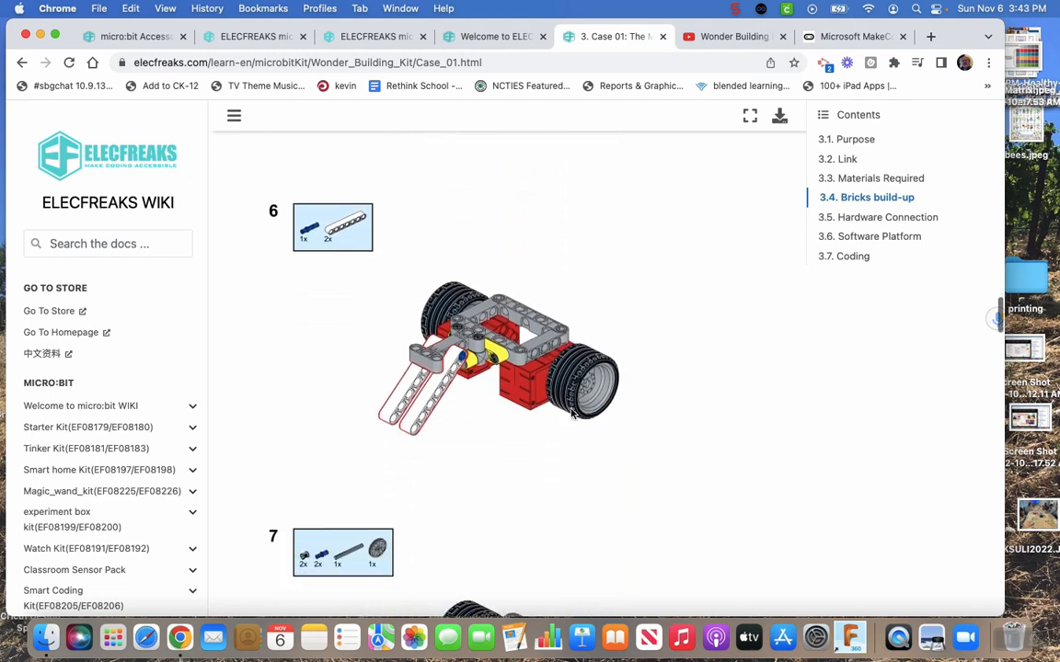
scroll(down, 3)
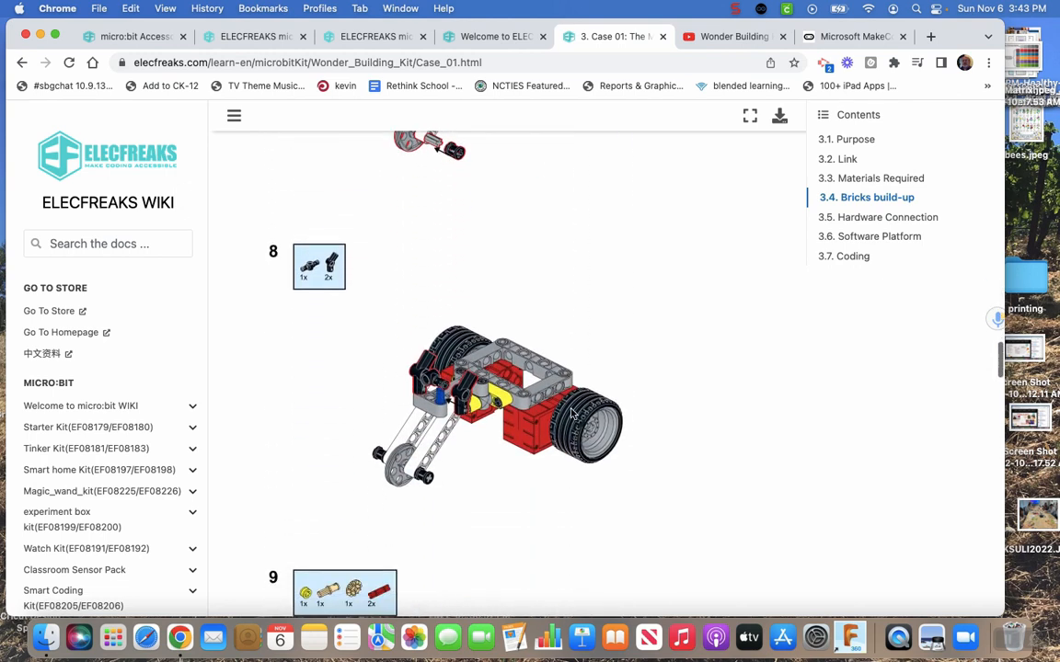
scroll(down, 3)
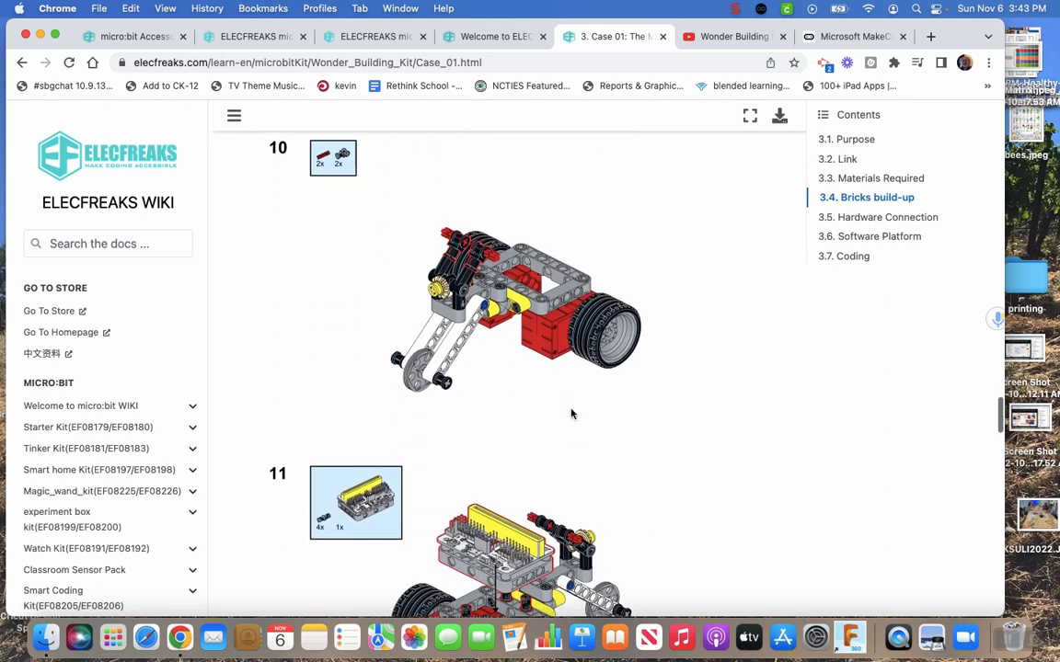
scroll(down, 3)
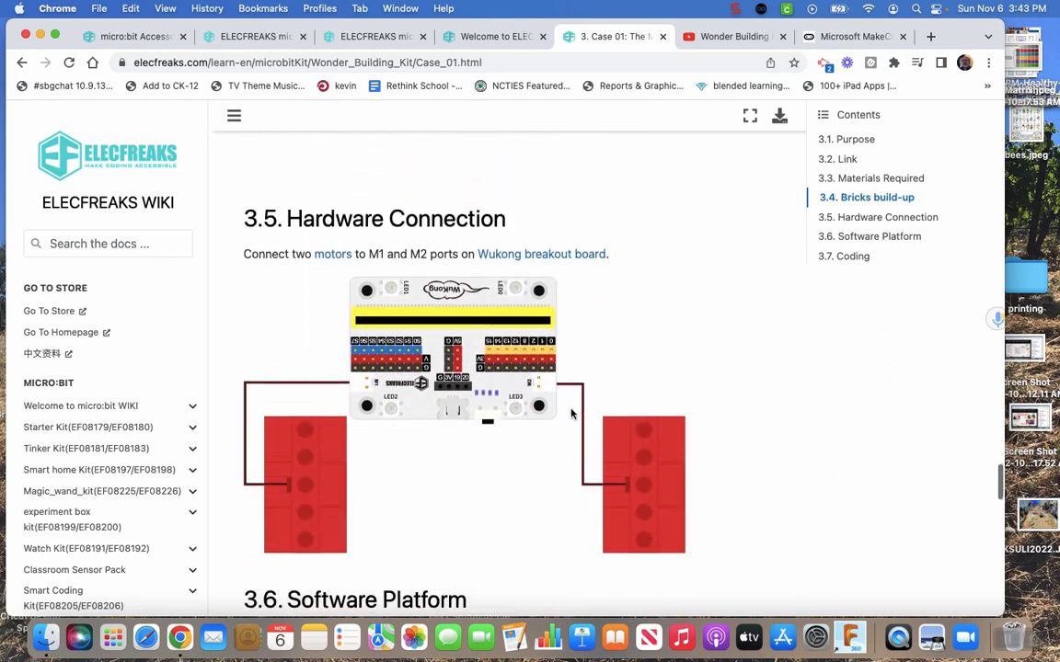
scroll(down, 3)
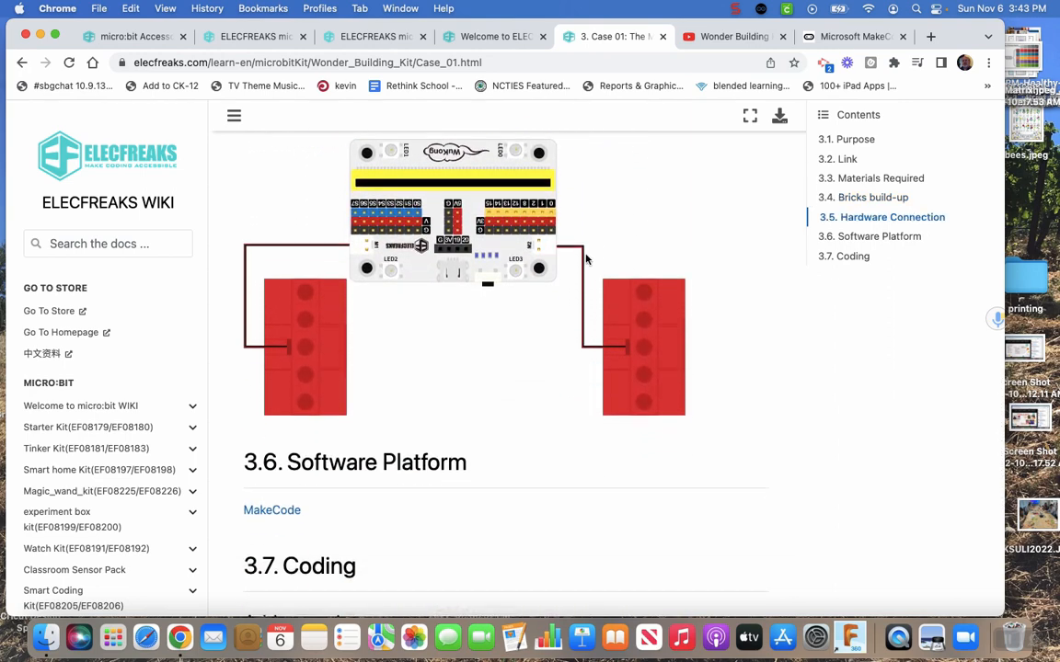
mouse_move(537, 348)
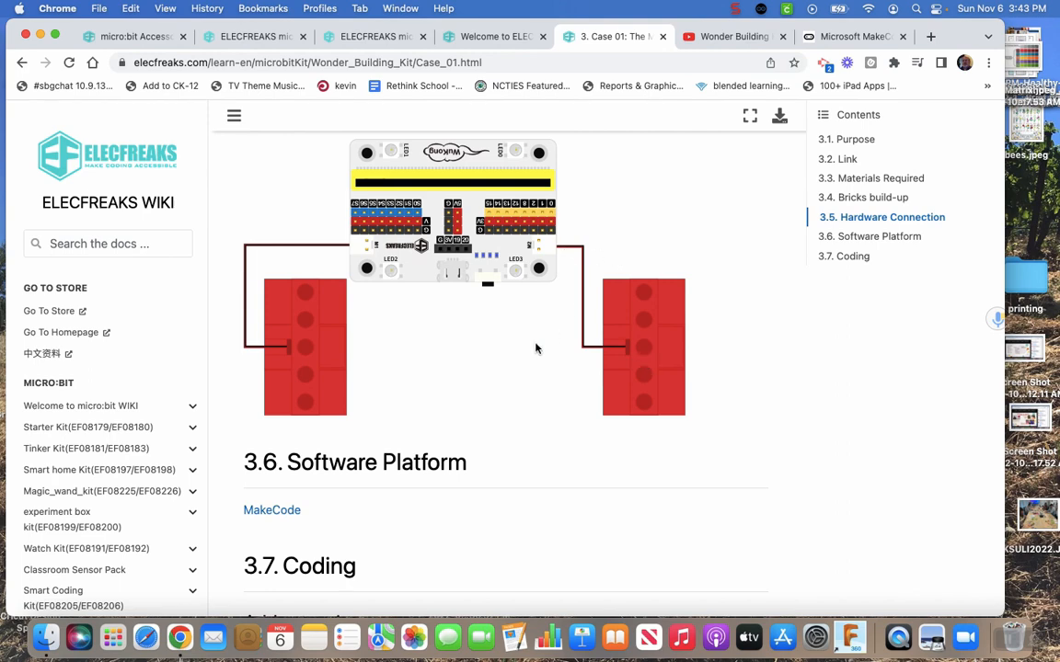
Scroll to the Coding section with extension steps, button A/B/A+B motor program, and Result.
scroll(down, 3)
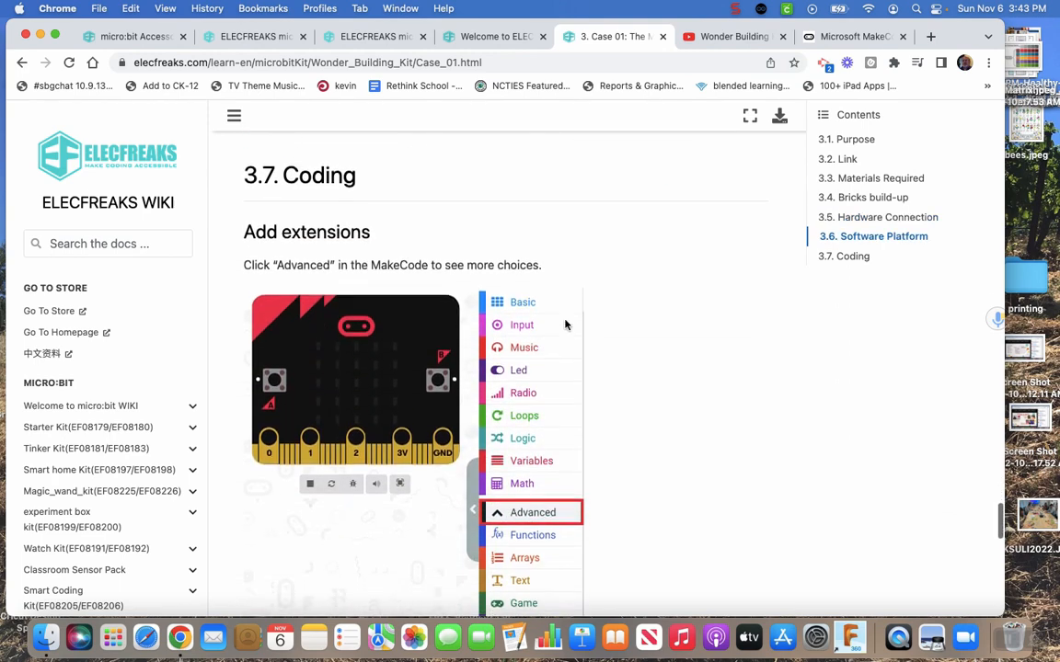
scroll(down, 3)
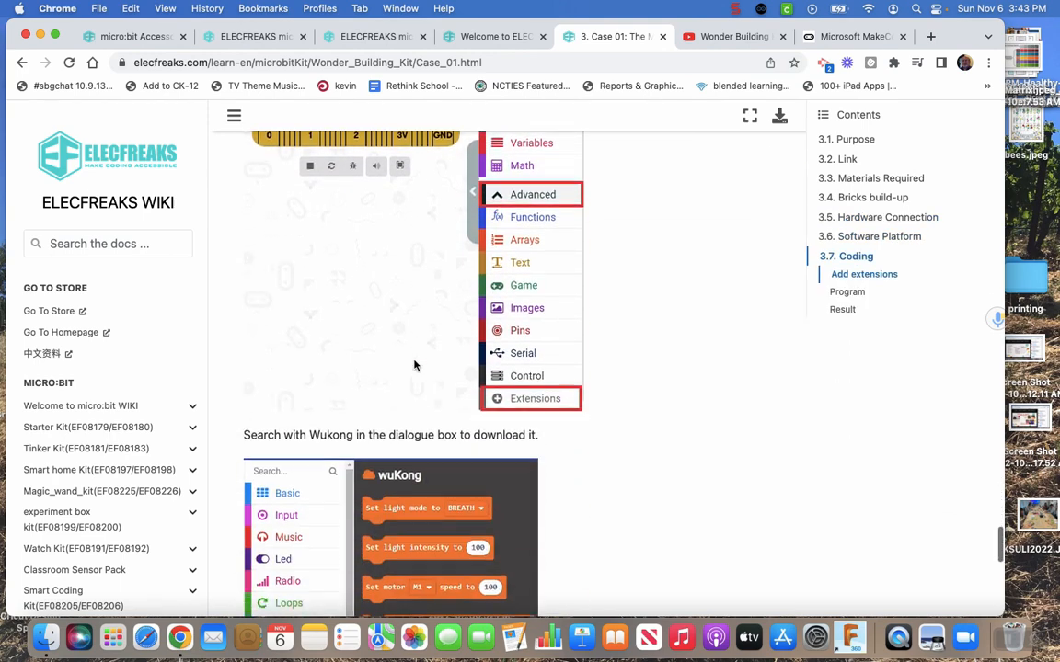
scroll(down, 3)
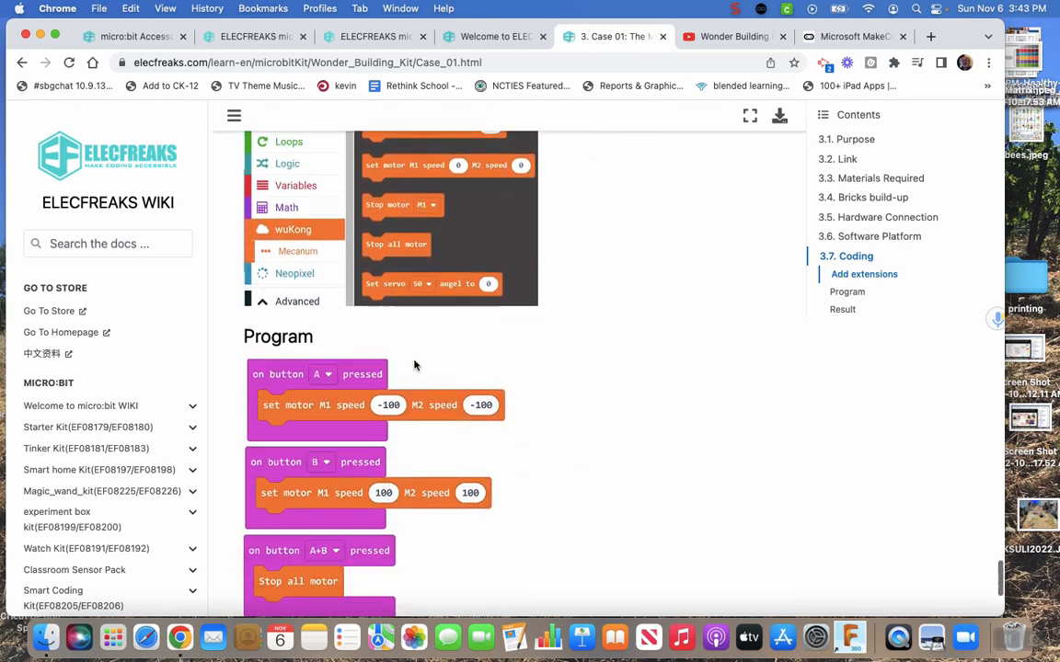
scroll(down, 3)
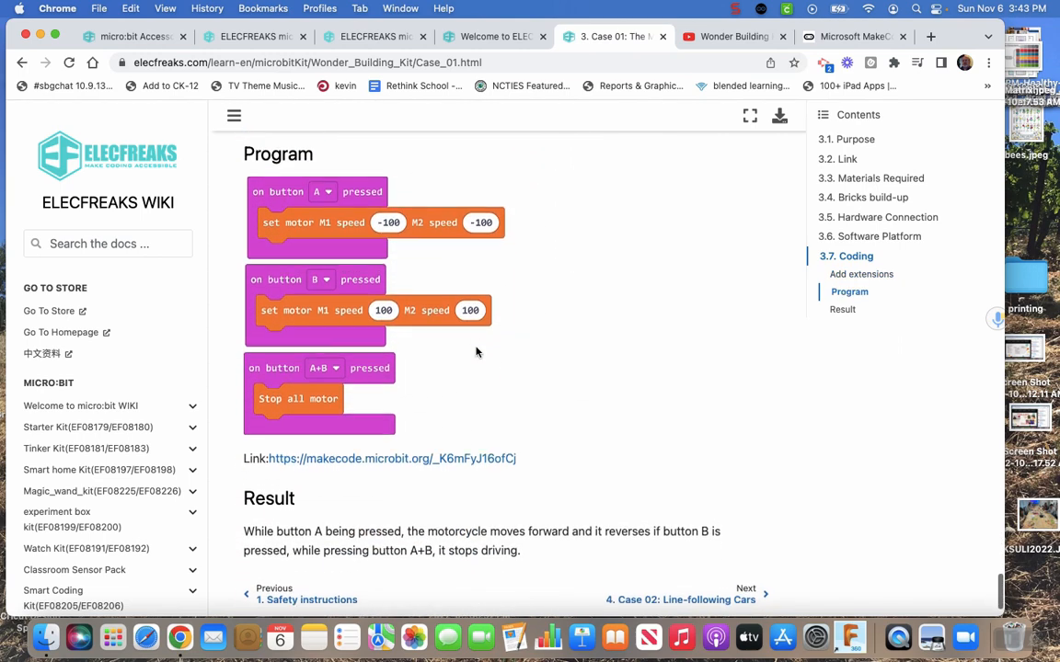
scroll(down, 3)
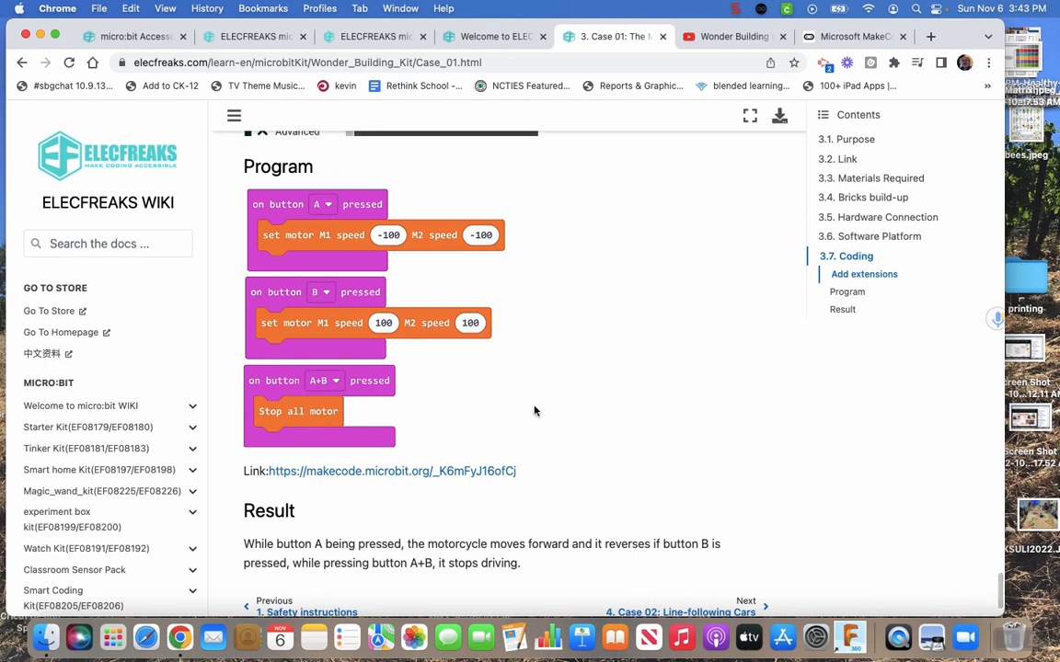
mouse_move(613, 413)
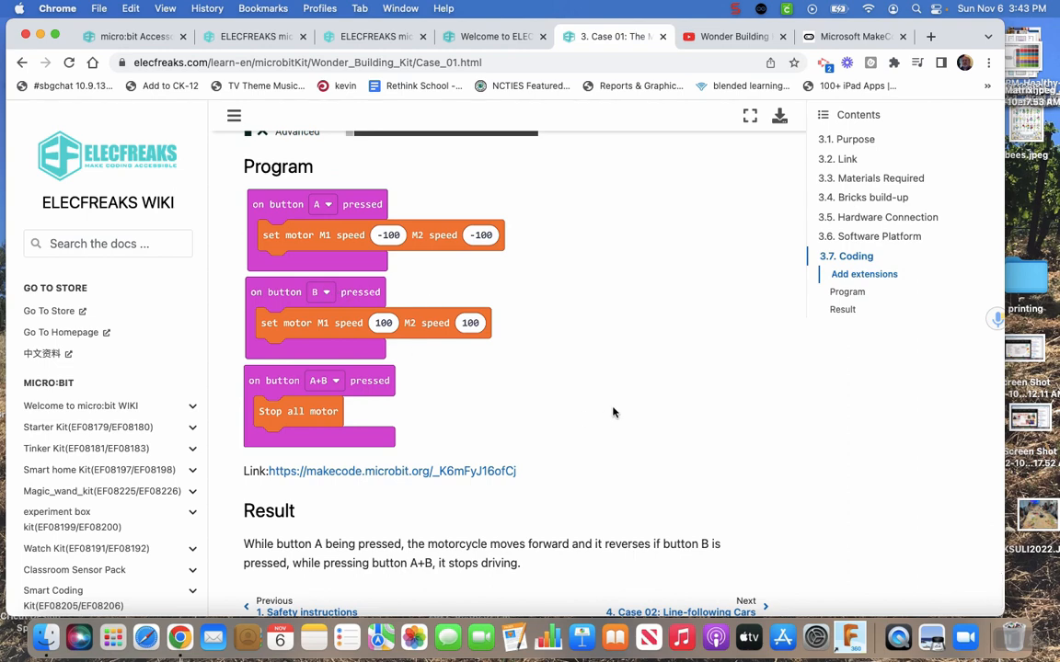
mouse_move(410, 471)
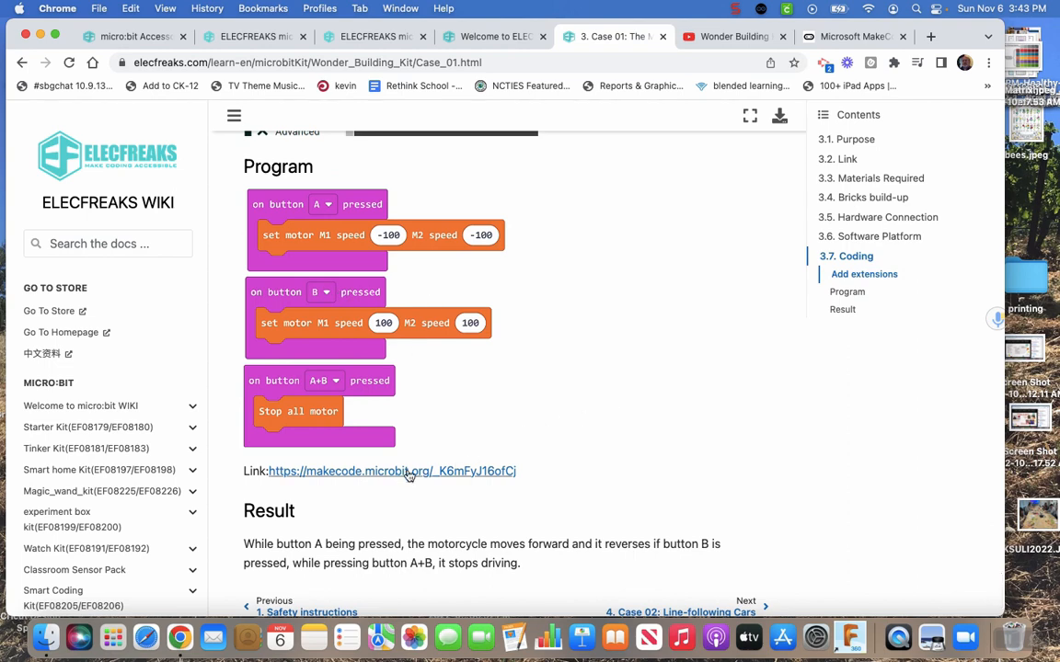
mouse_move(392, 471)
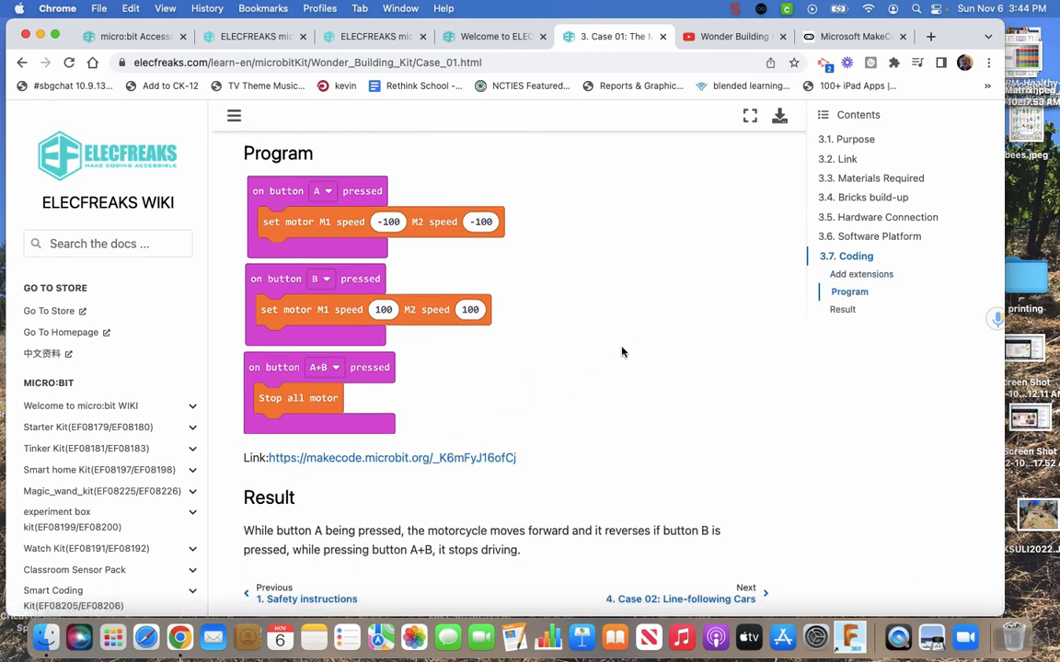
mouse_move(407, 465)
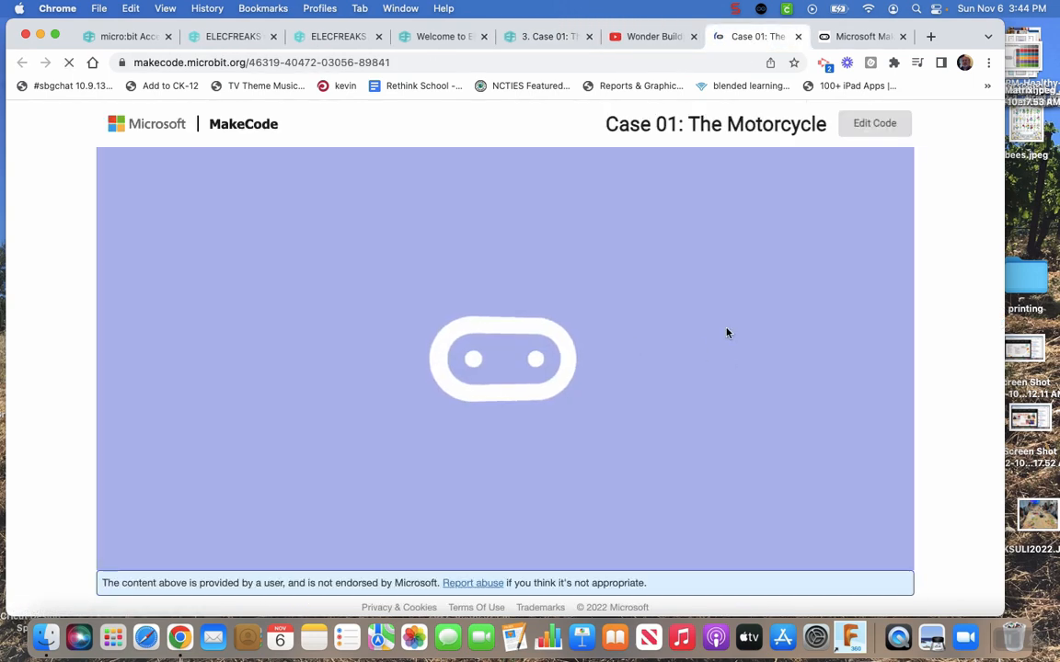
mouse_move(702, 312)
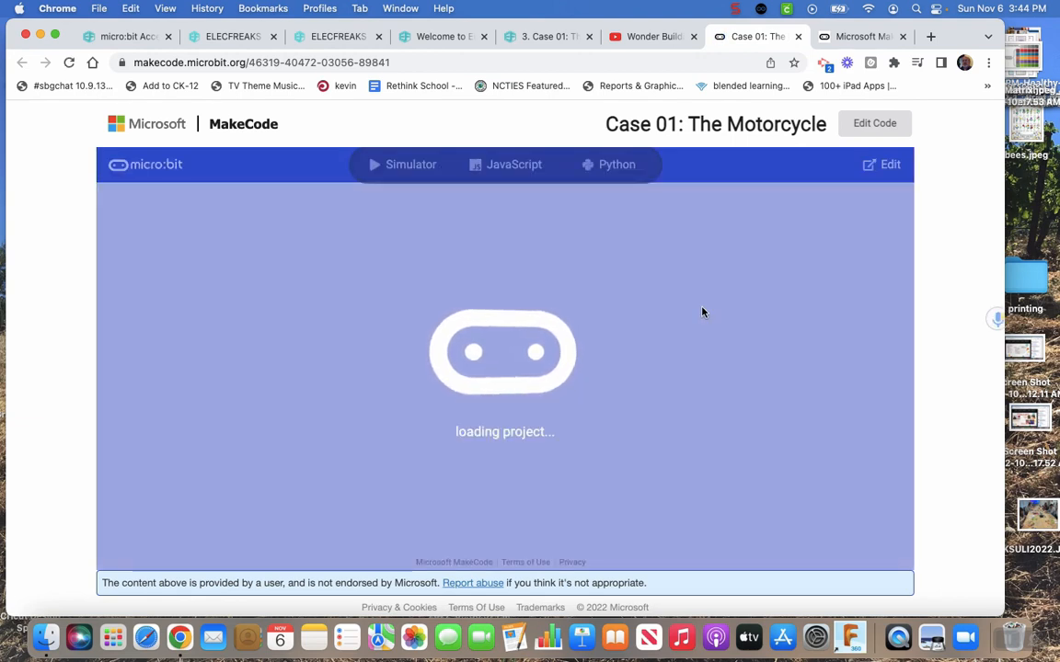
Follow the makecode.microbit.org link to load the shared Case 01 Motorcycle project.
click(874, 122)
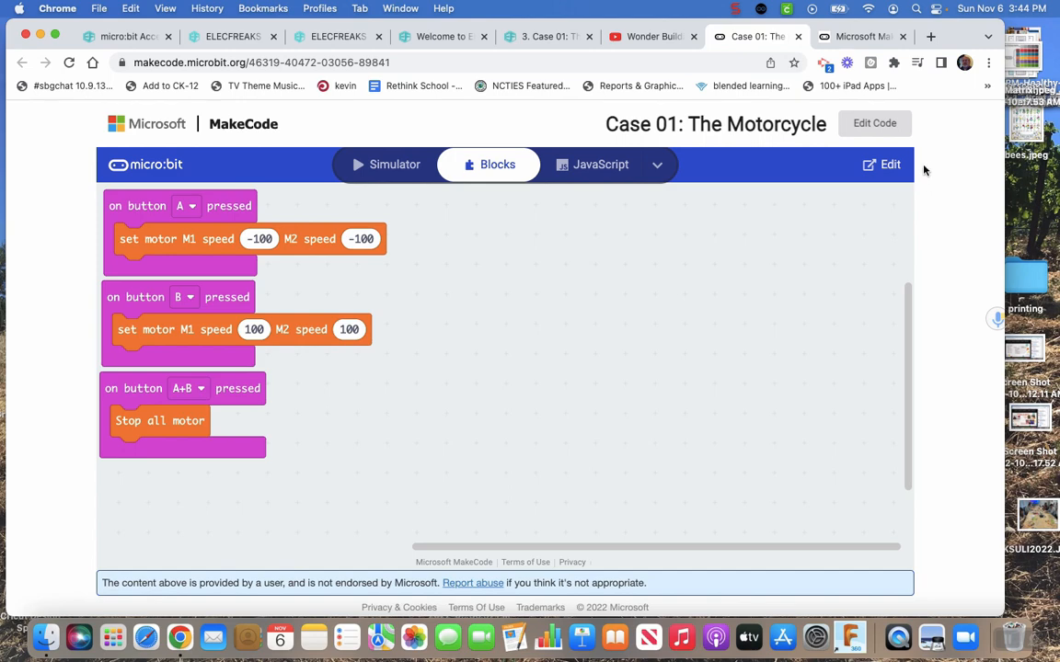
mouse_move(410, 274)
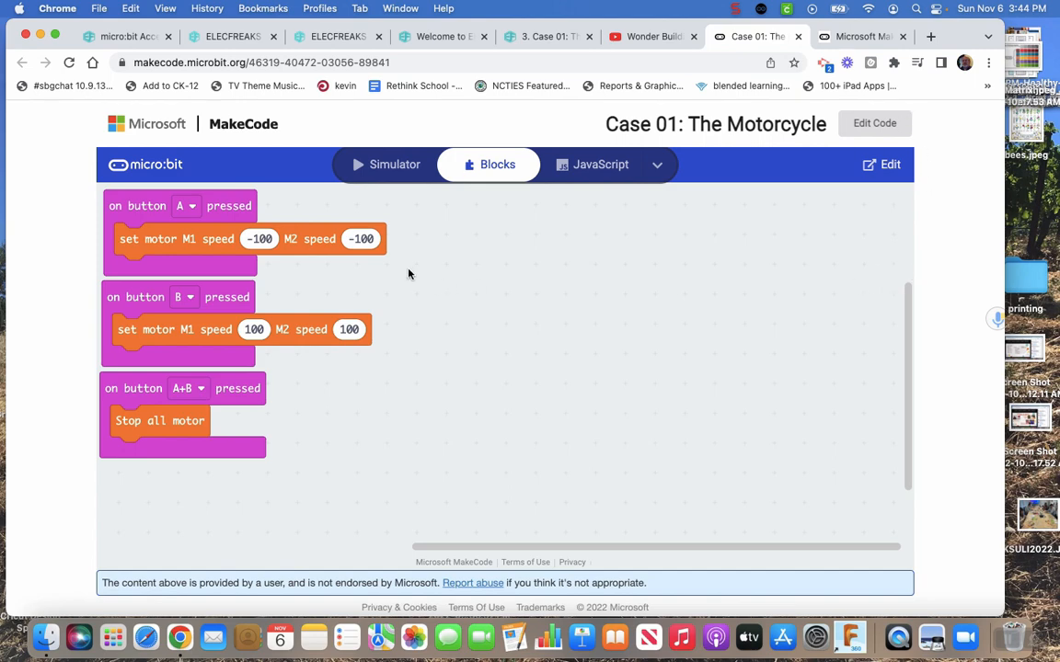
mouse_move(588, 435)
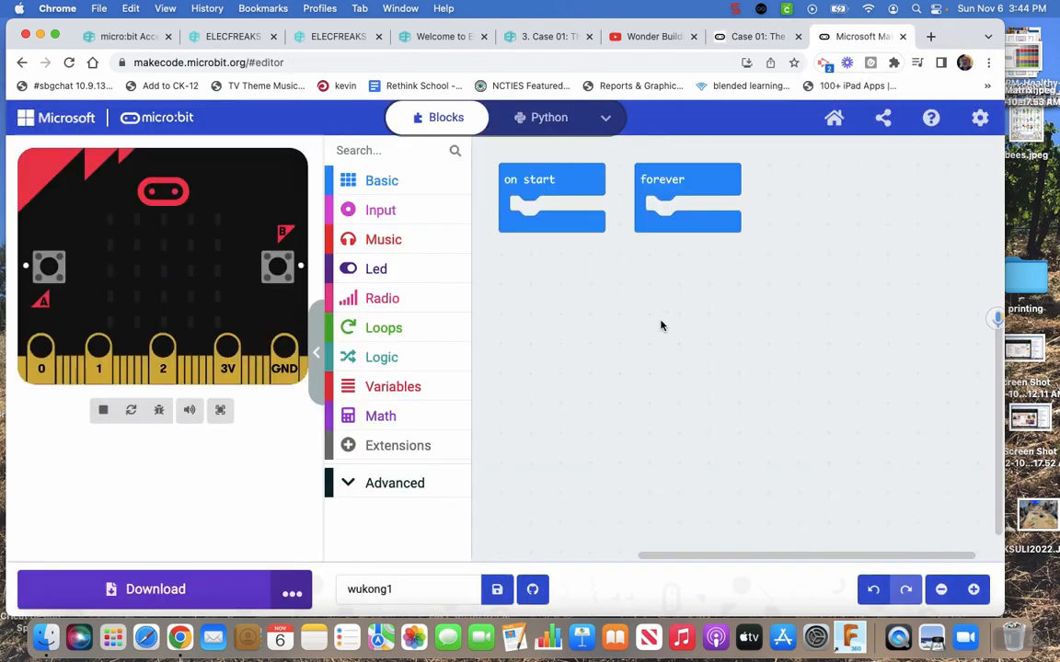
mouse_move(825, 298)
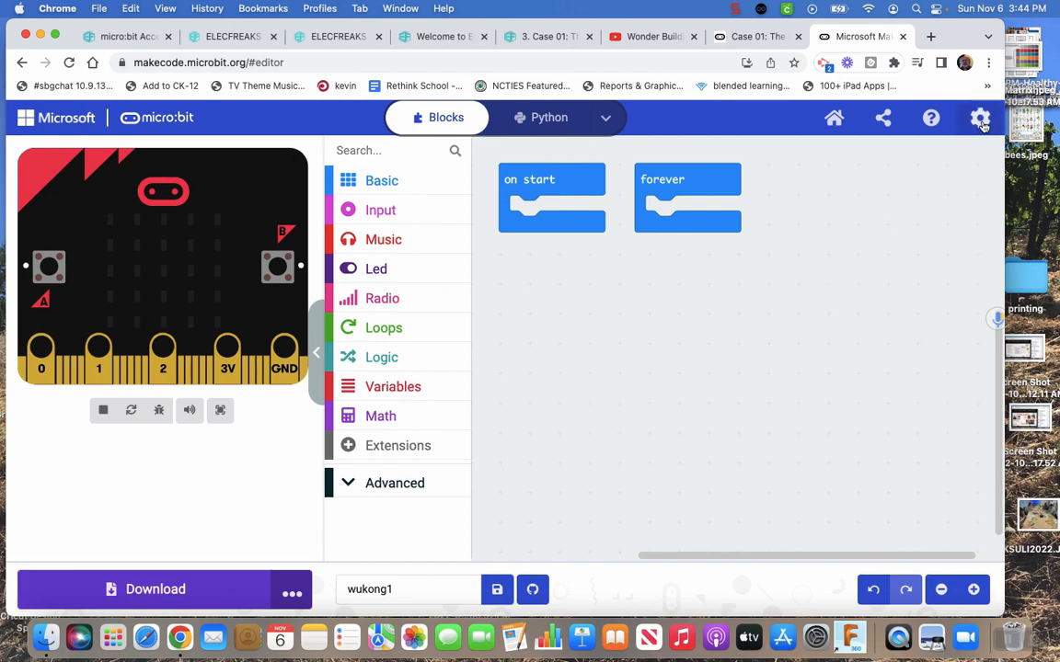
mouse_move(980, 117)
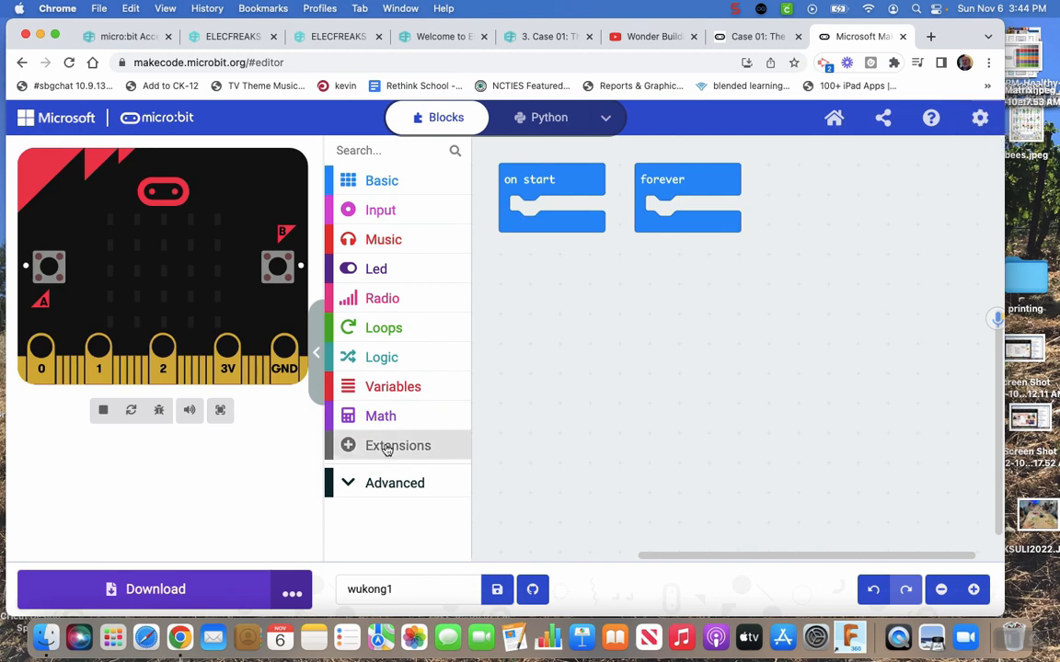
Search the wukong1 project's Extensions page for 'wukong'.
click(979, 118)
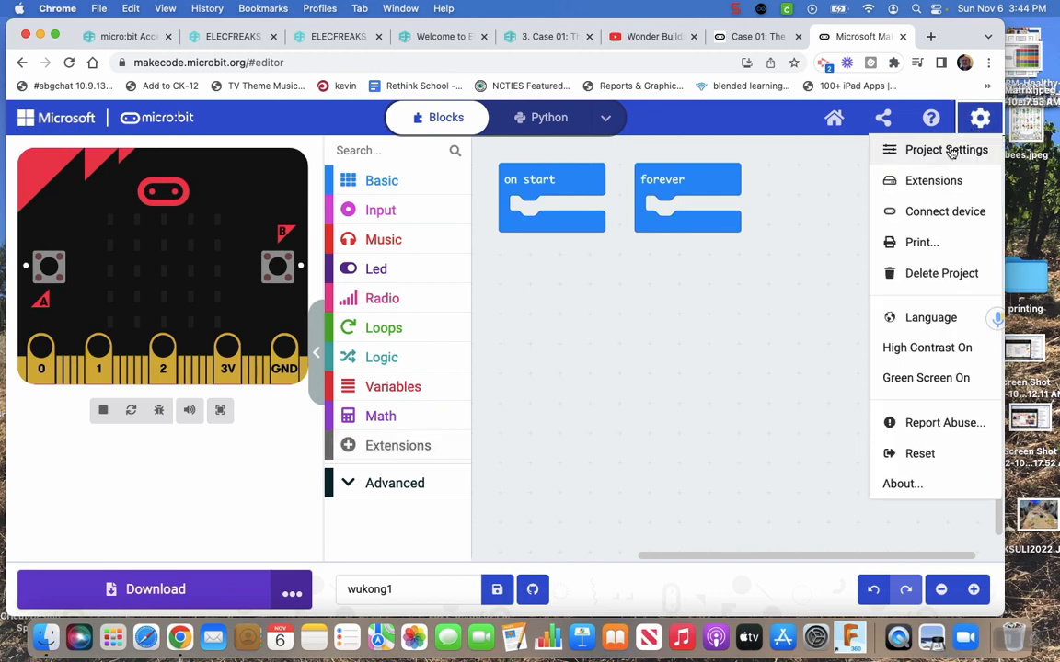
click(932, 181)
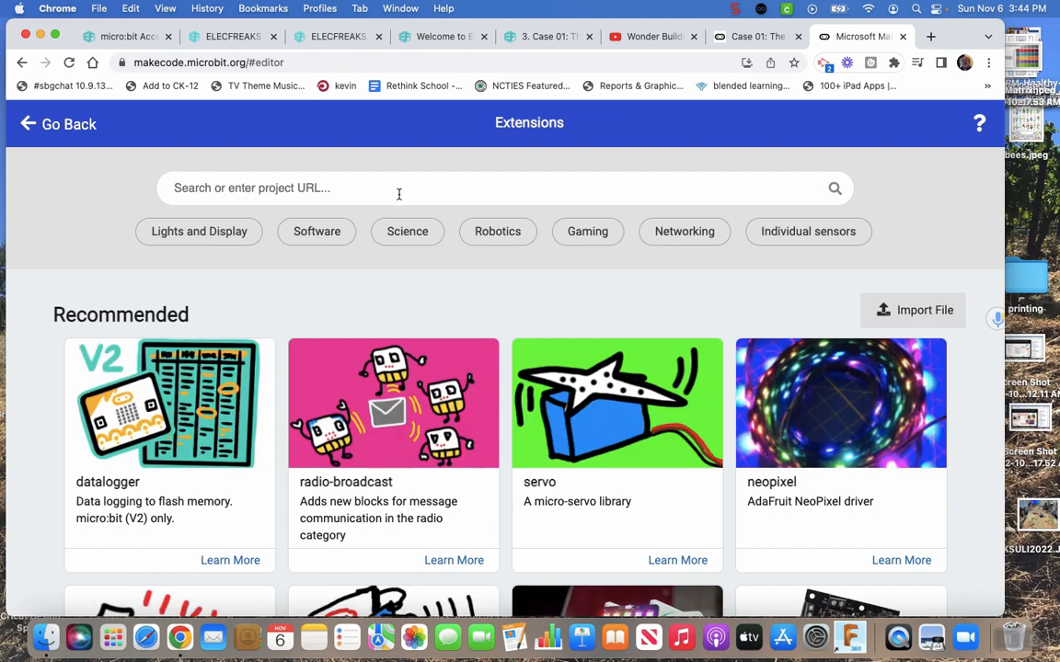
text(wuk)
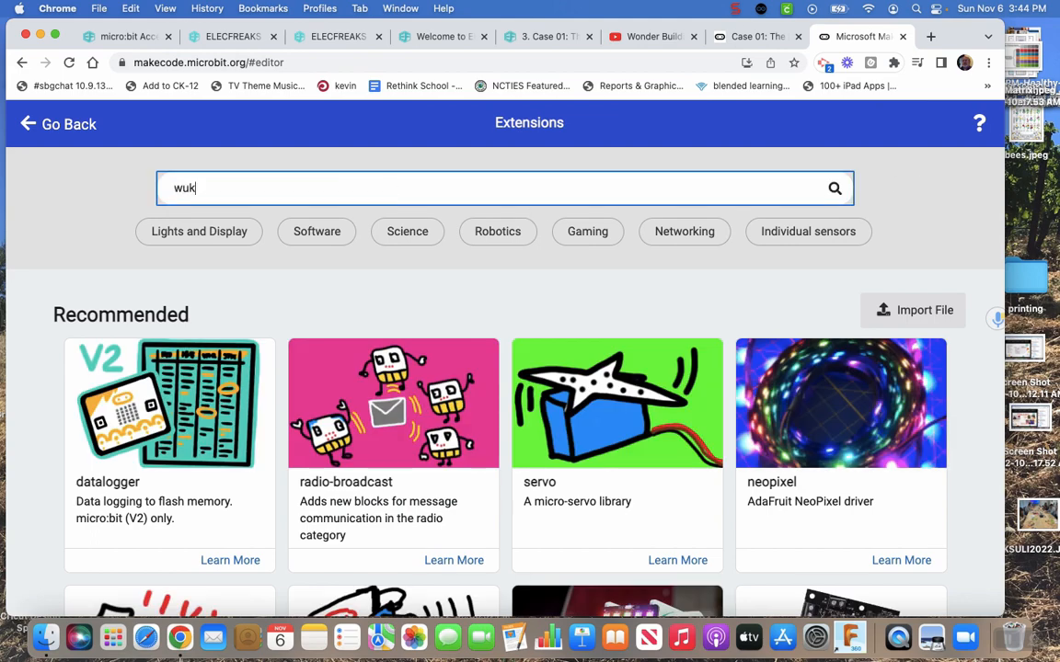
text(ong)
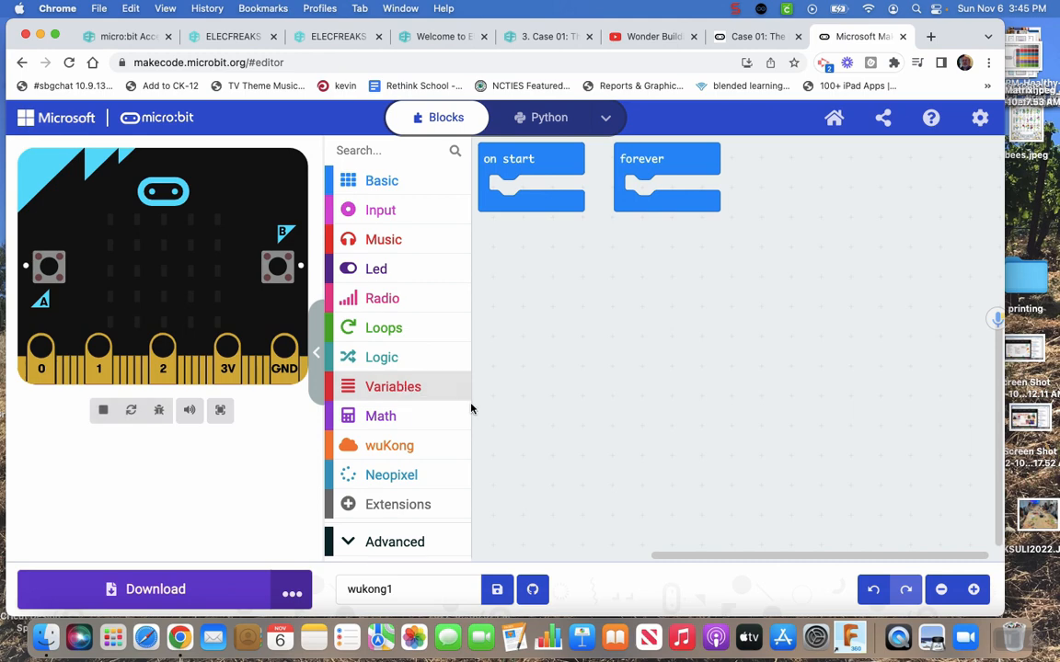
mouse_move(362, 463)
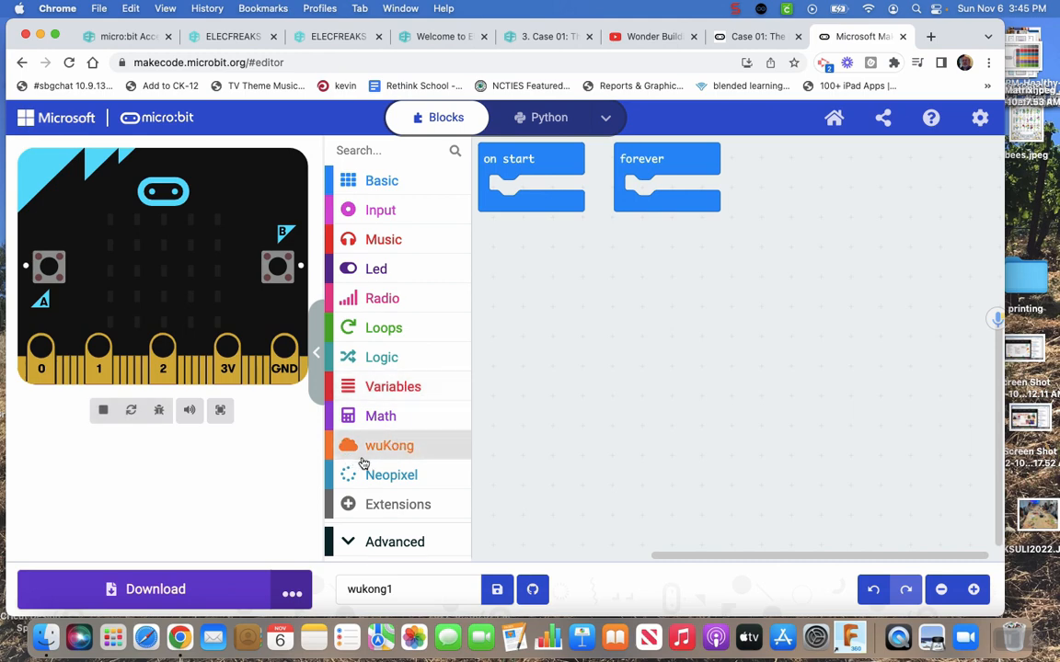
mouse_move(391, 475)
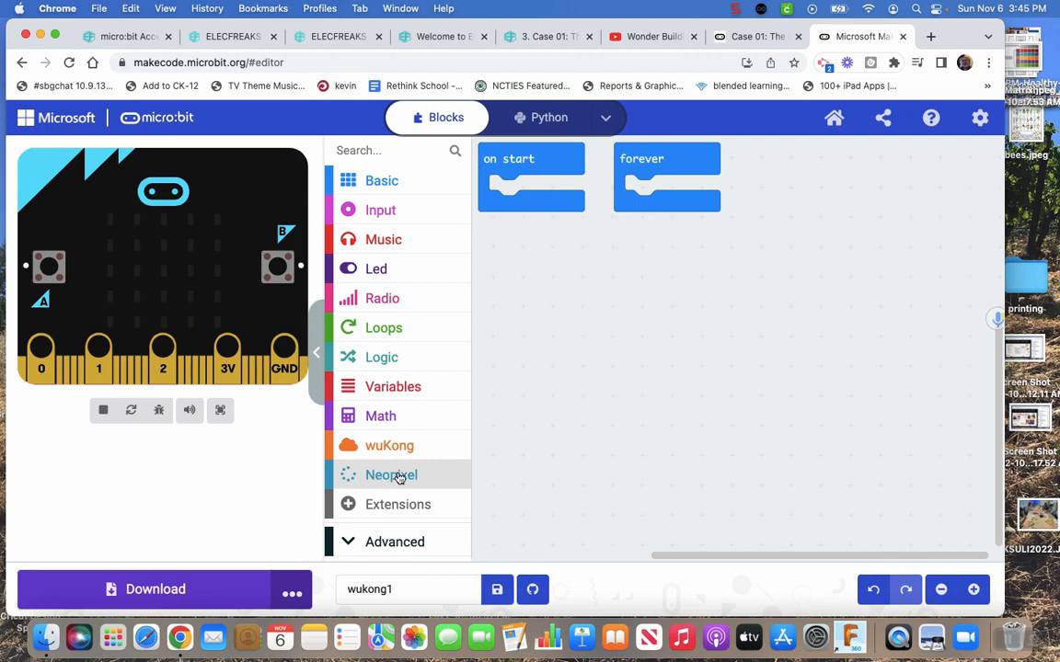
click(389, 445)
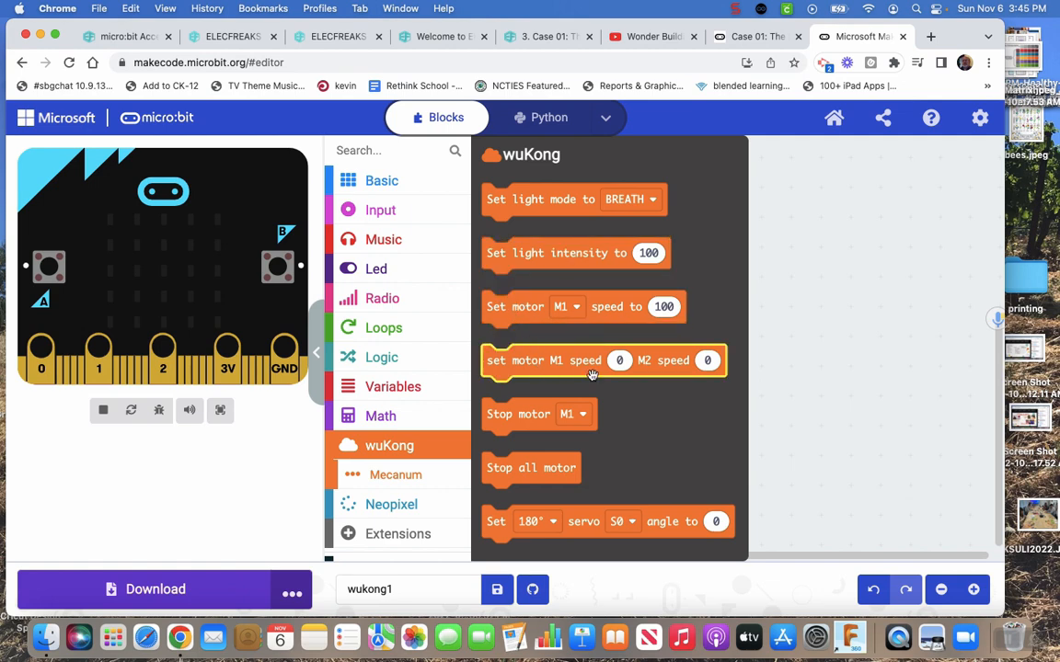
mouse_move(669, 399)
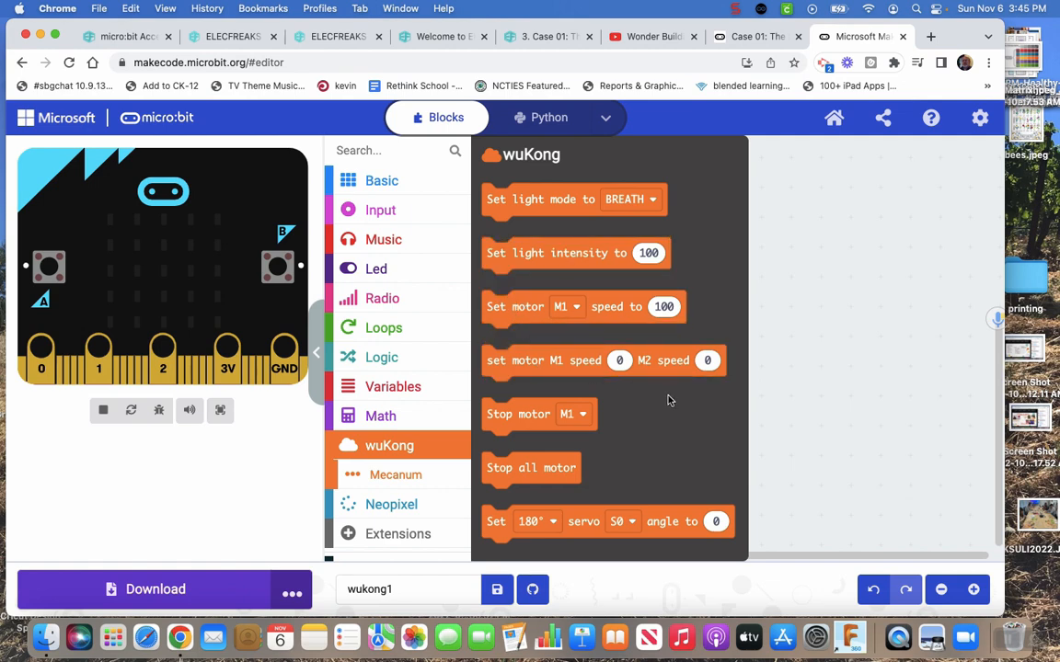
mouse_move(626, 493)
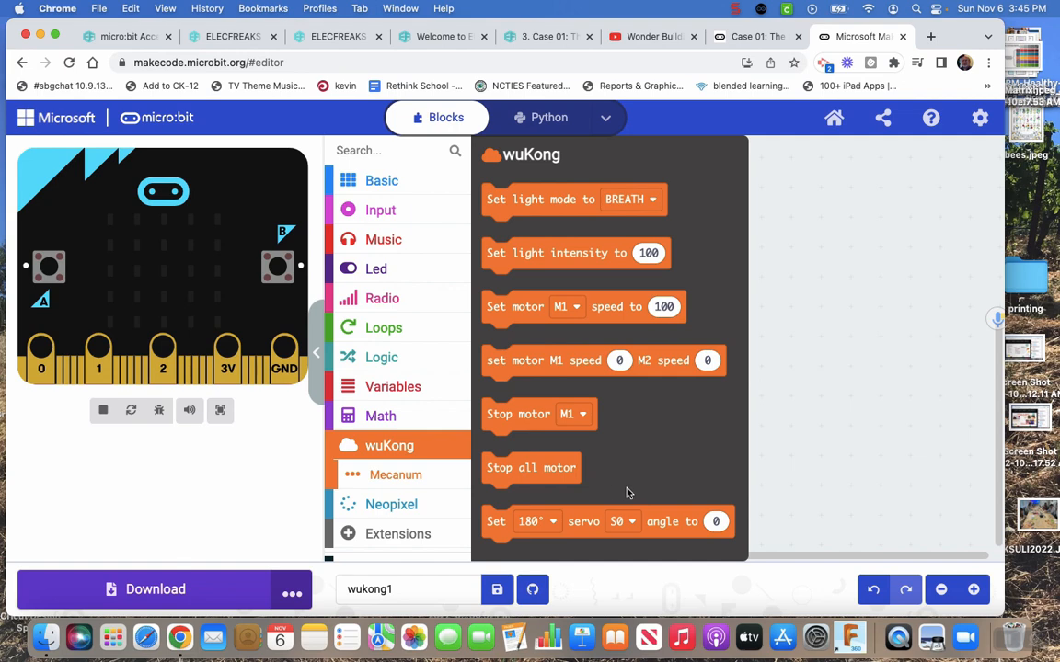
mouse_move(614, 471)
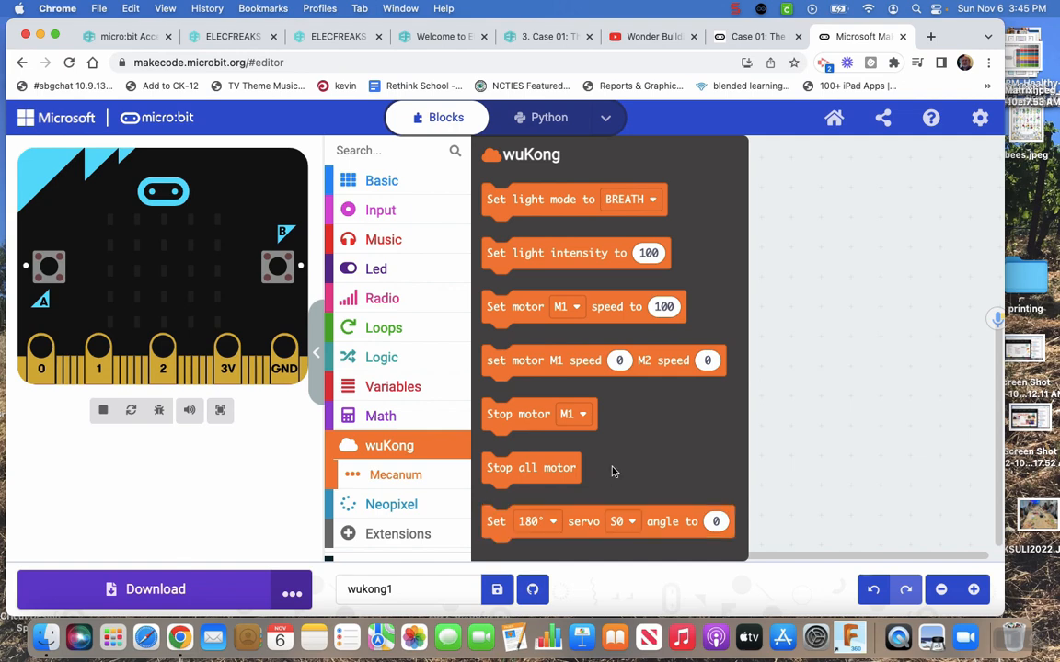
click(395, 475)
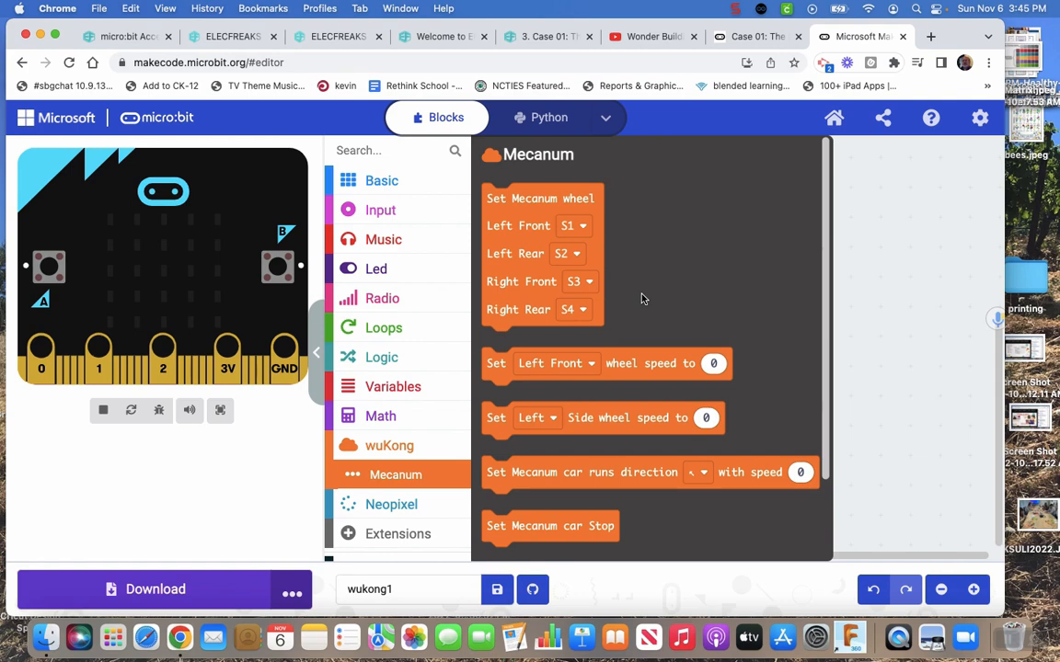
scroll(down, 3)
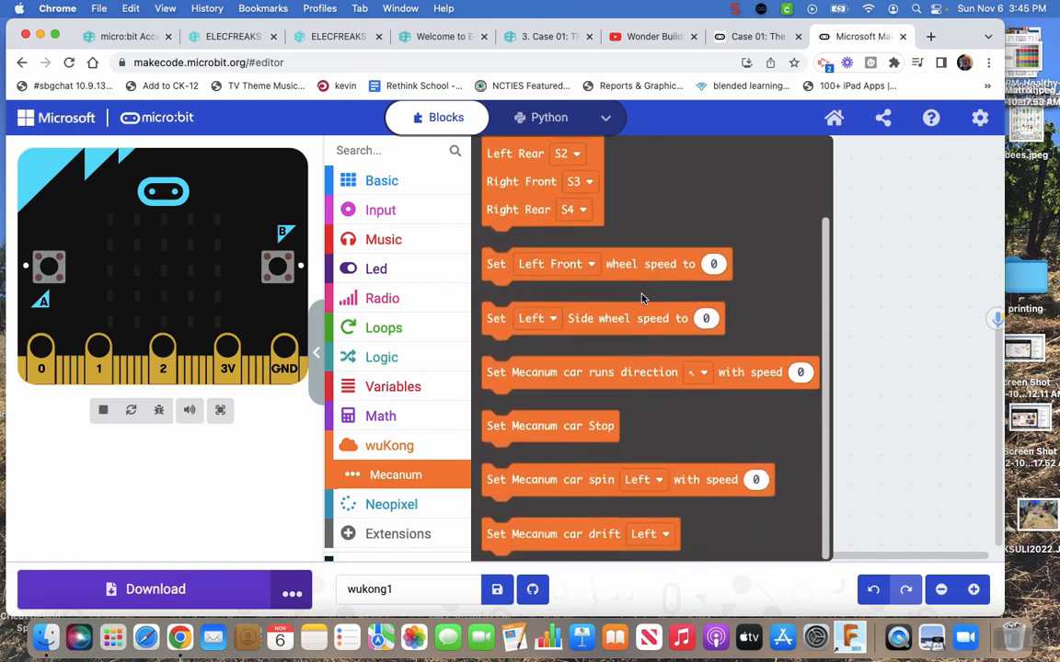
scroll(up, 3)
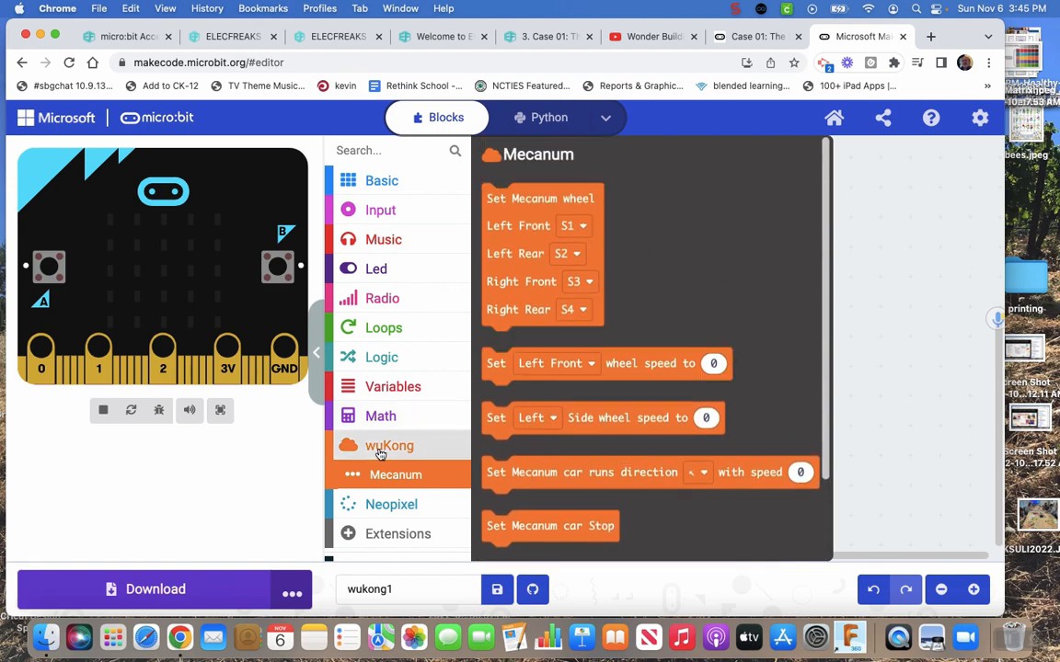
click(389, 445)
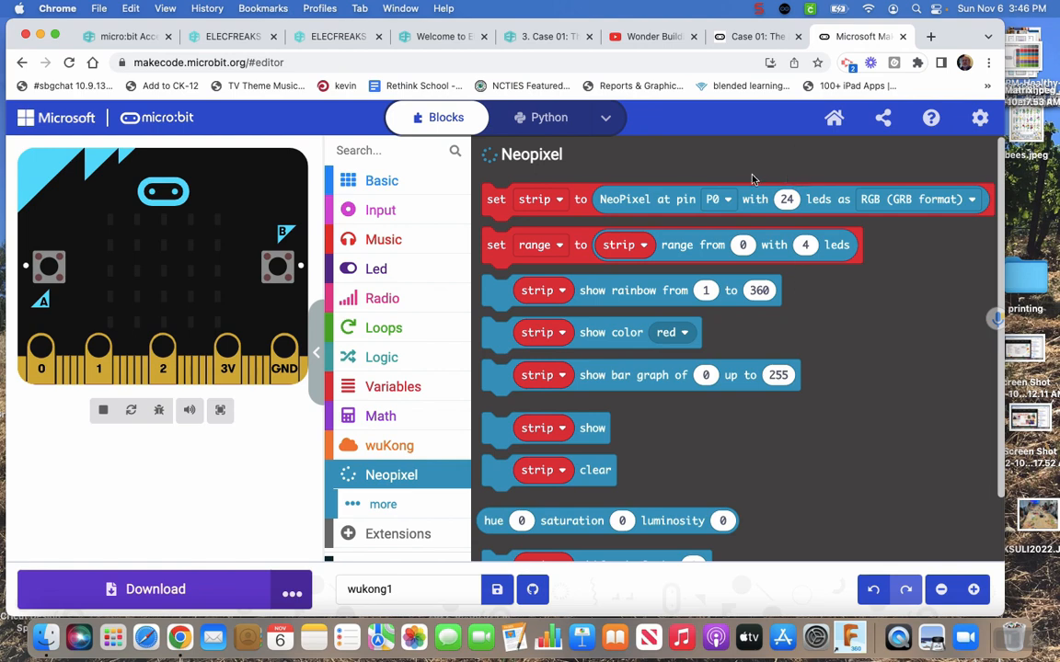
mouse_move(799, 122)
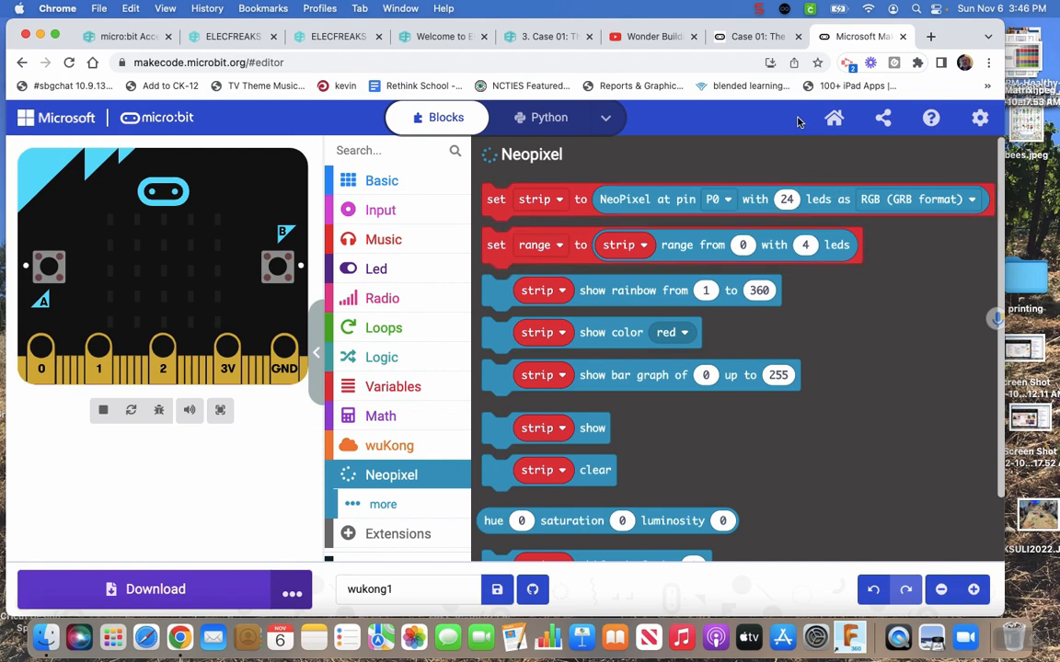
mouse_move(699, 137)
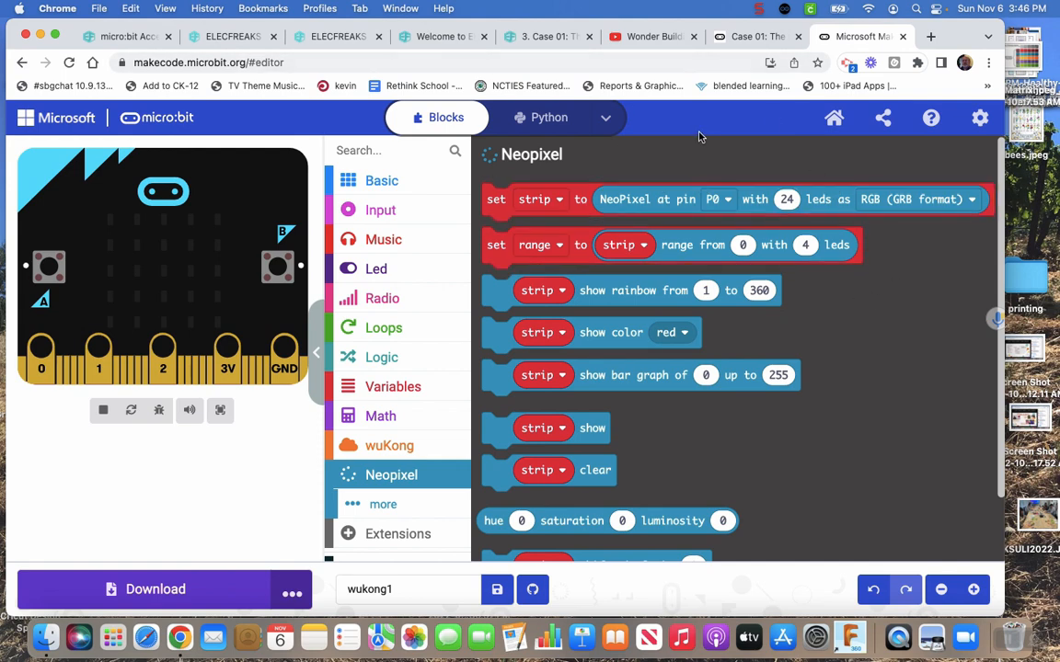
mouse_move(825, 331)
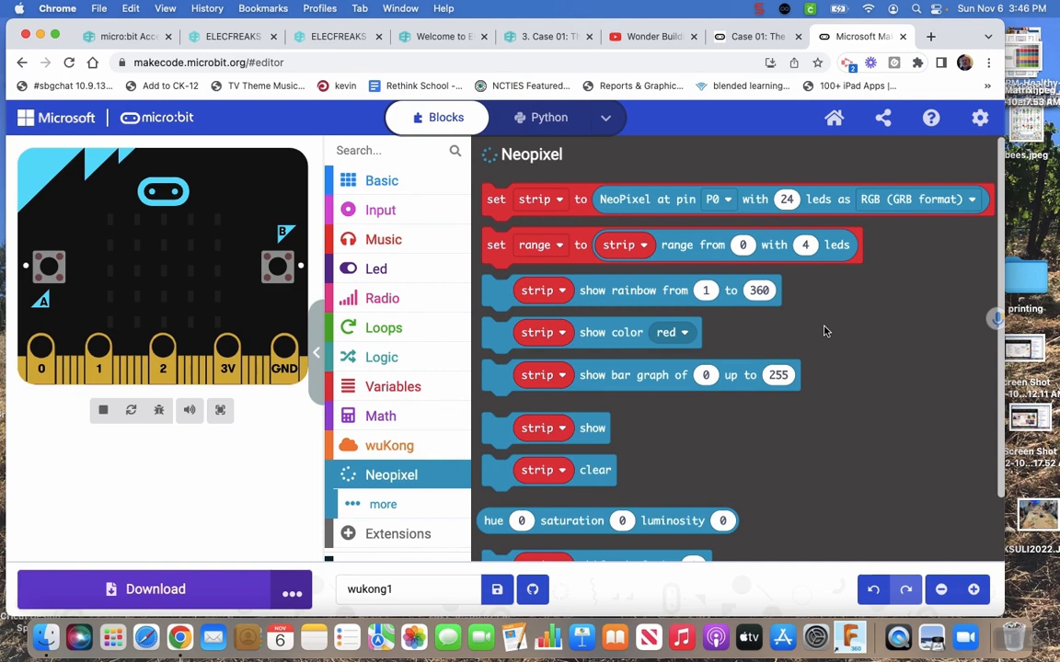